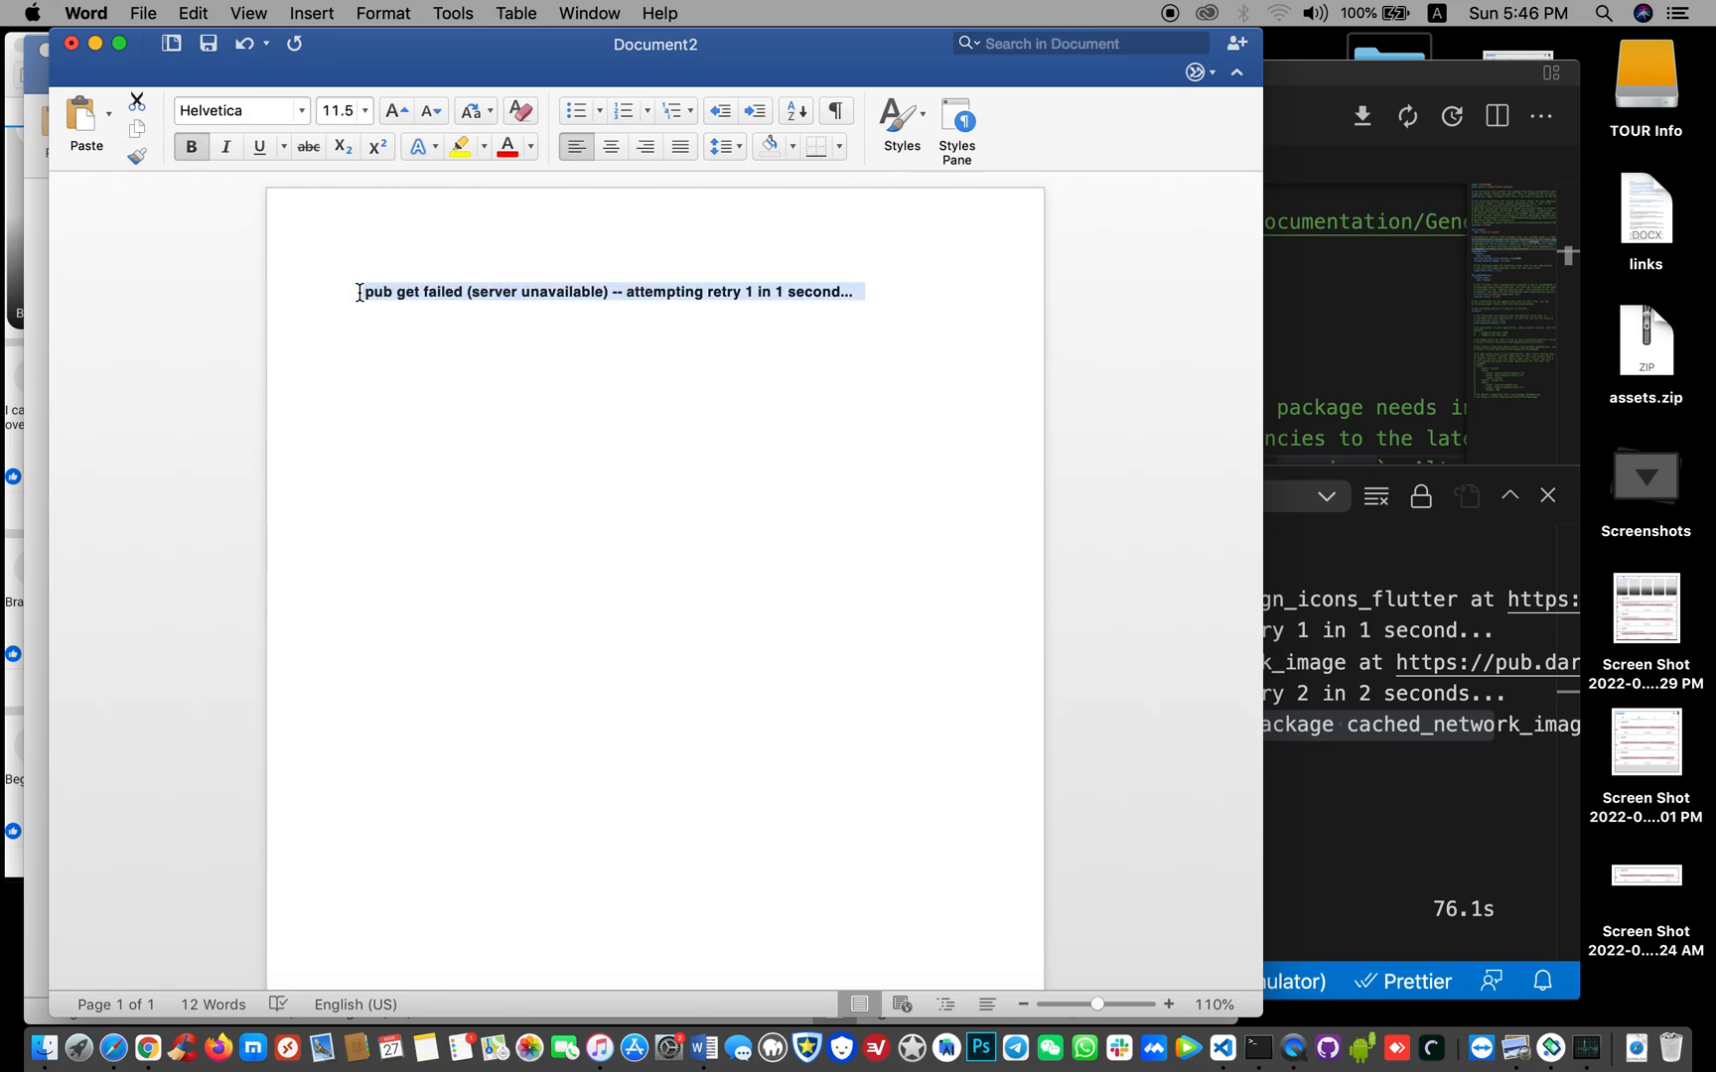
Enlarge the bold 'pub get failed (server unavailable)' error line twice with Increase Font Size
click(392, 111)
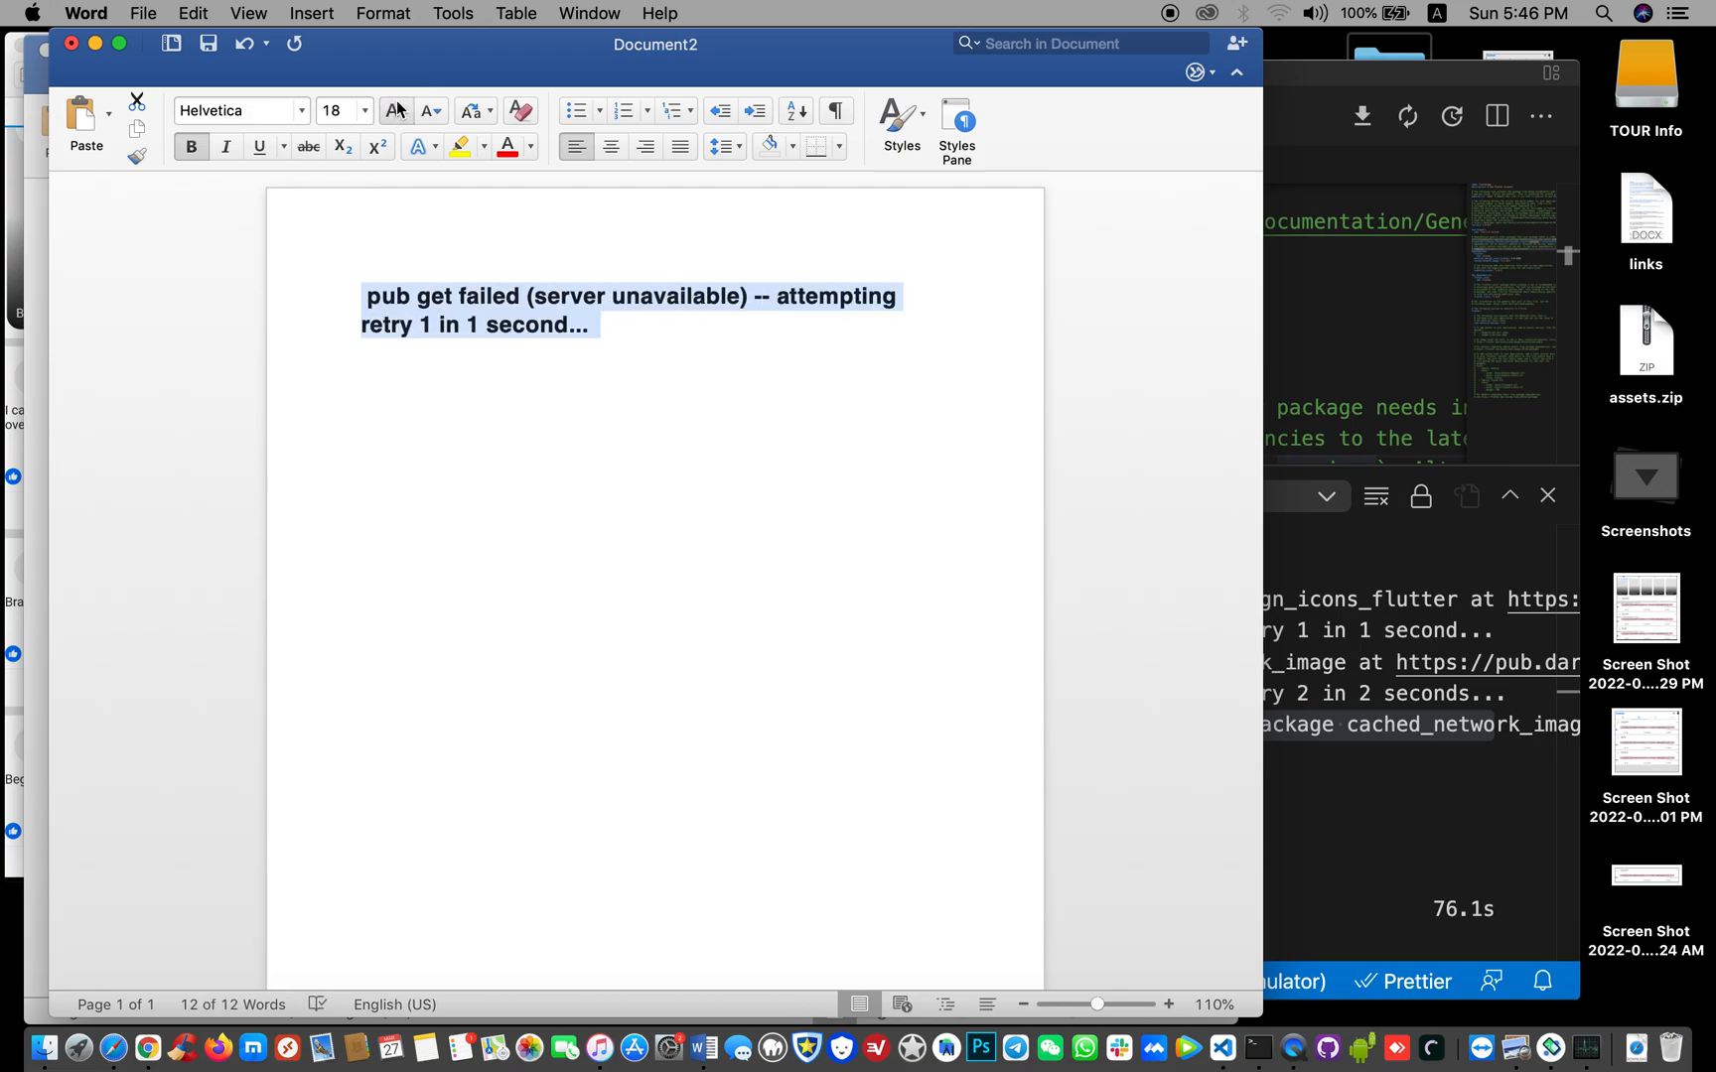
click(394, 110)
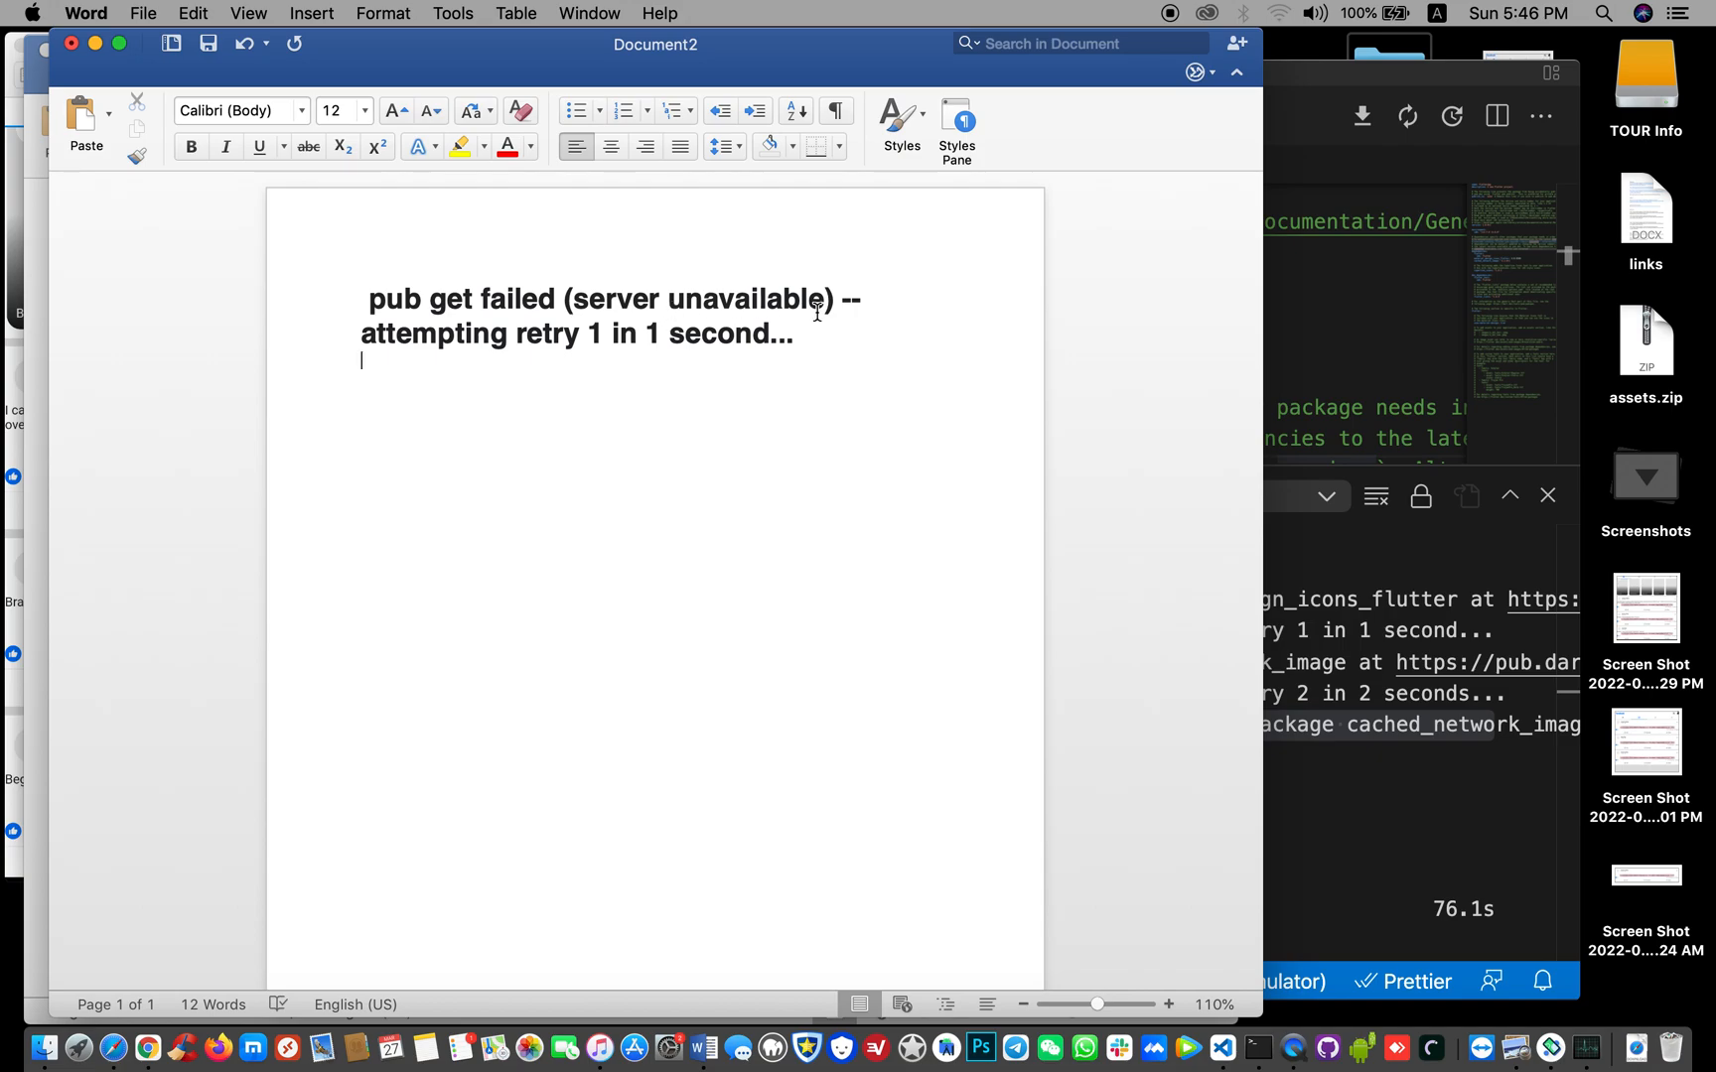
mouse_move(1342, 824)
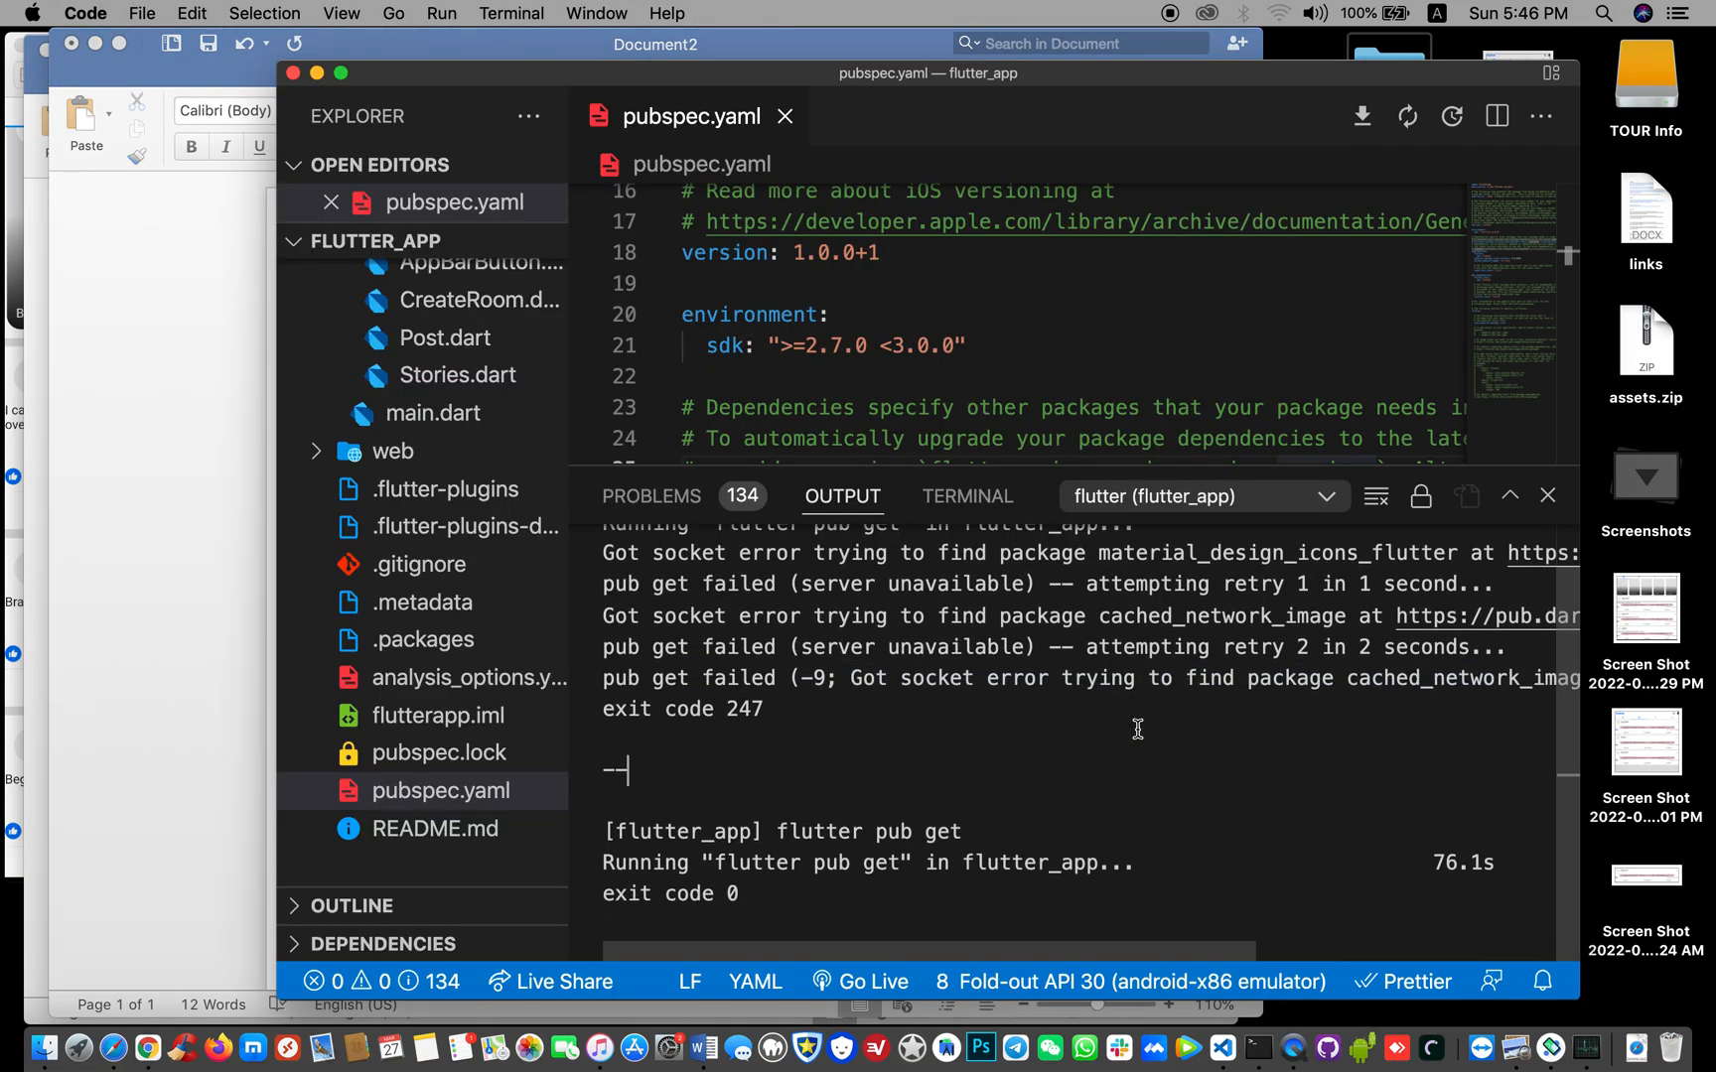
mouse_move(956, 803)
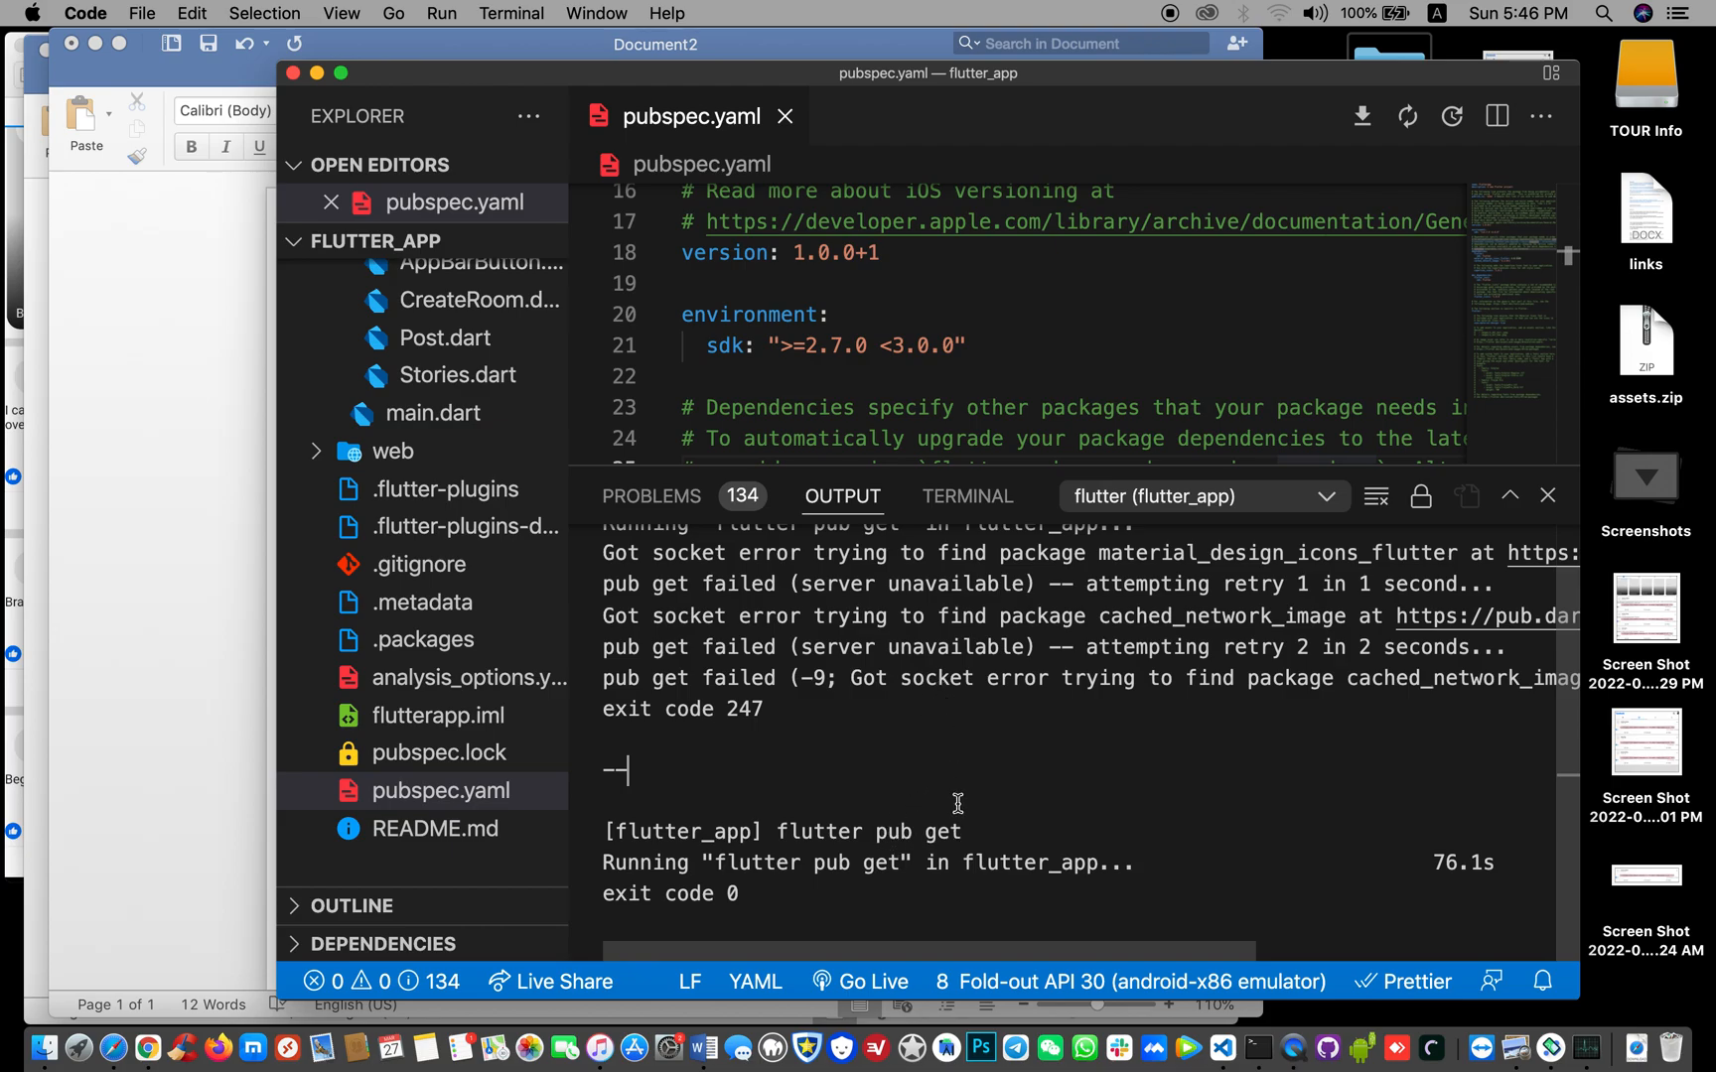
scroll(down, 3)
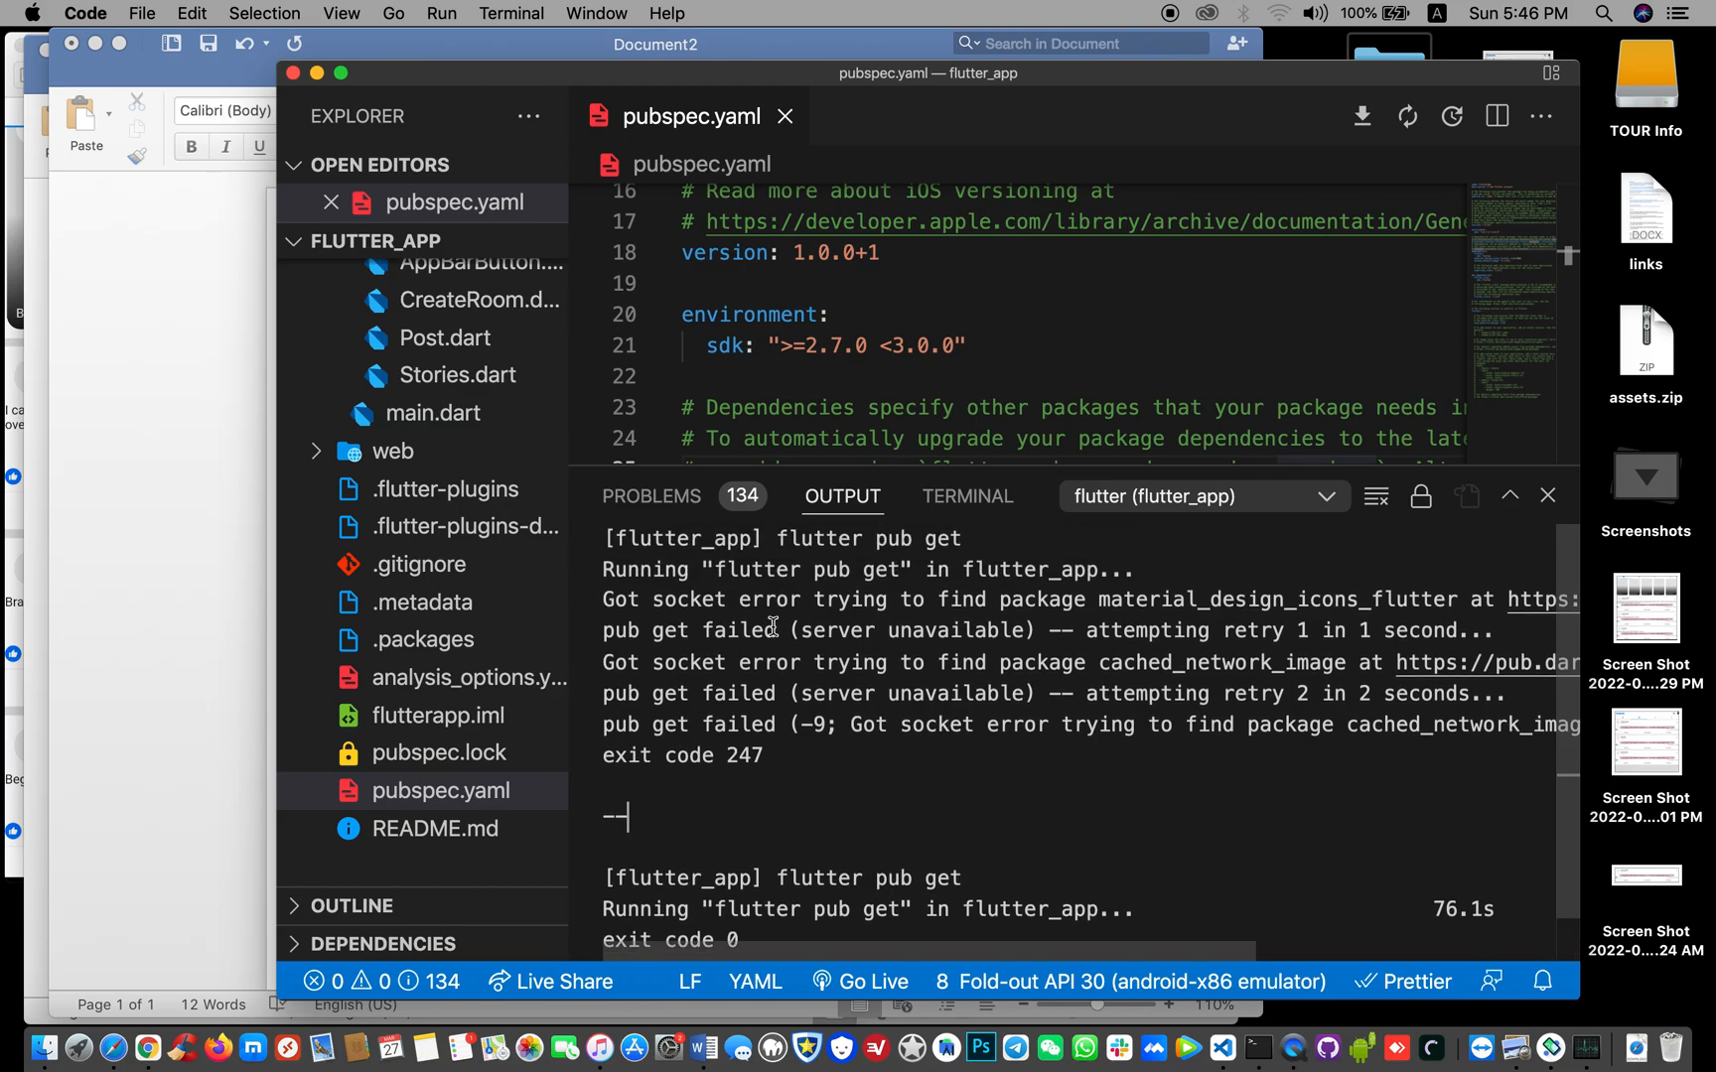
mouse_move(706, 666)
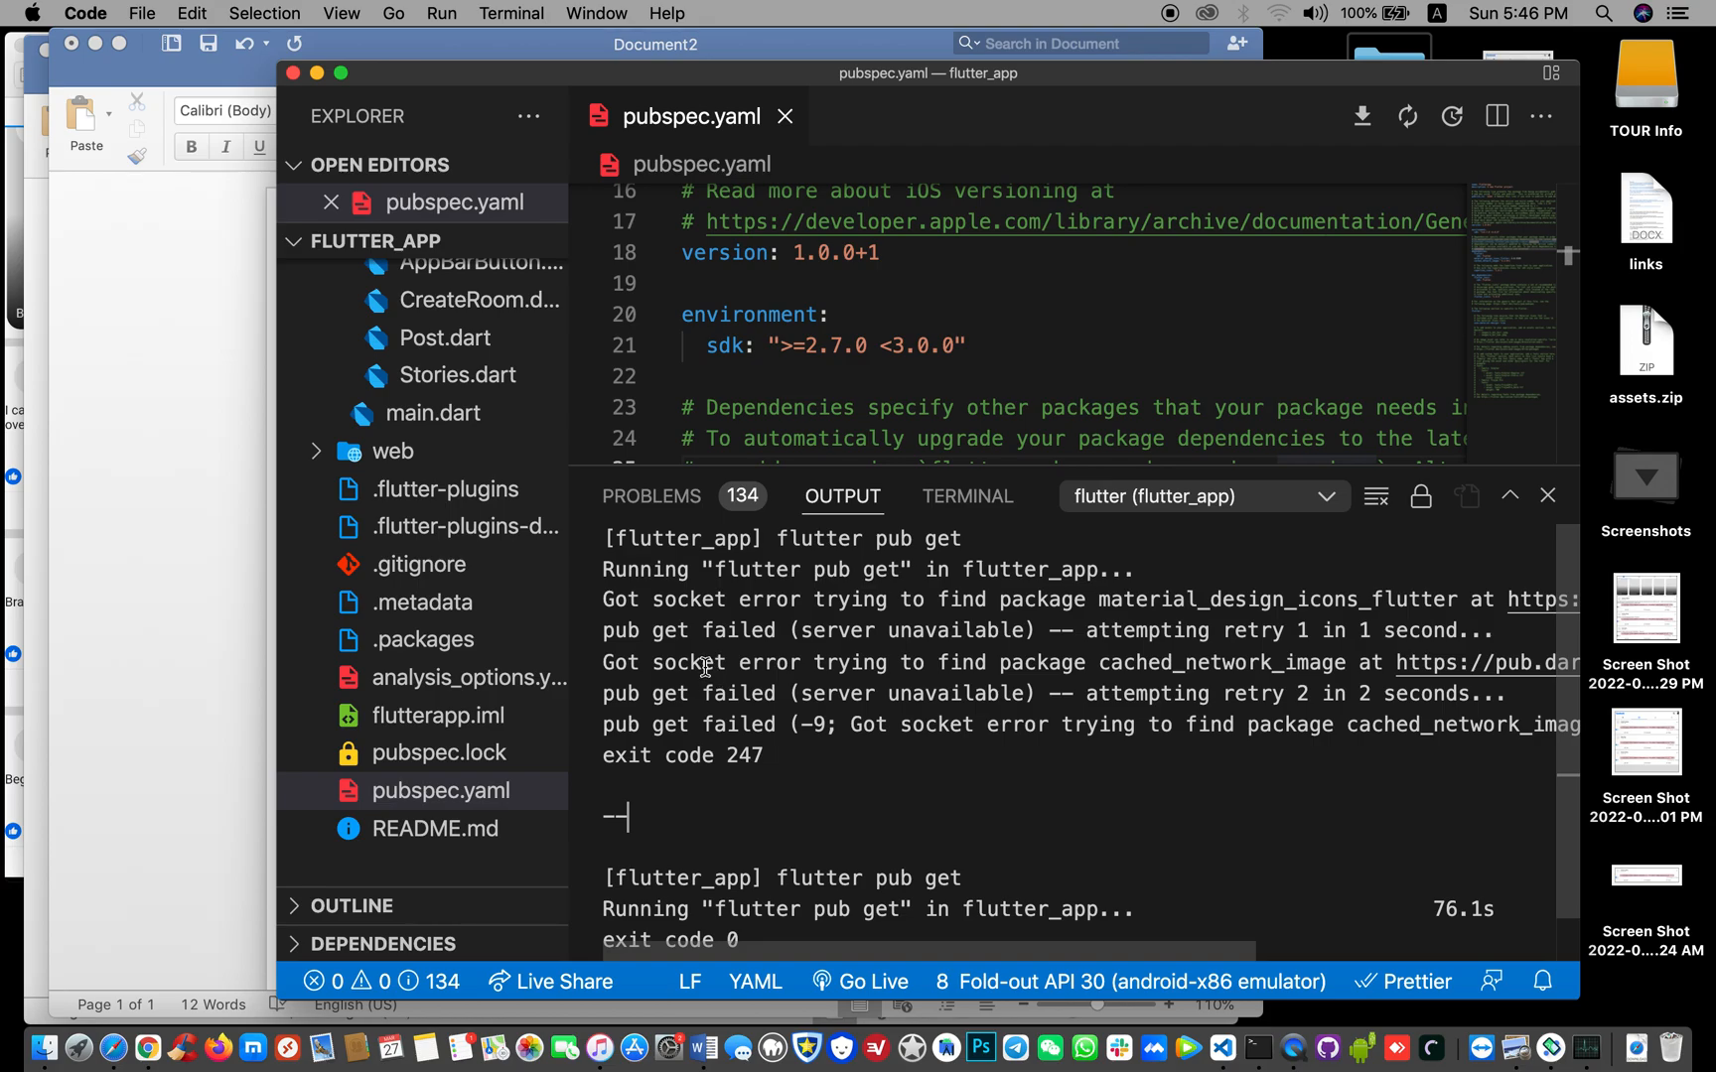
mouse_move(656, 700)
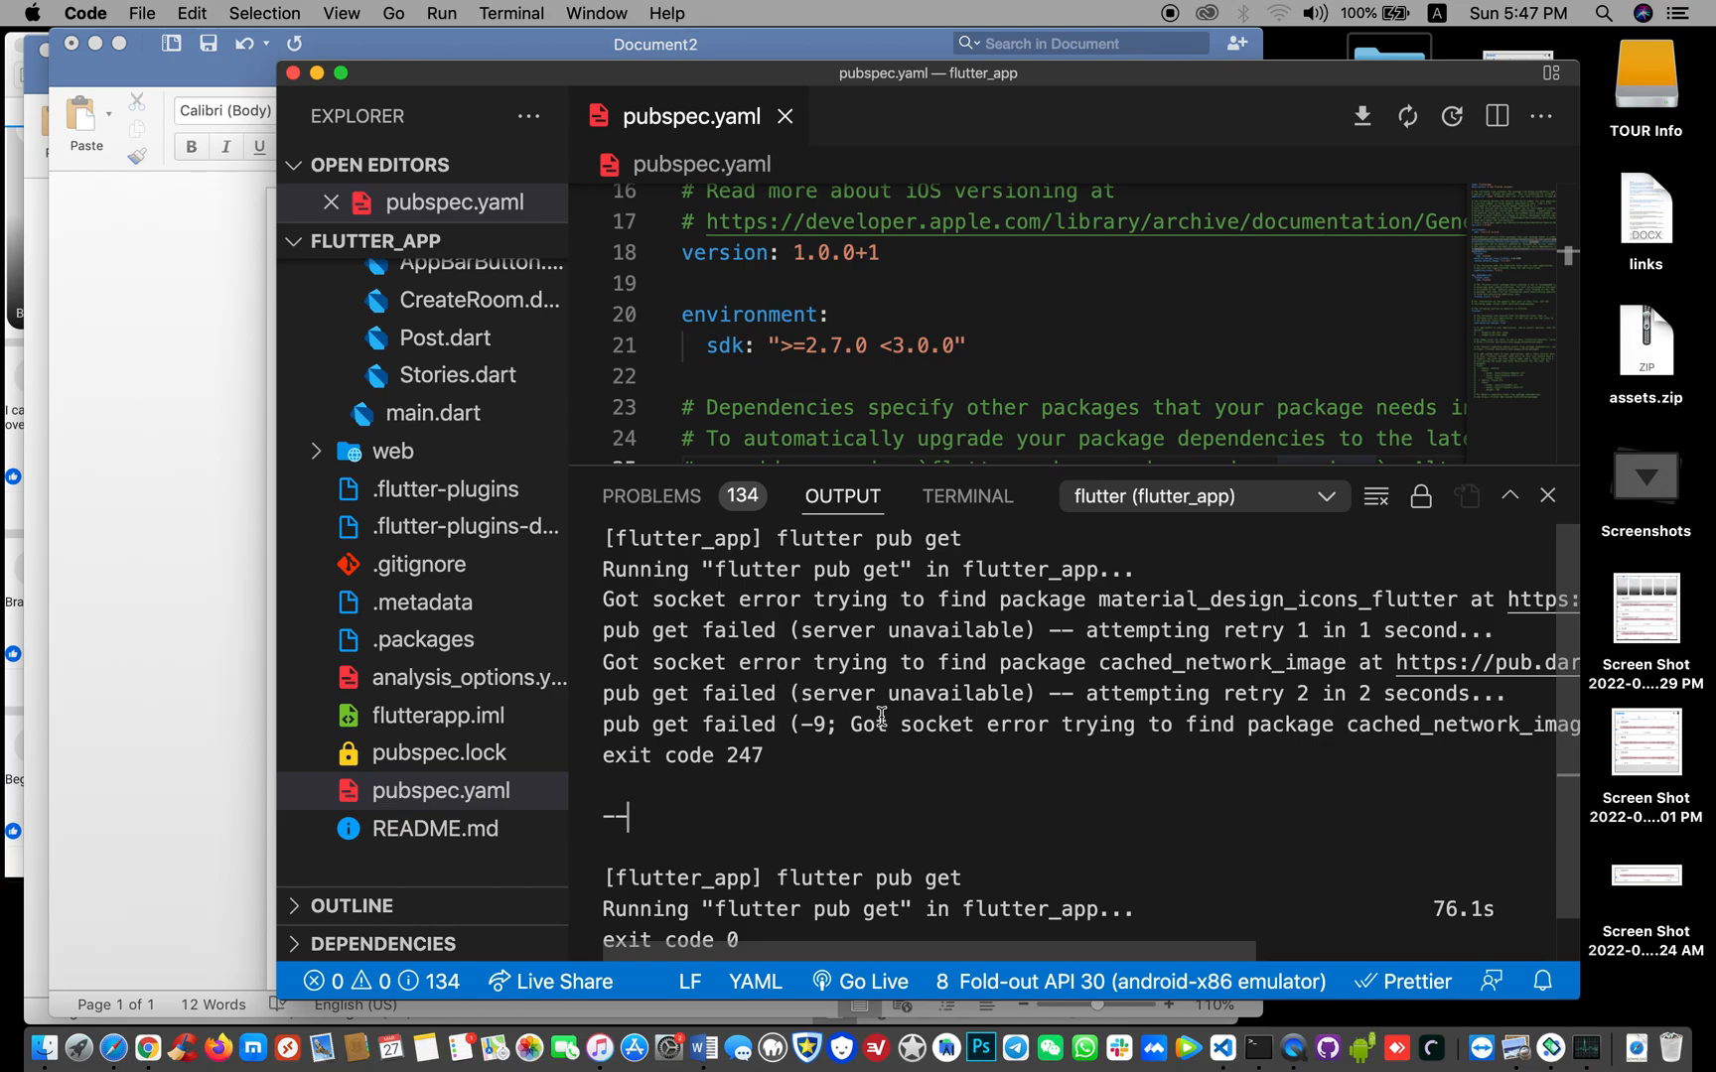
mouse_move(930, 645)
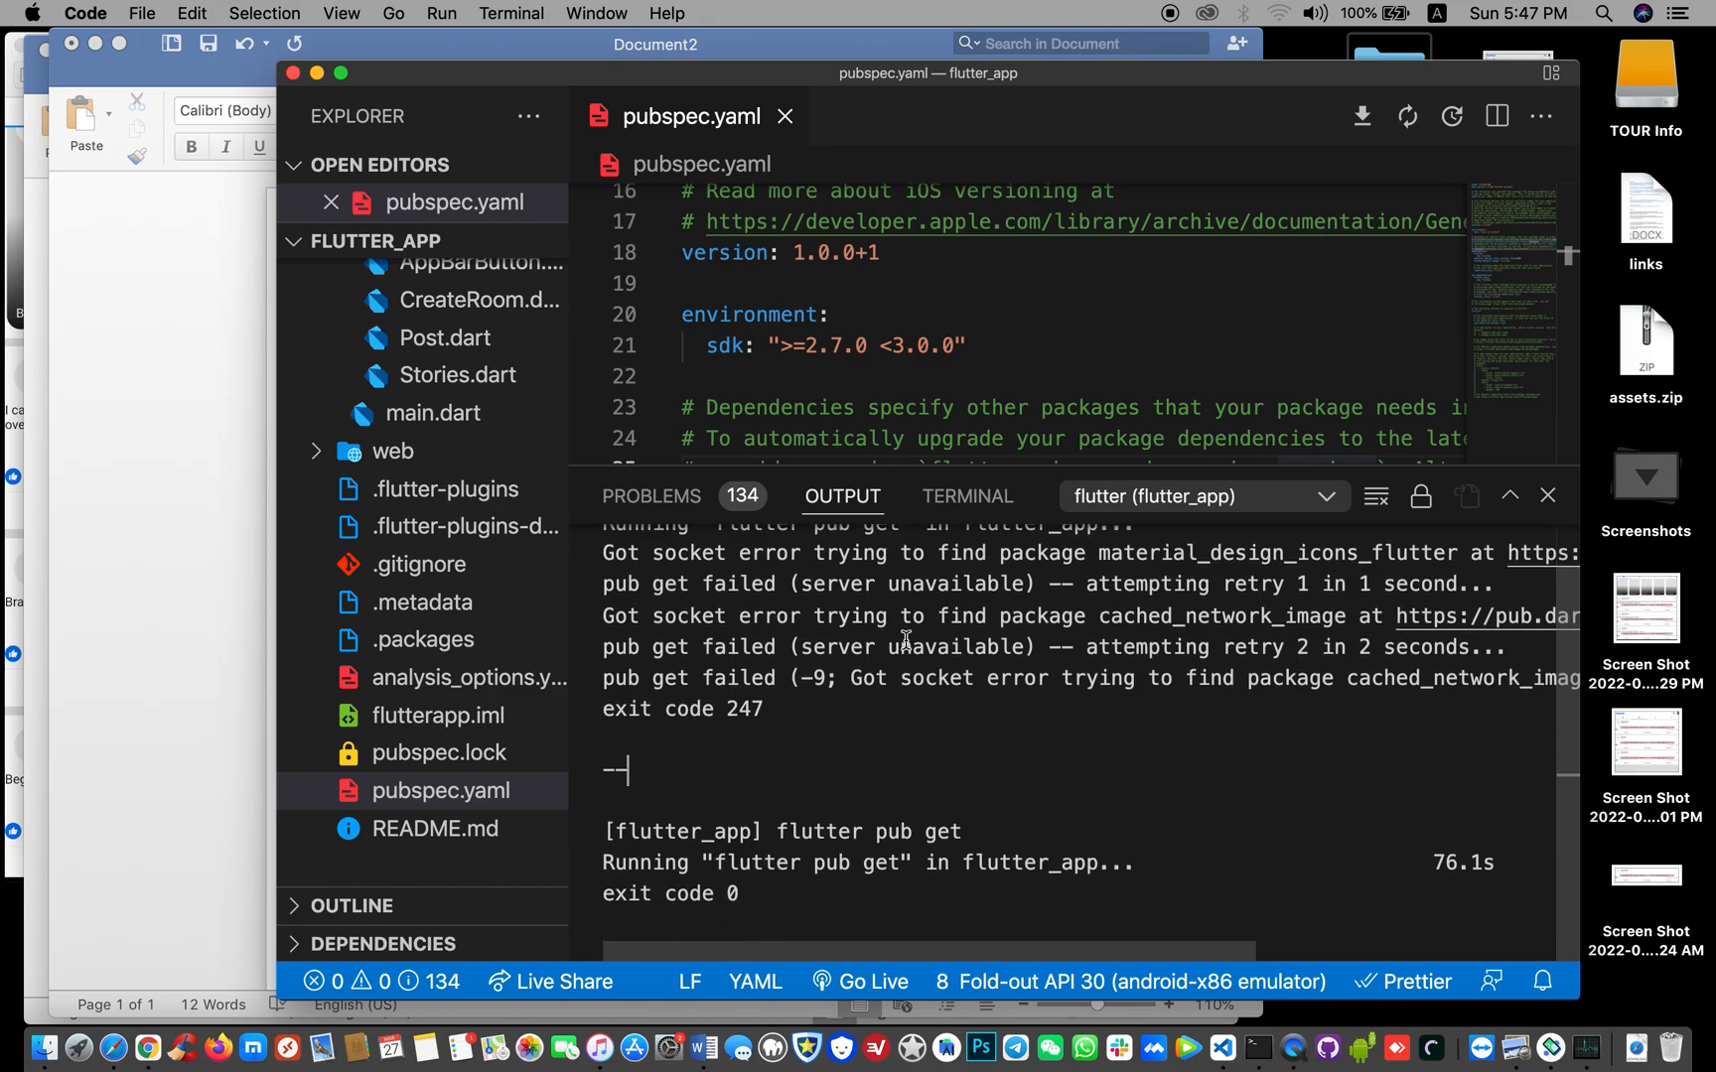
scroll(up, 3)
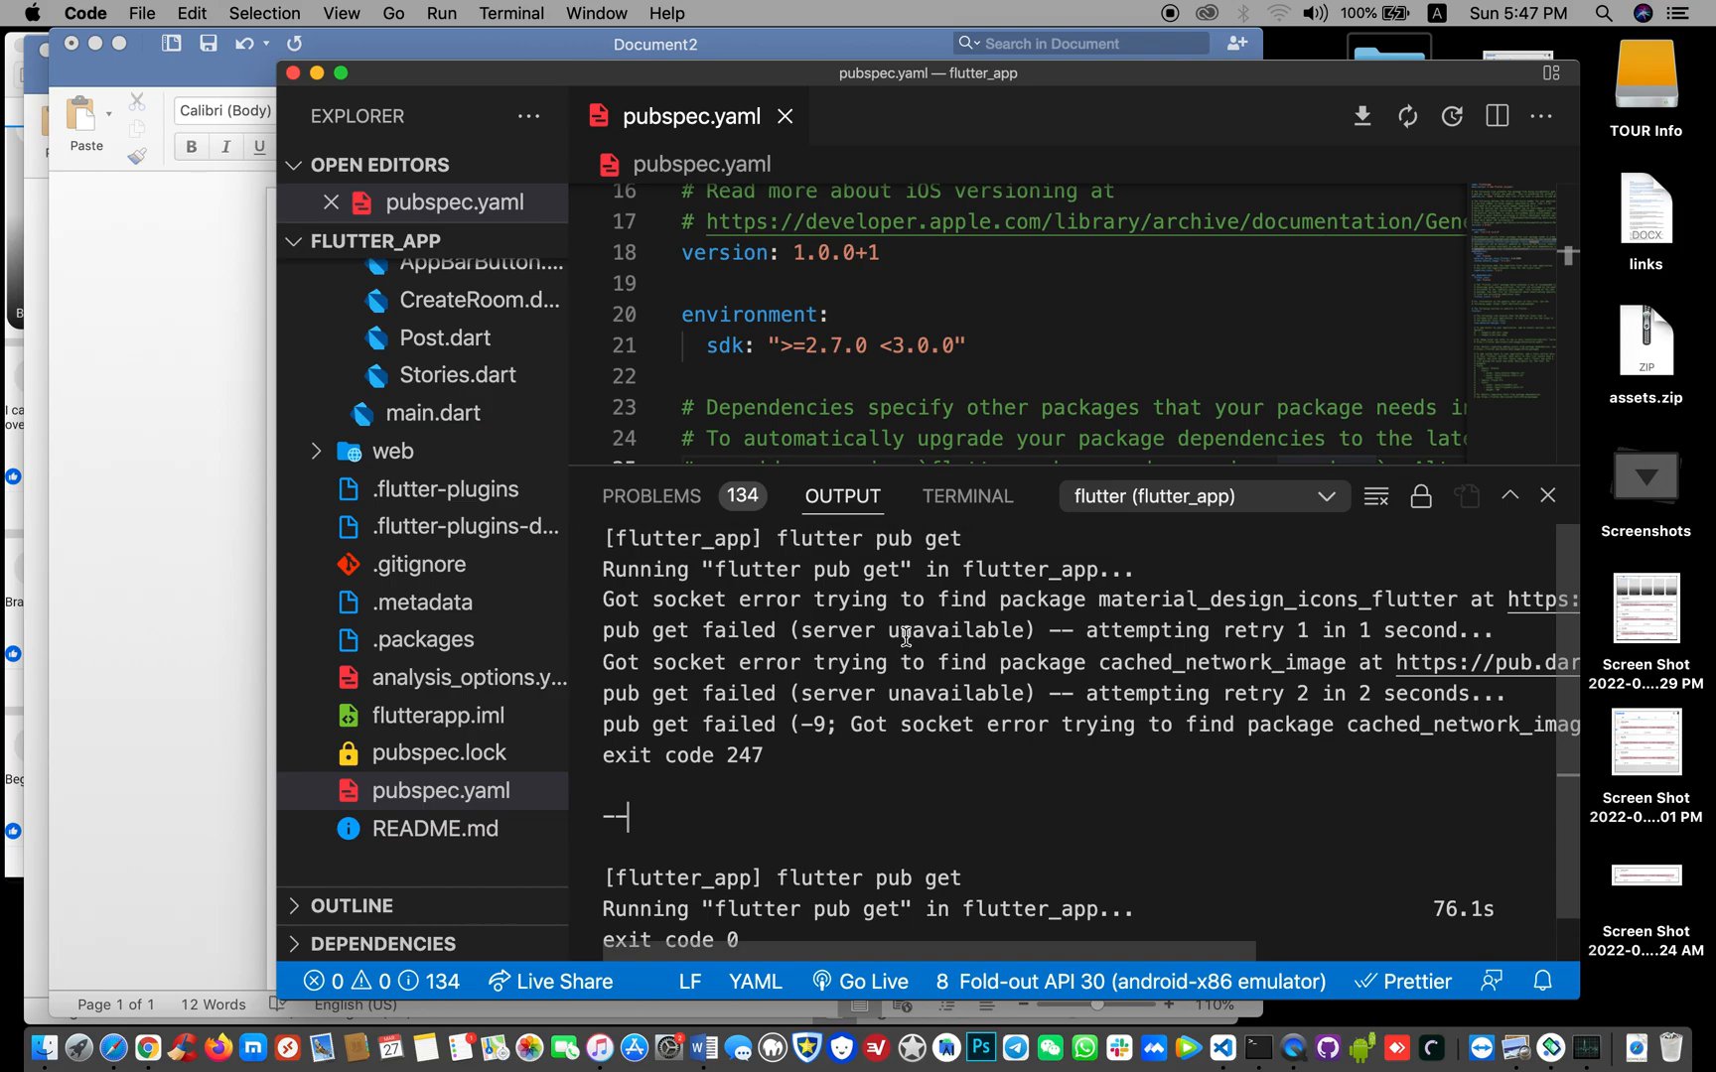
mouse_move(698, 412)
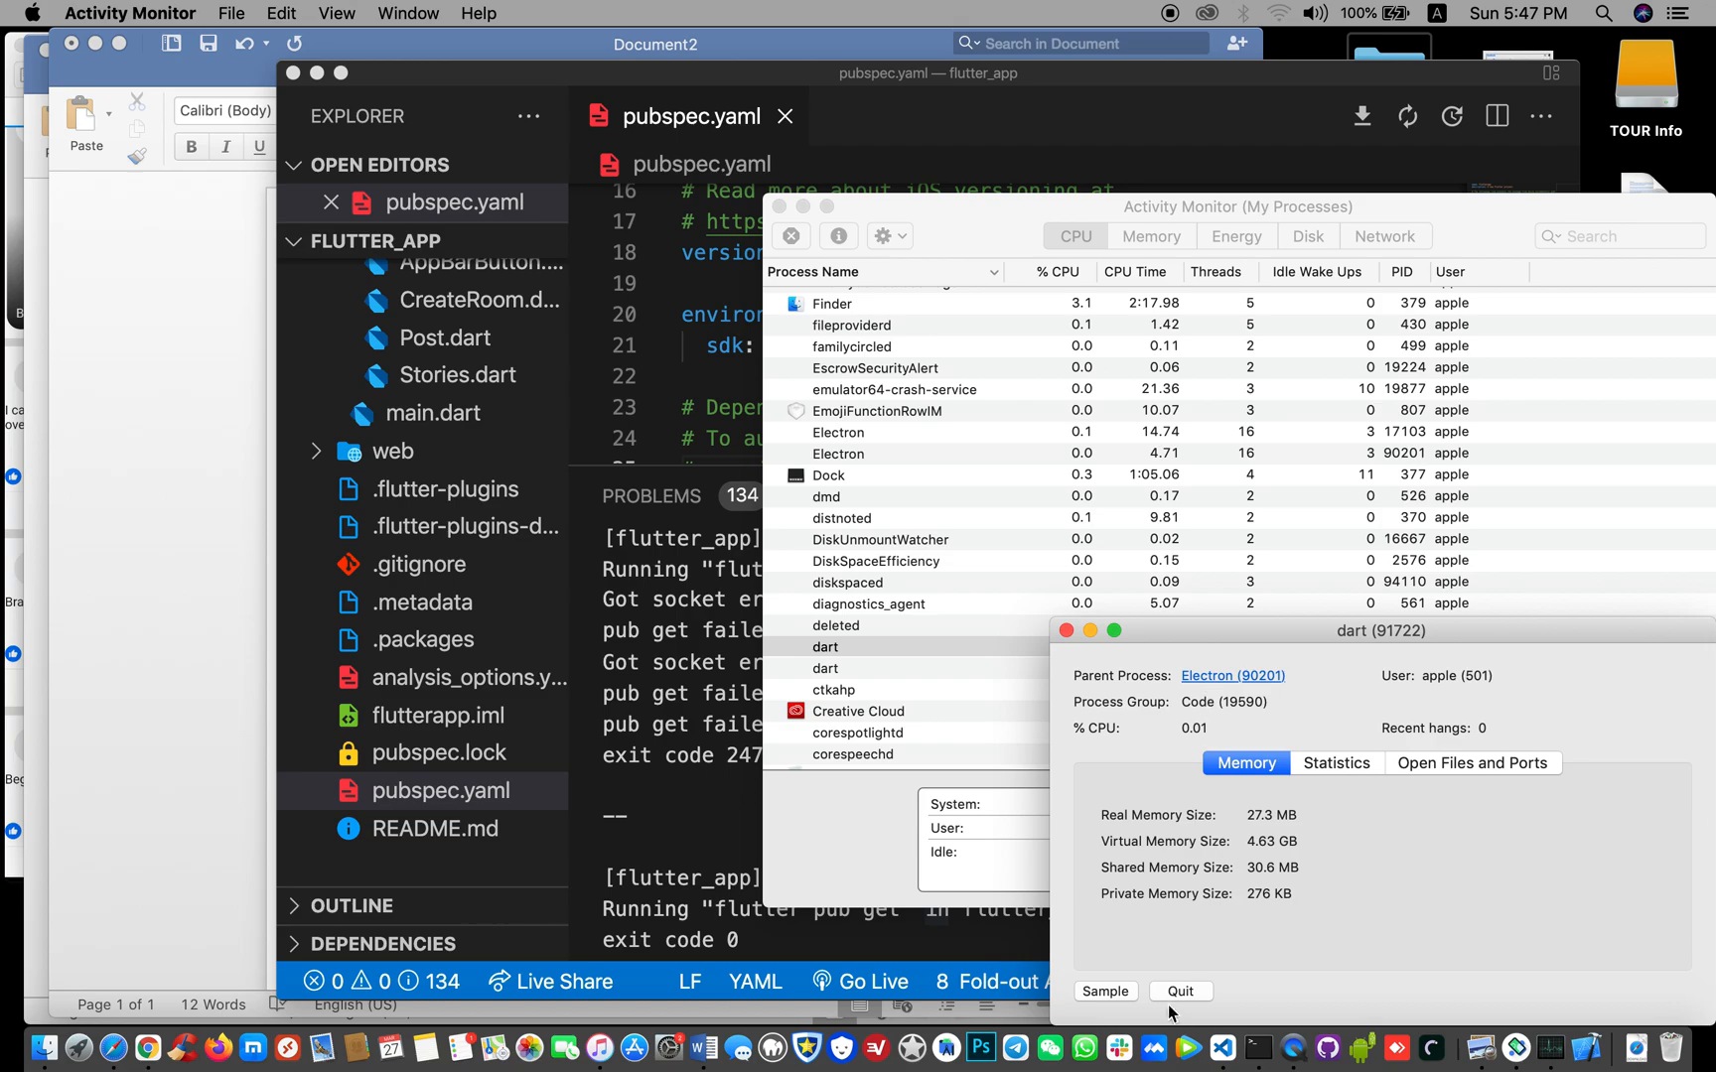
Quit the dart process, select the other dart process, and close Activity Monitor
click(1179, 991)
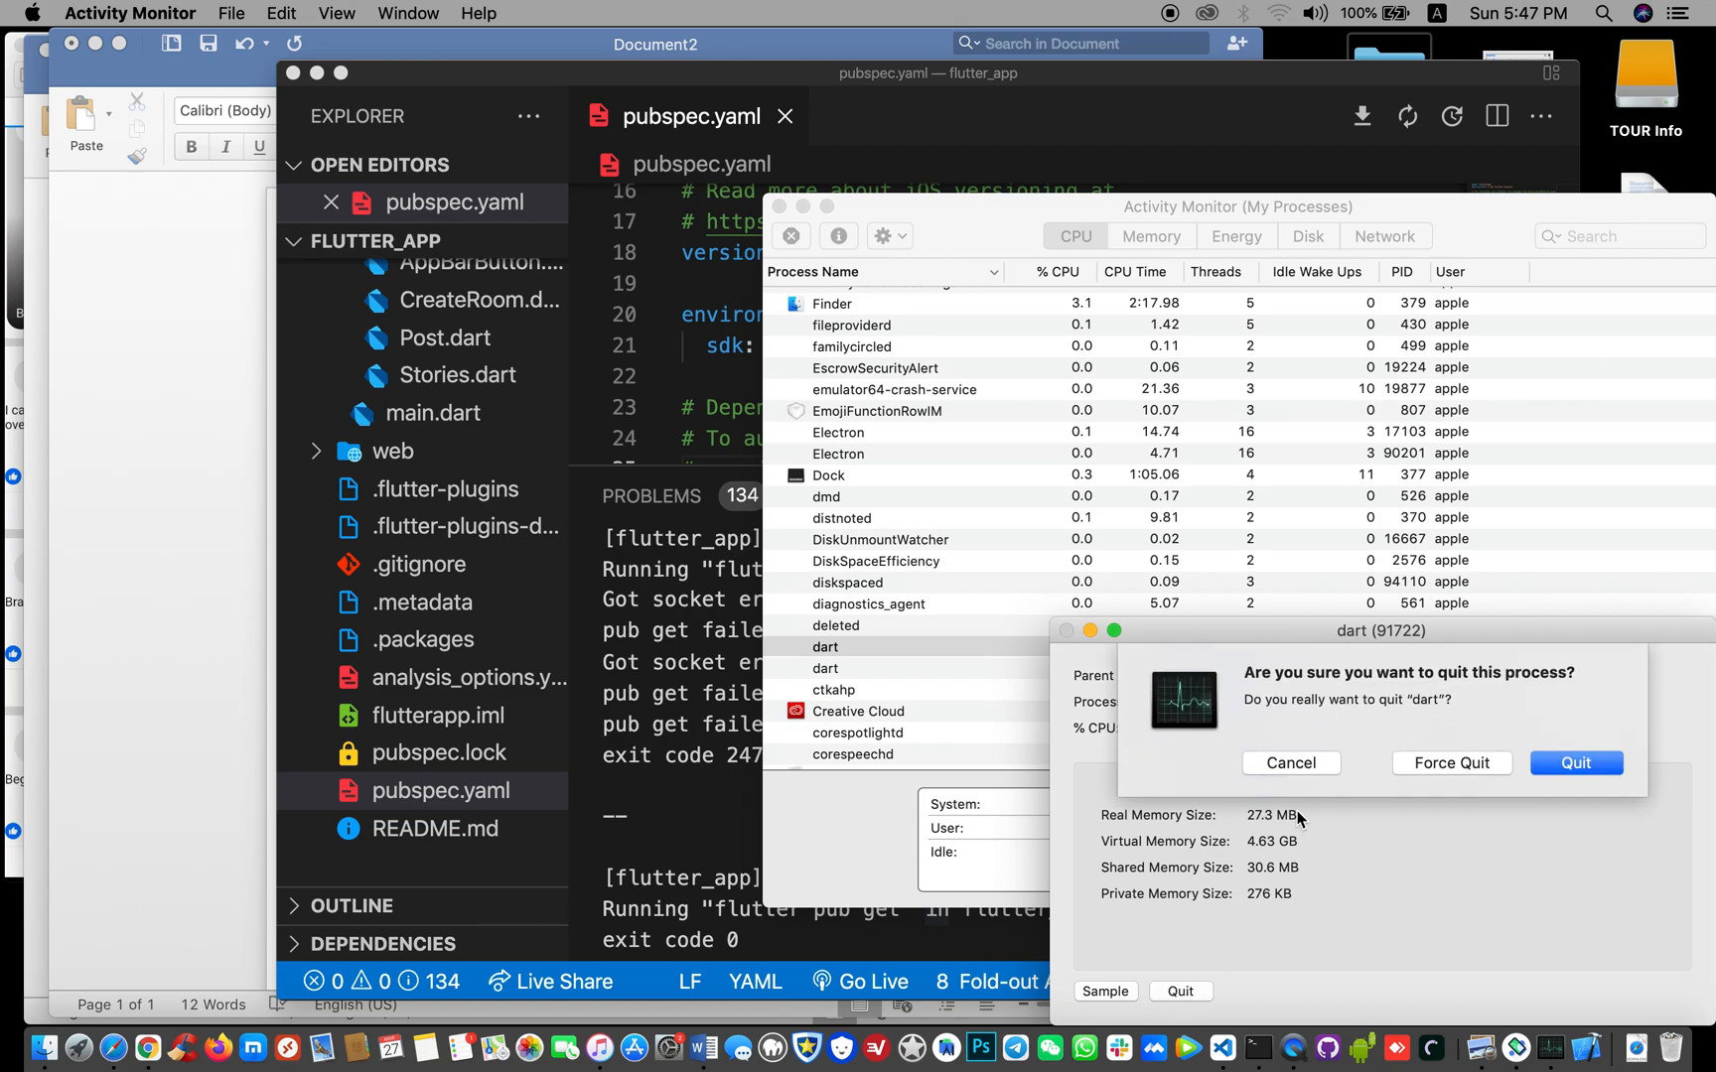
click(1289, 763)
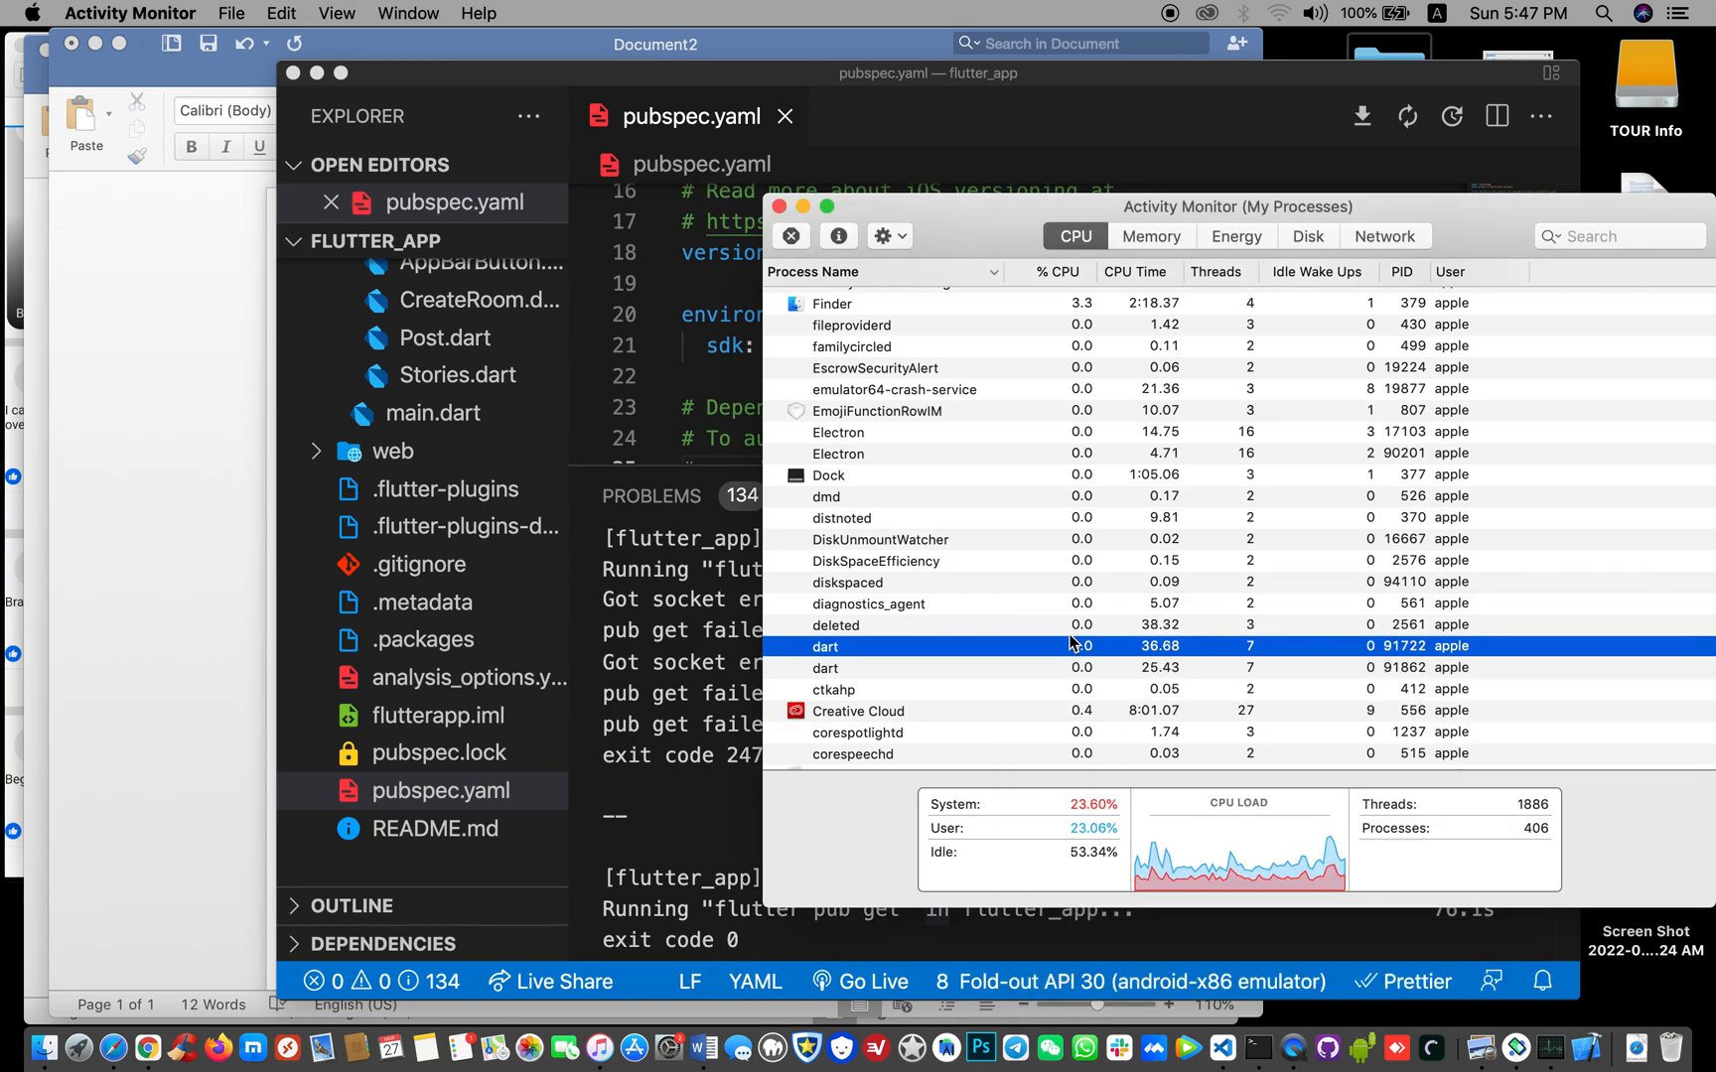
click(865, 667)
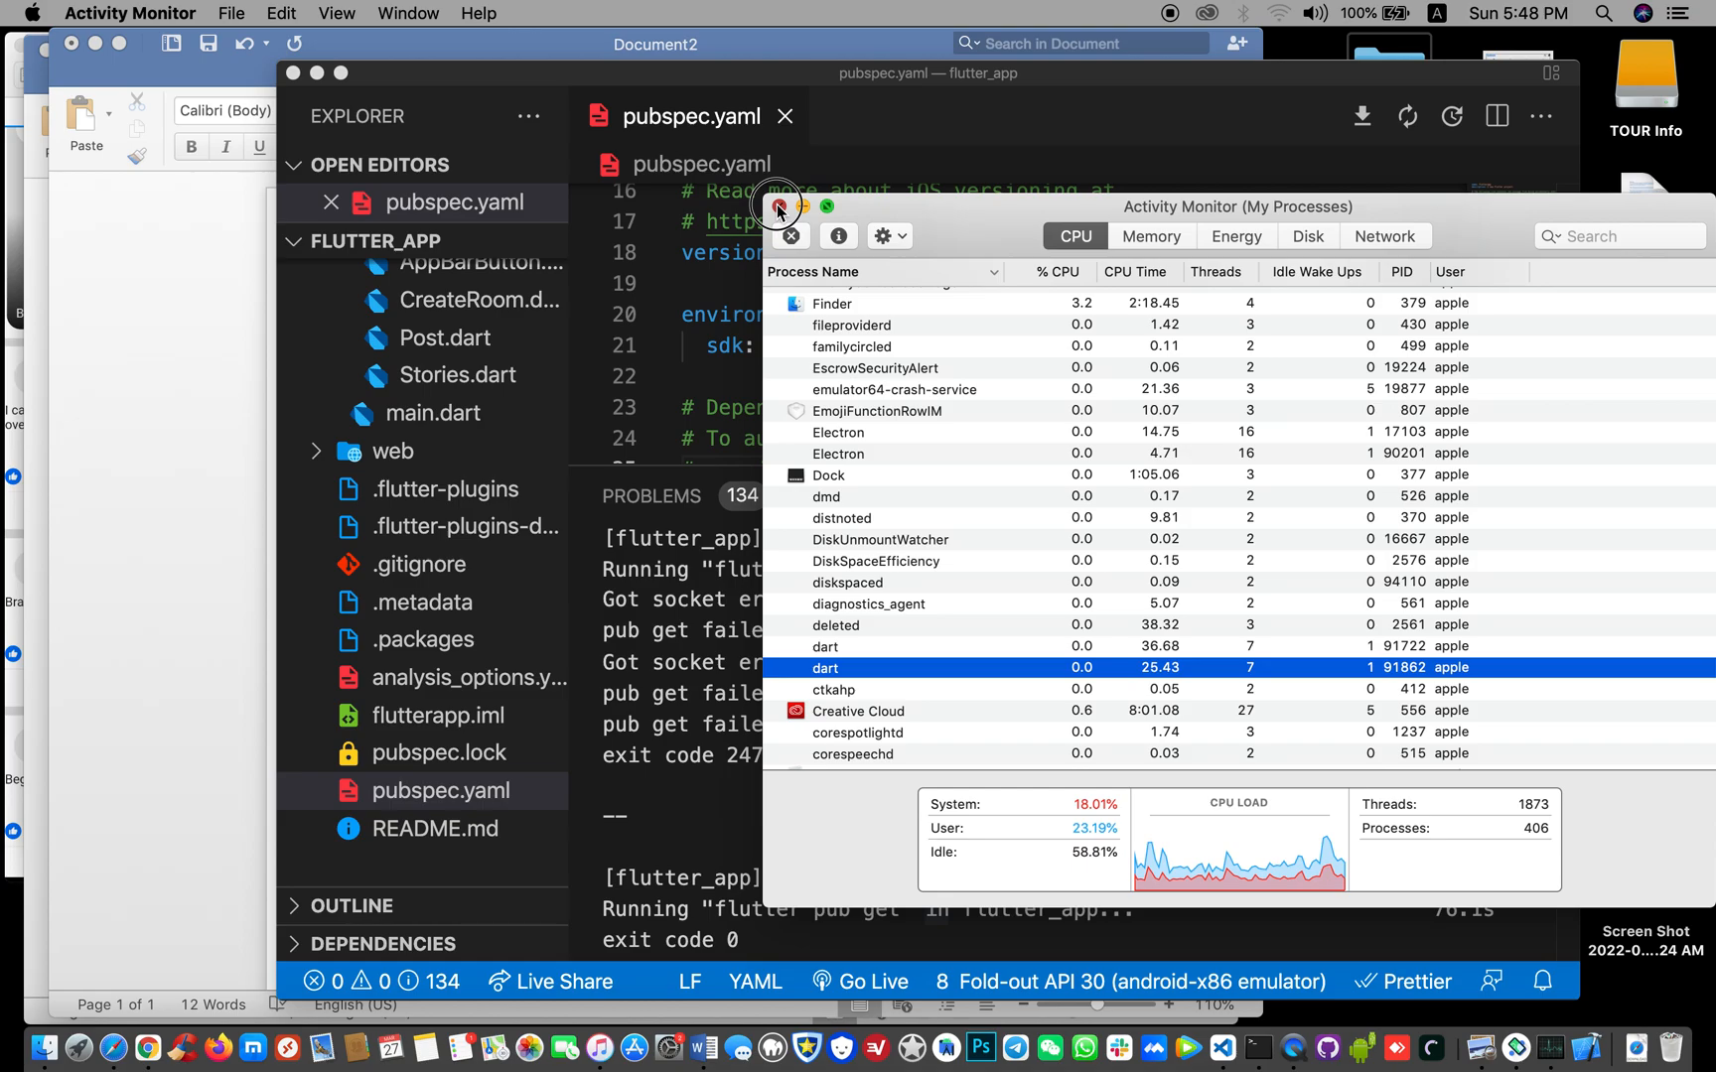
click(776, 207)
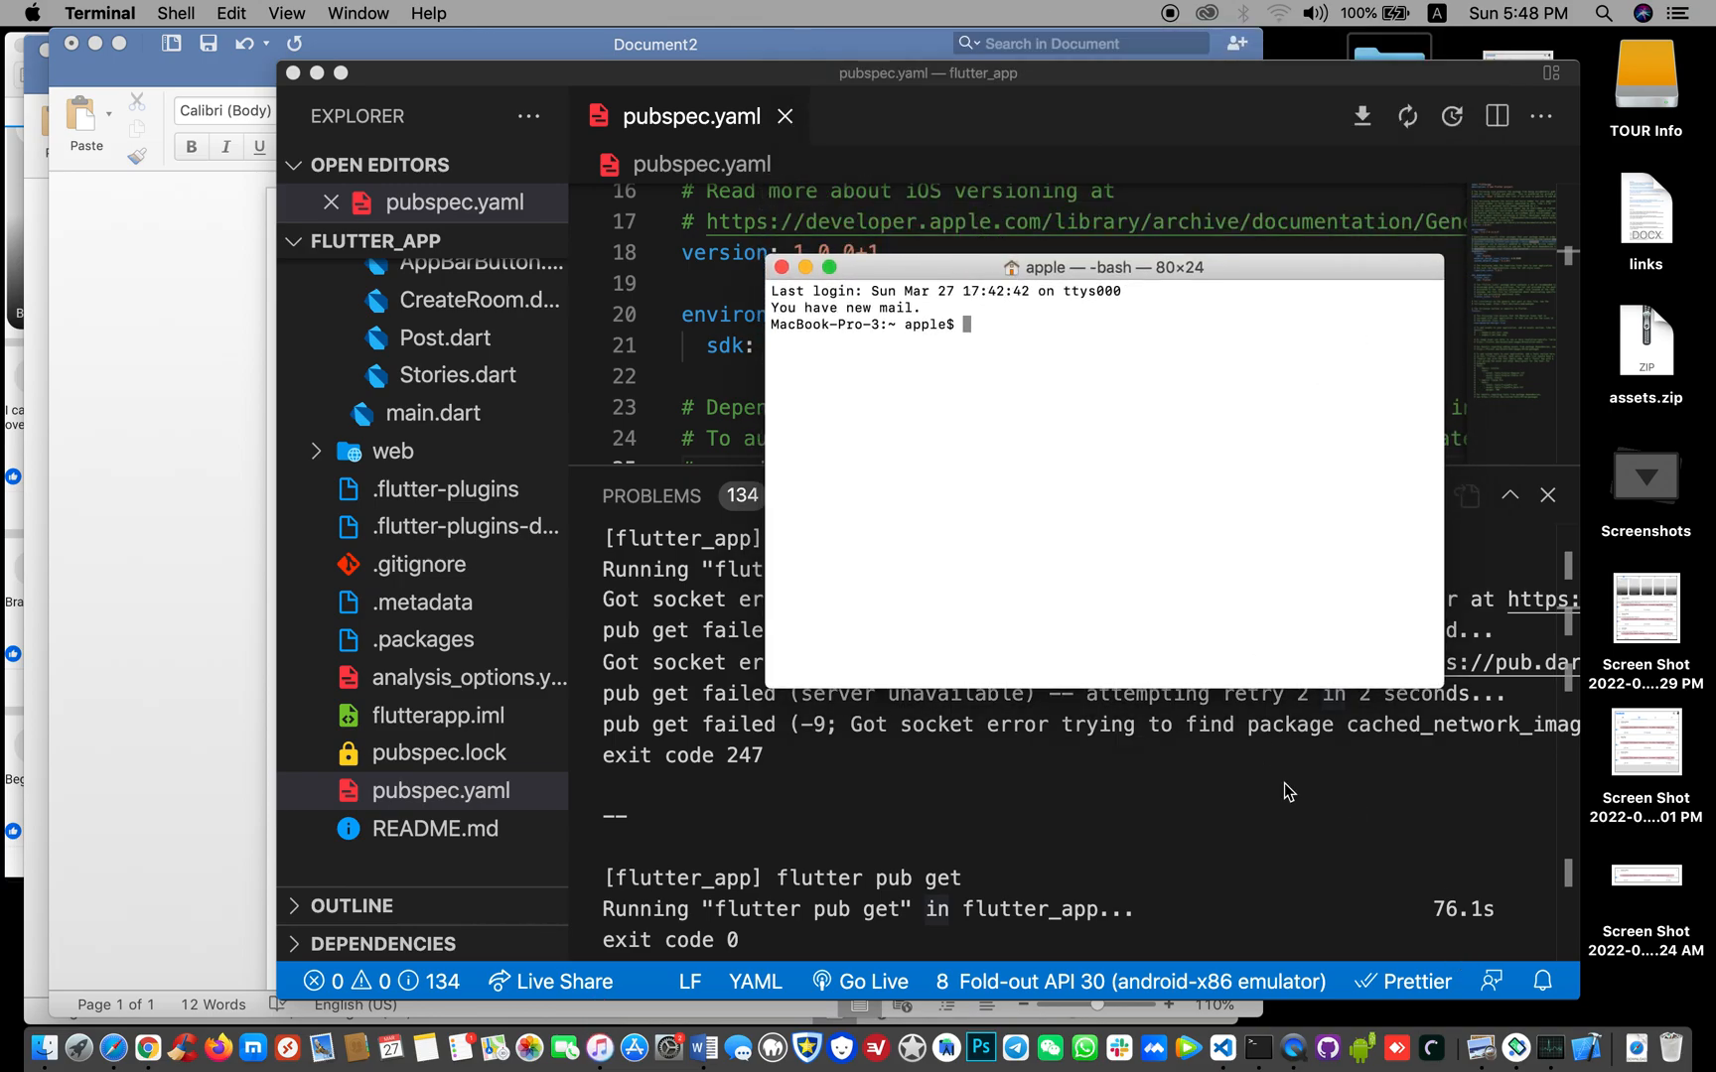
Bring the idle bash Terminal window to the front through Mission Control
key(mission_control)
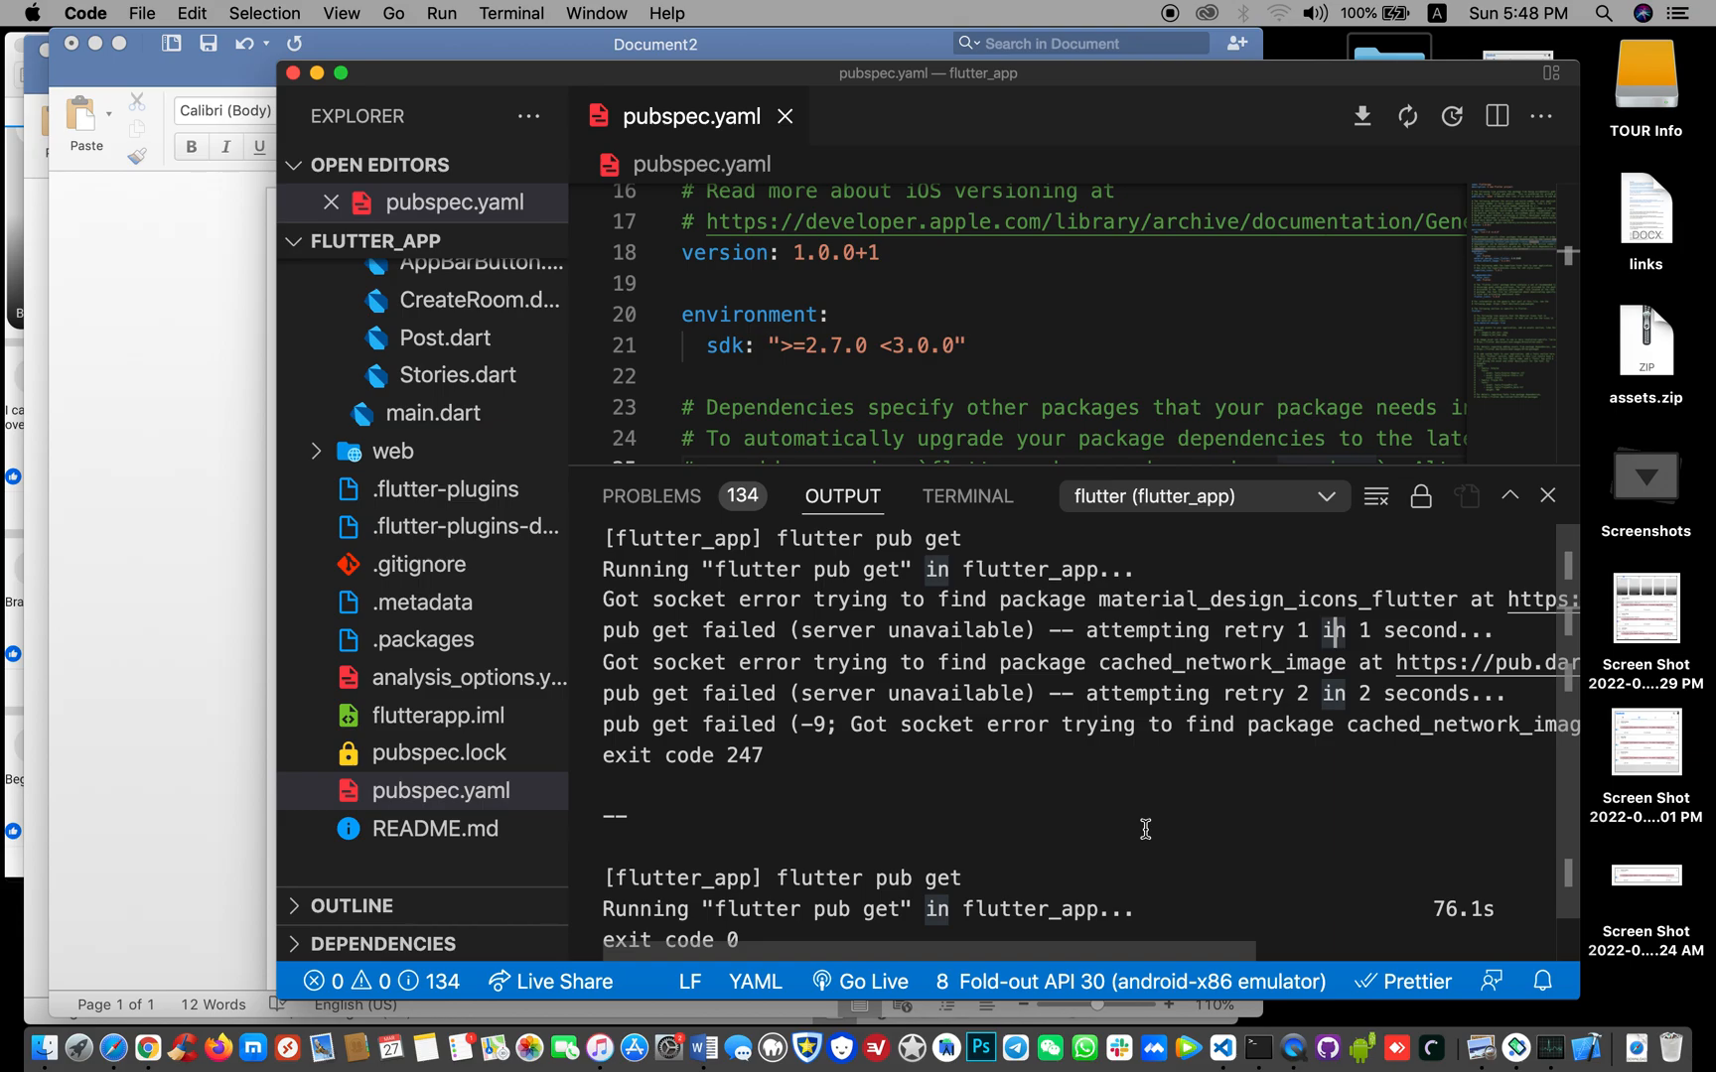
mouse_move(959, 857)
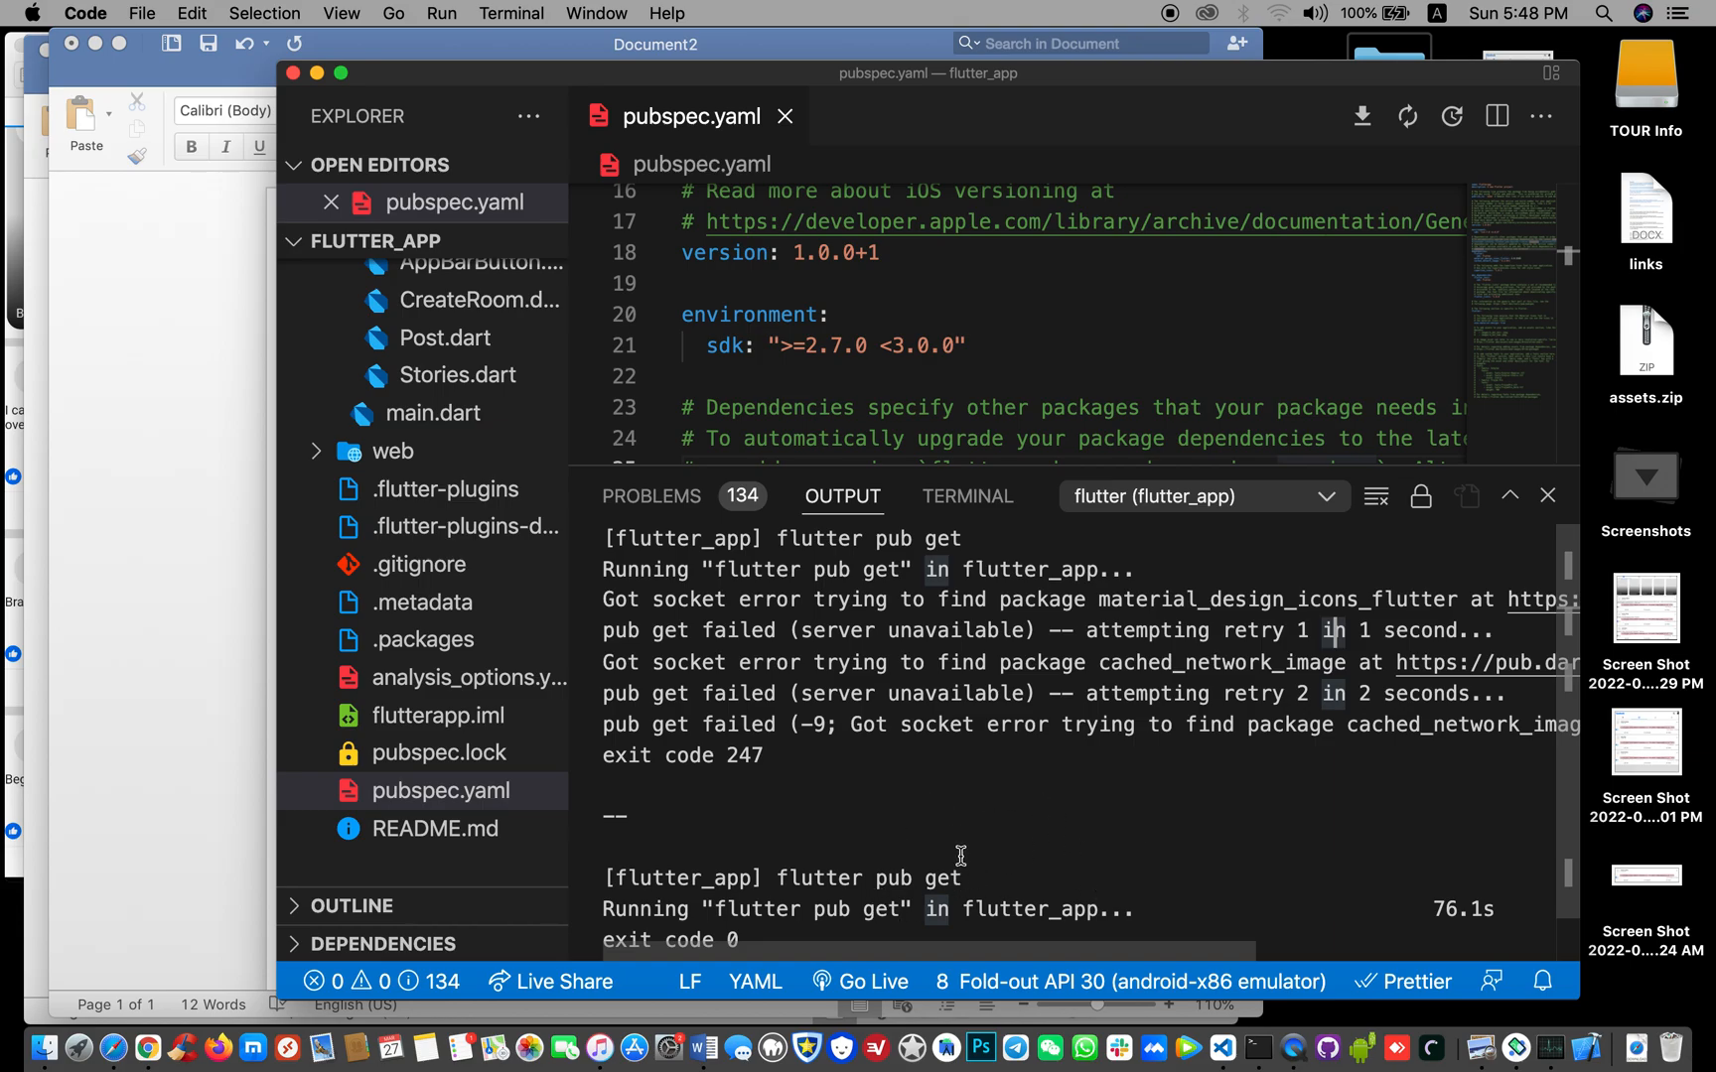
mouse_move(1018, 757)
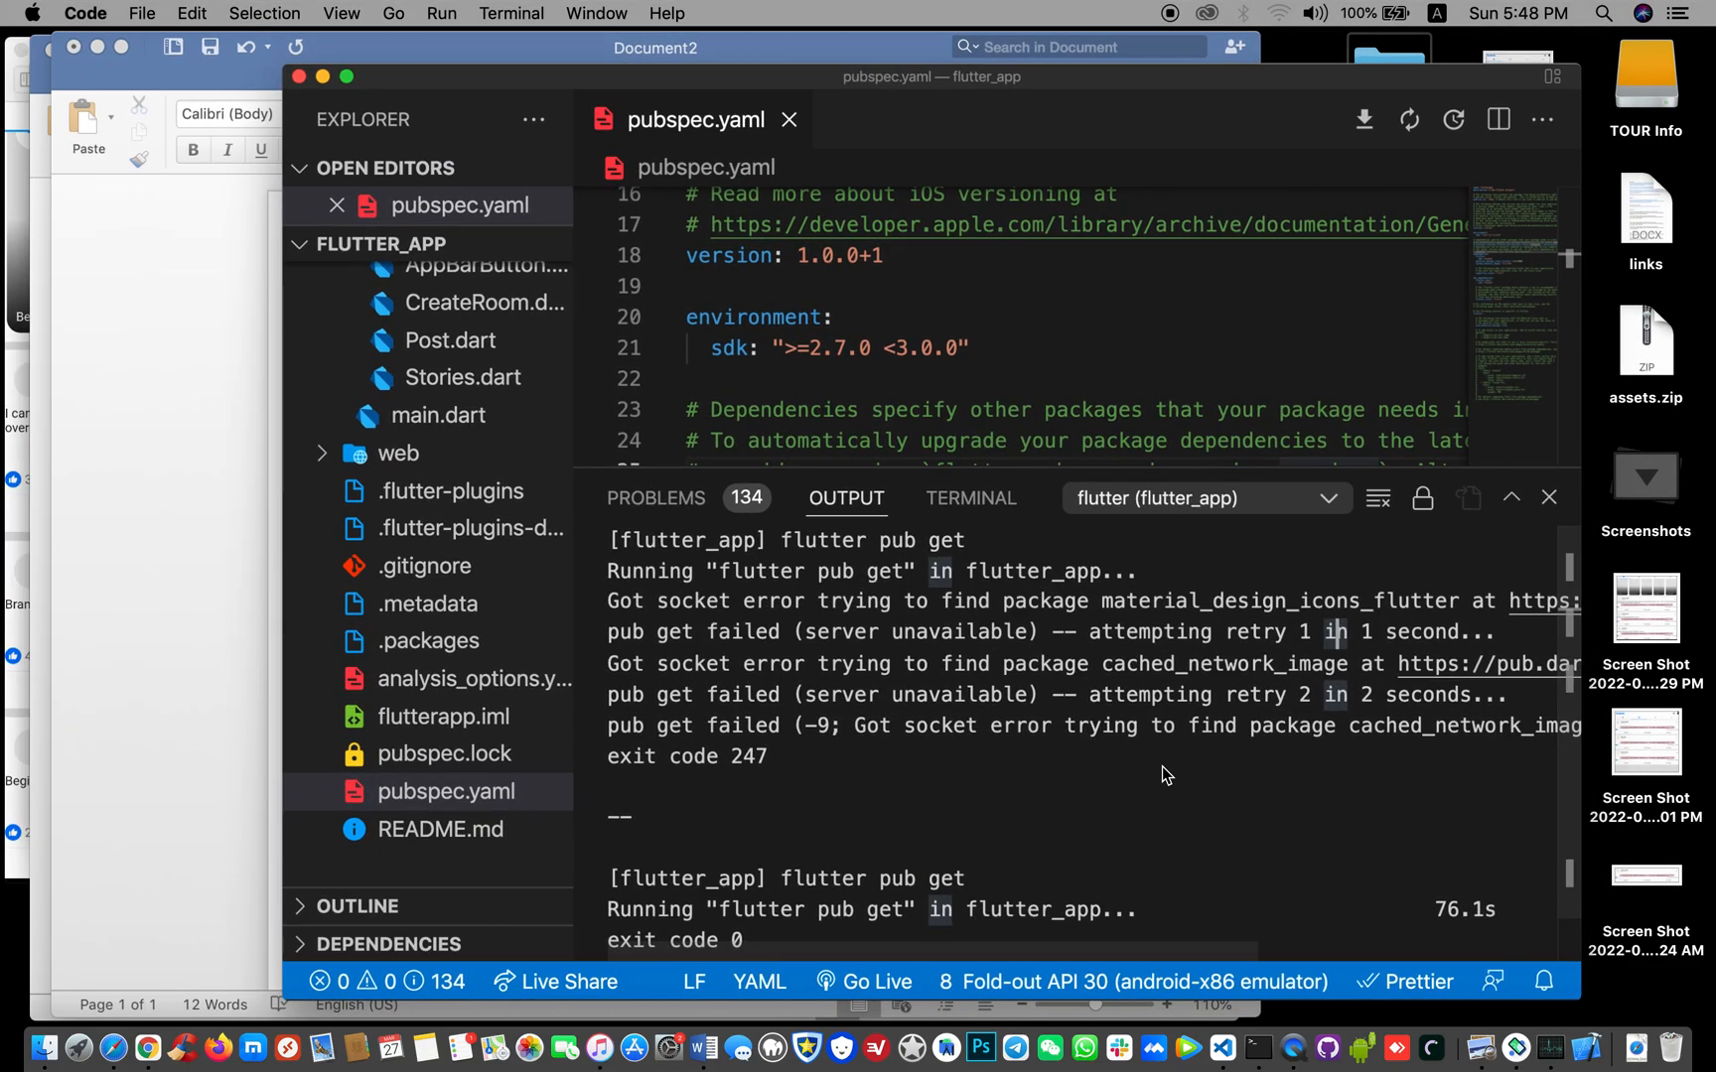
key(mission_control)
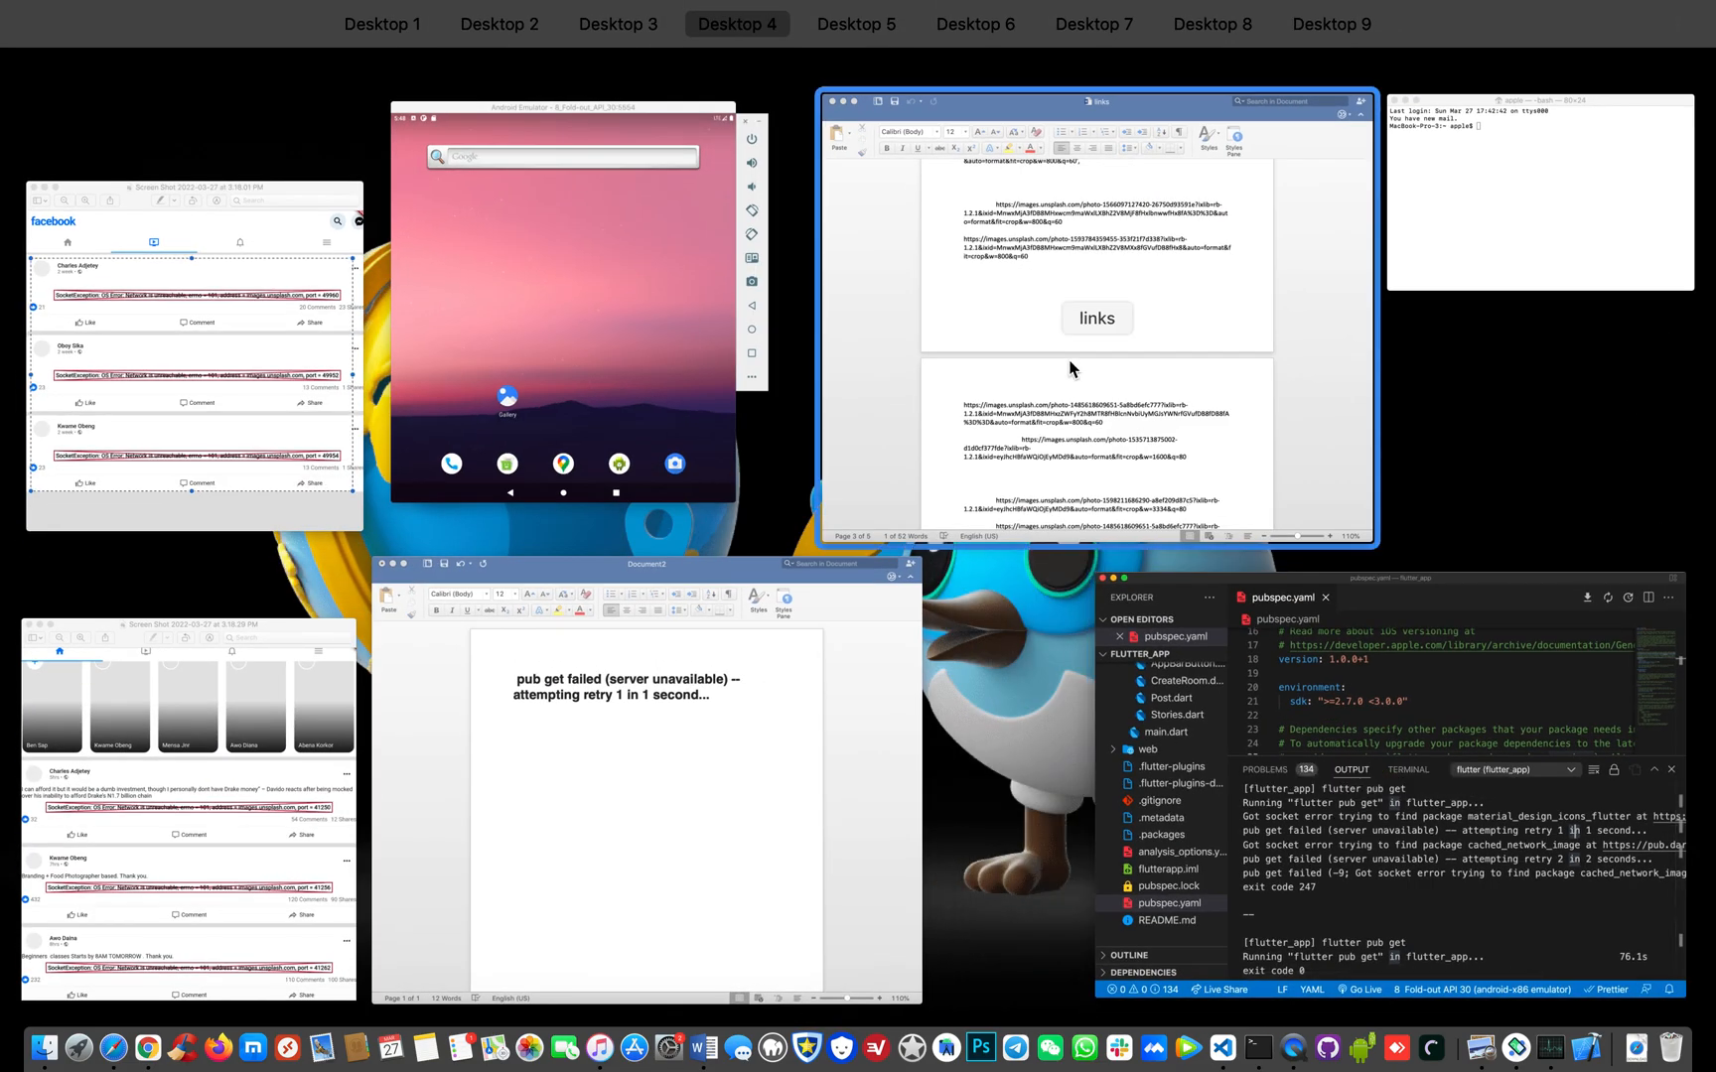
click(1301, 972)
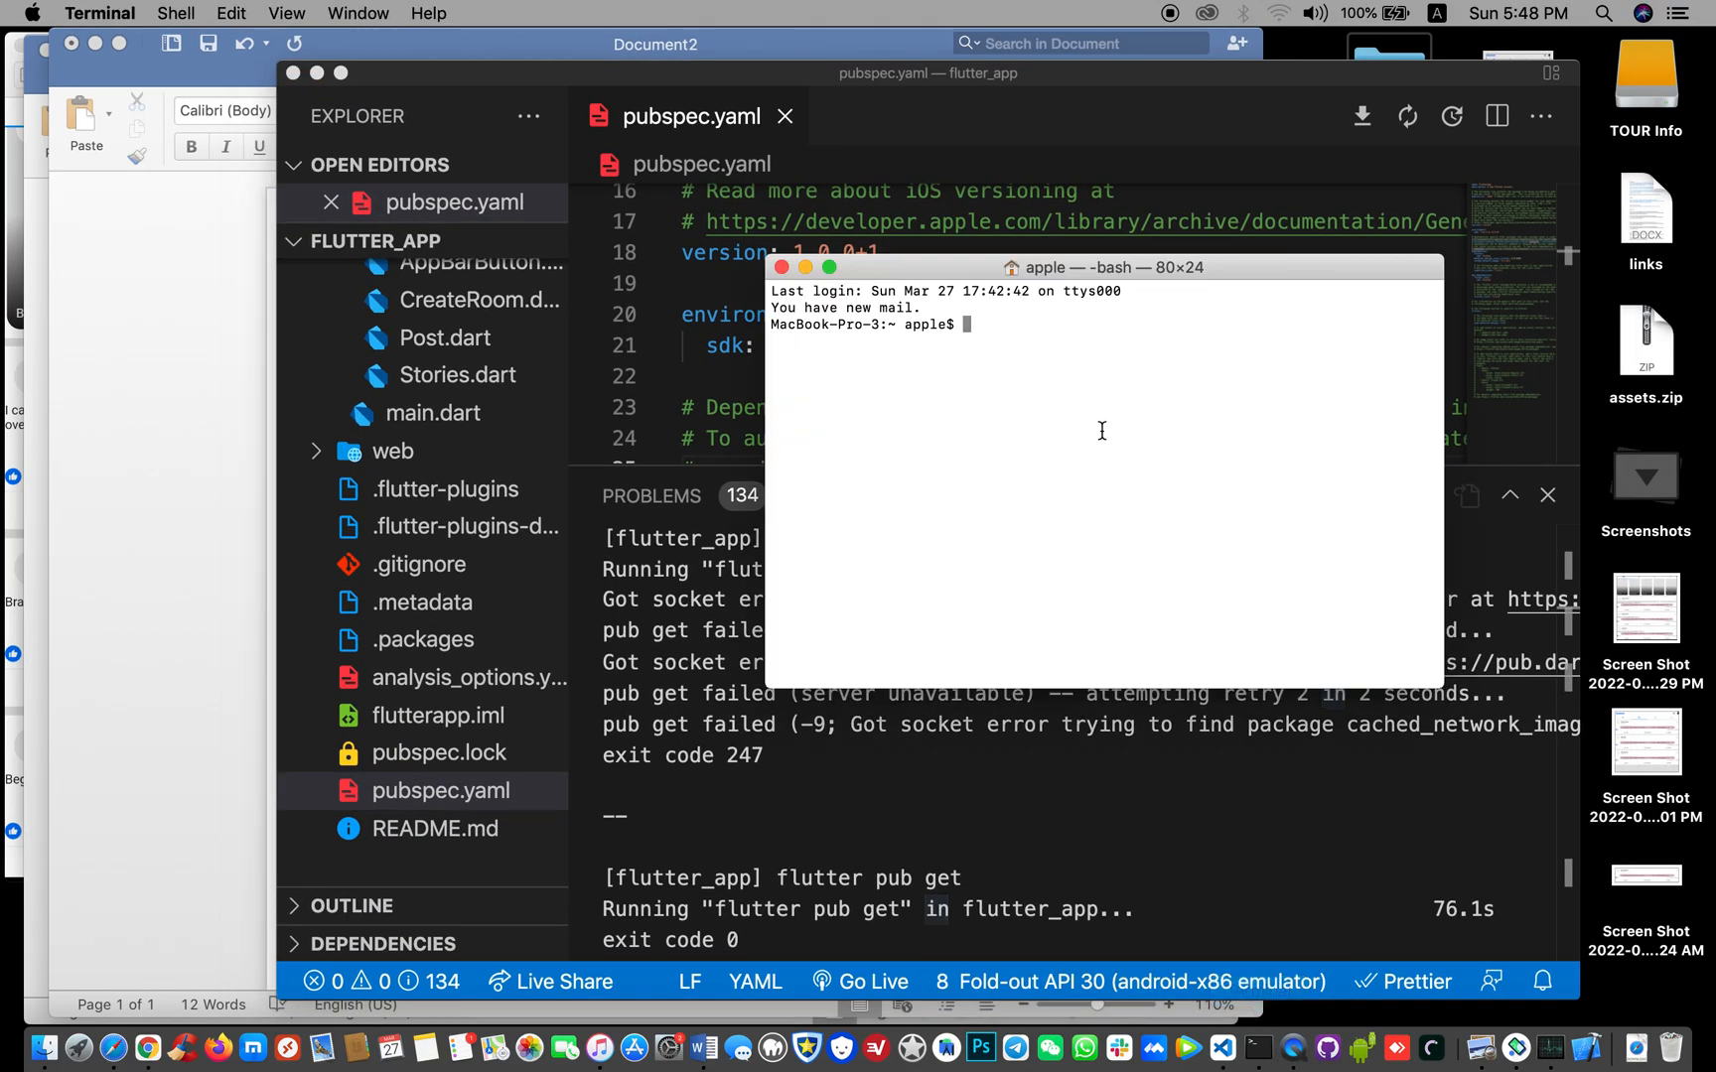
Run 'ping pub.dev' to see steady replies, then close the window, terminating the ping
text(pi)
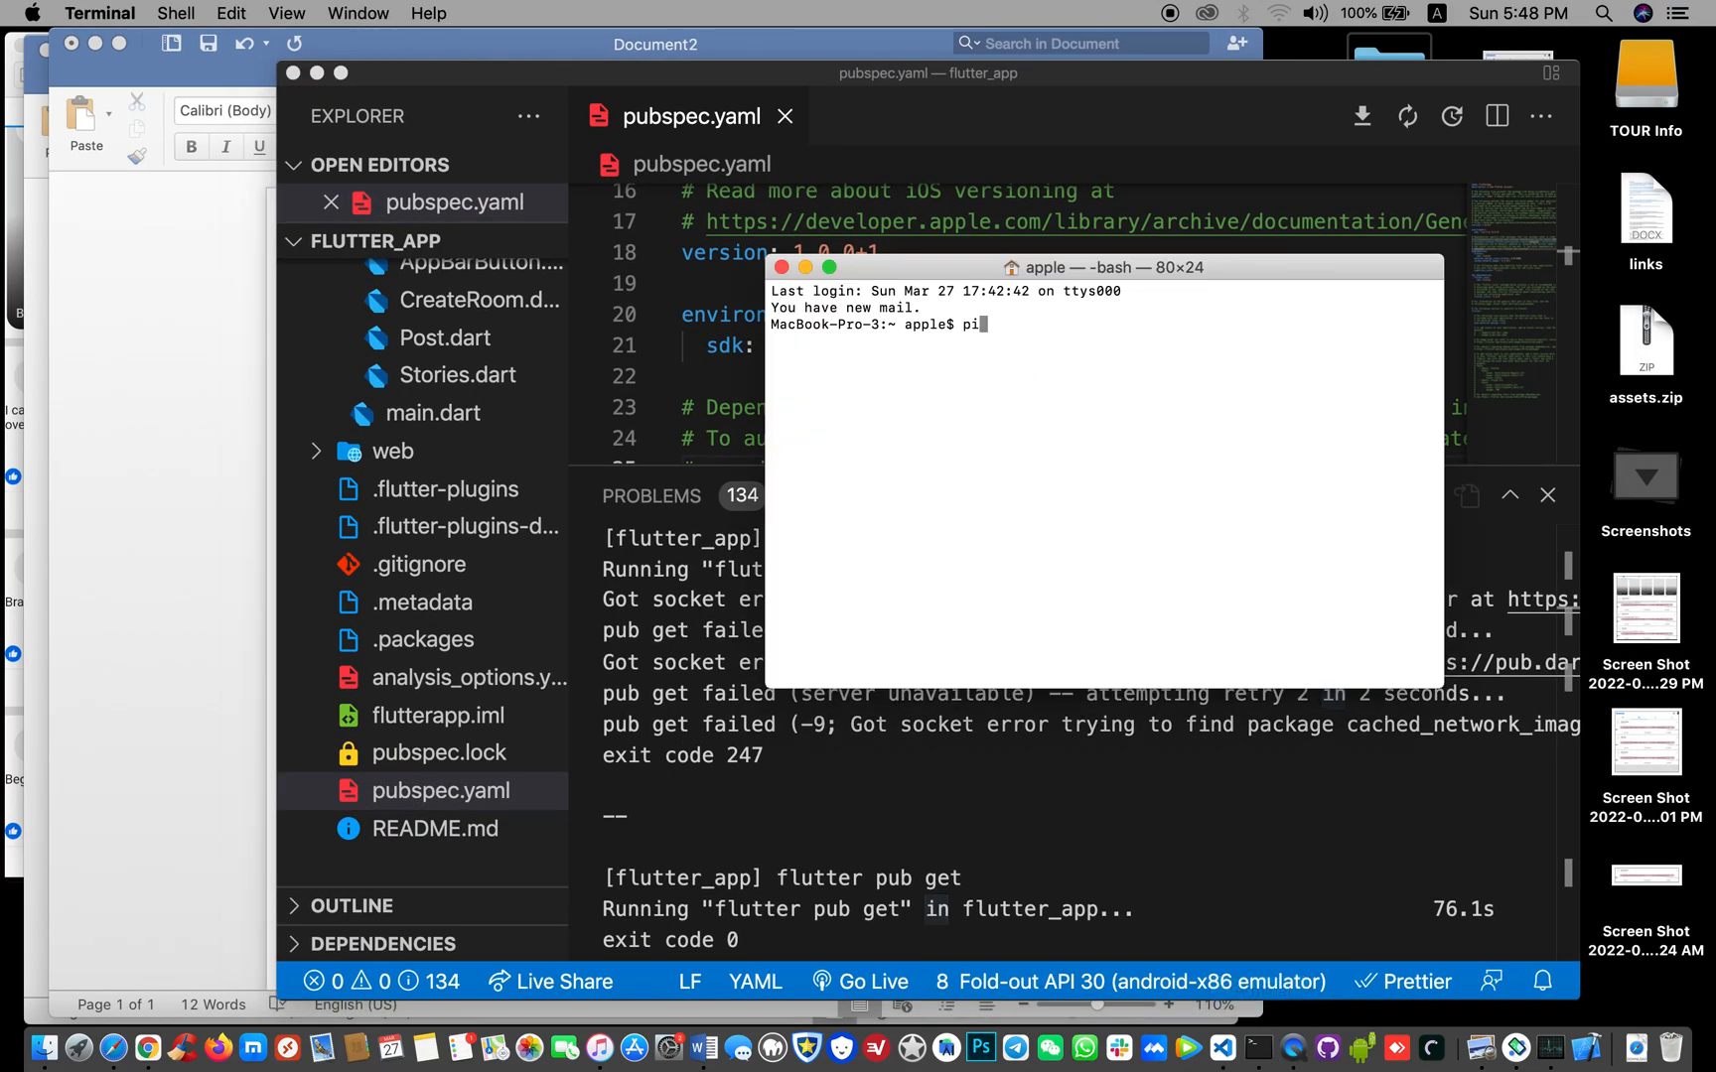
text(ng)
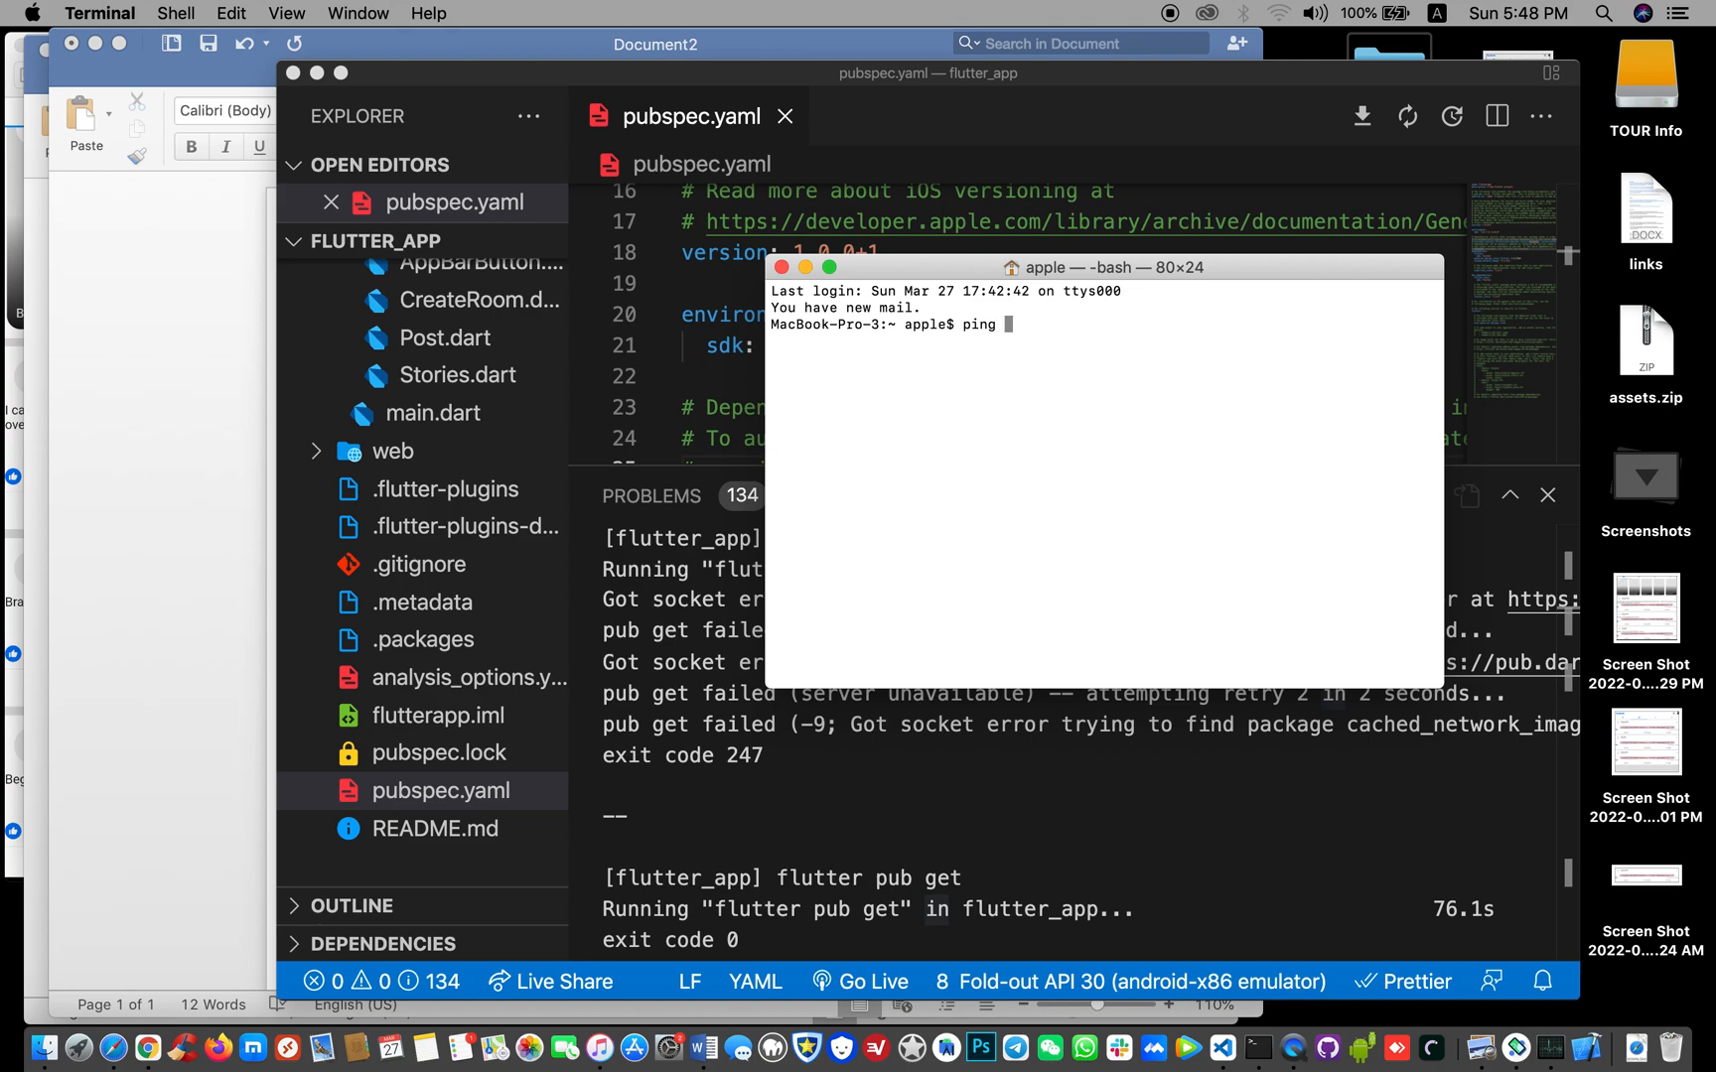
text(pub.)
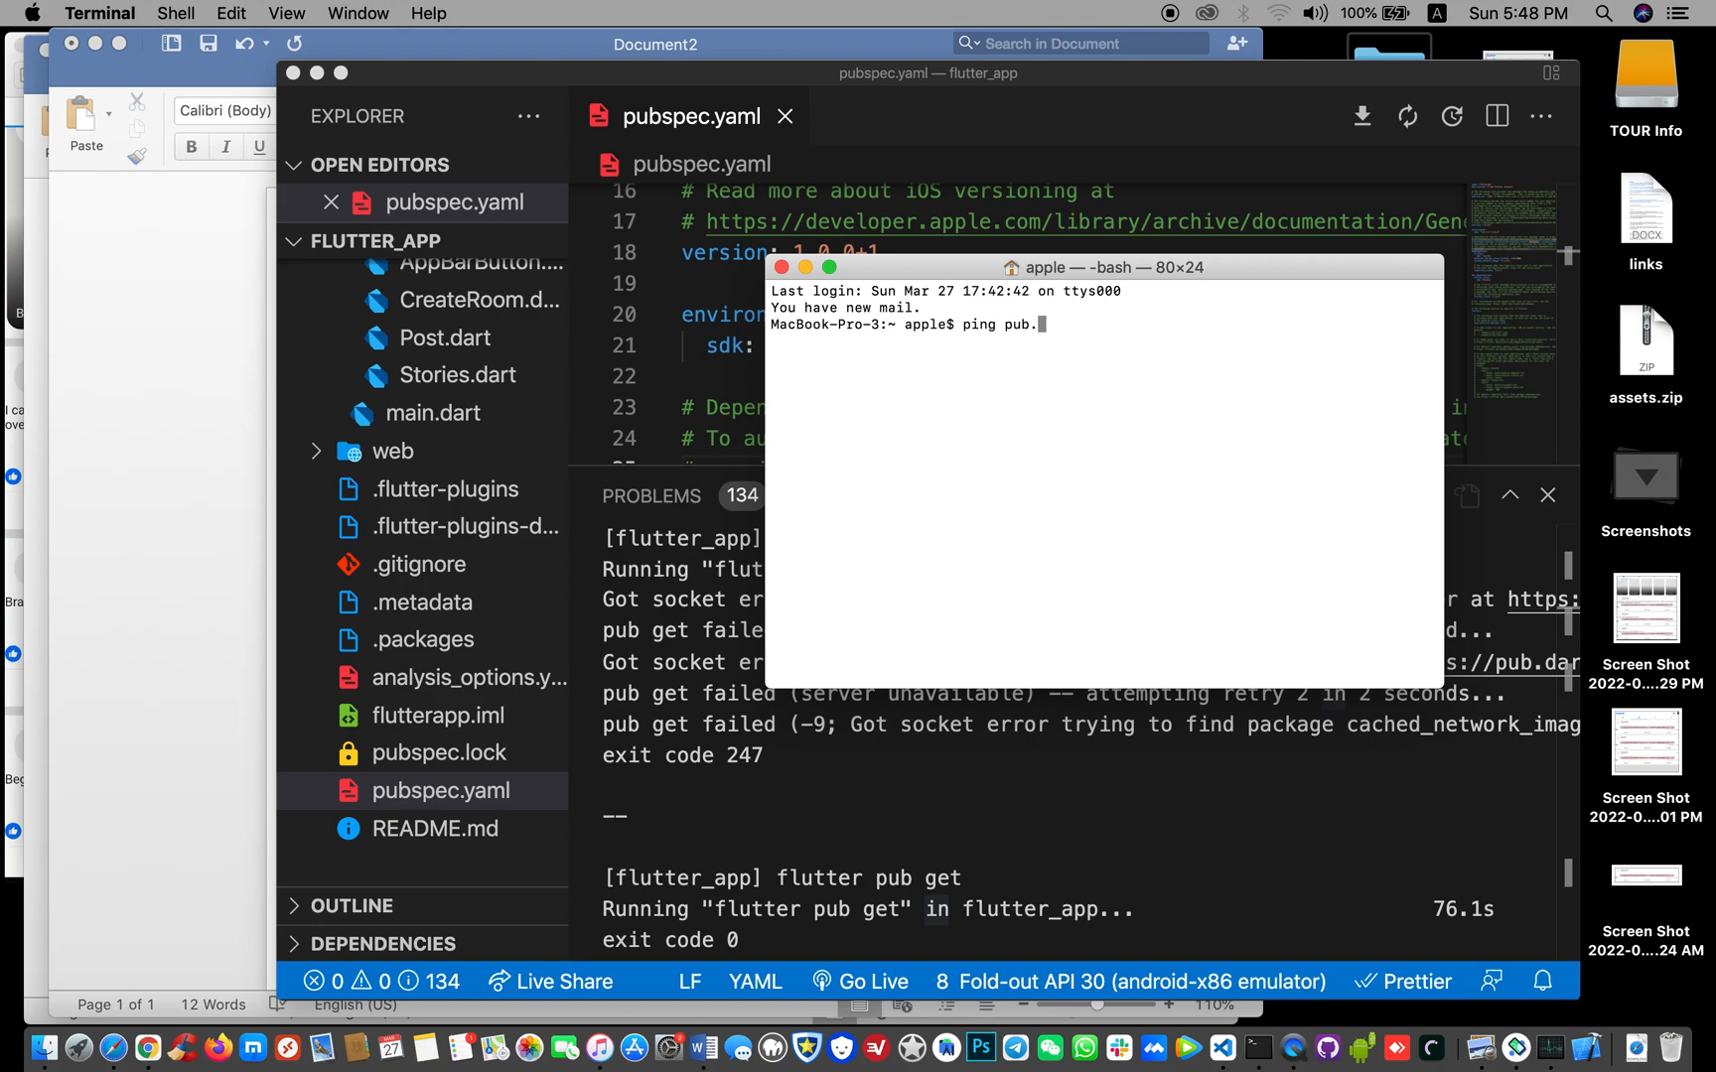
text(dev)
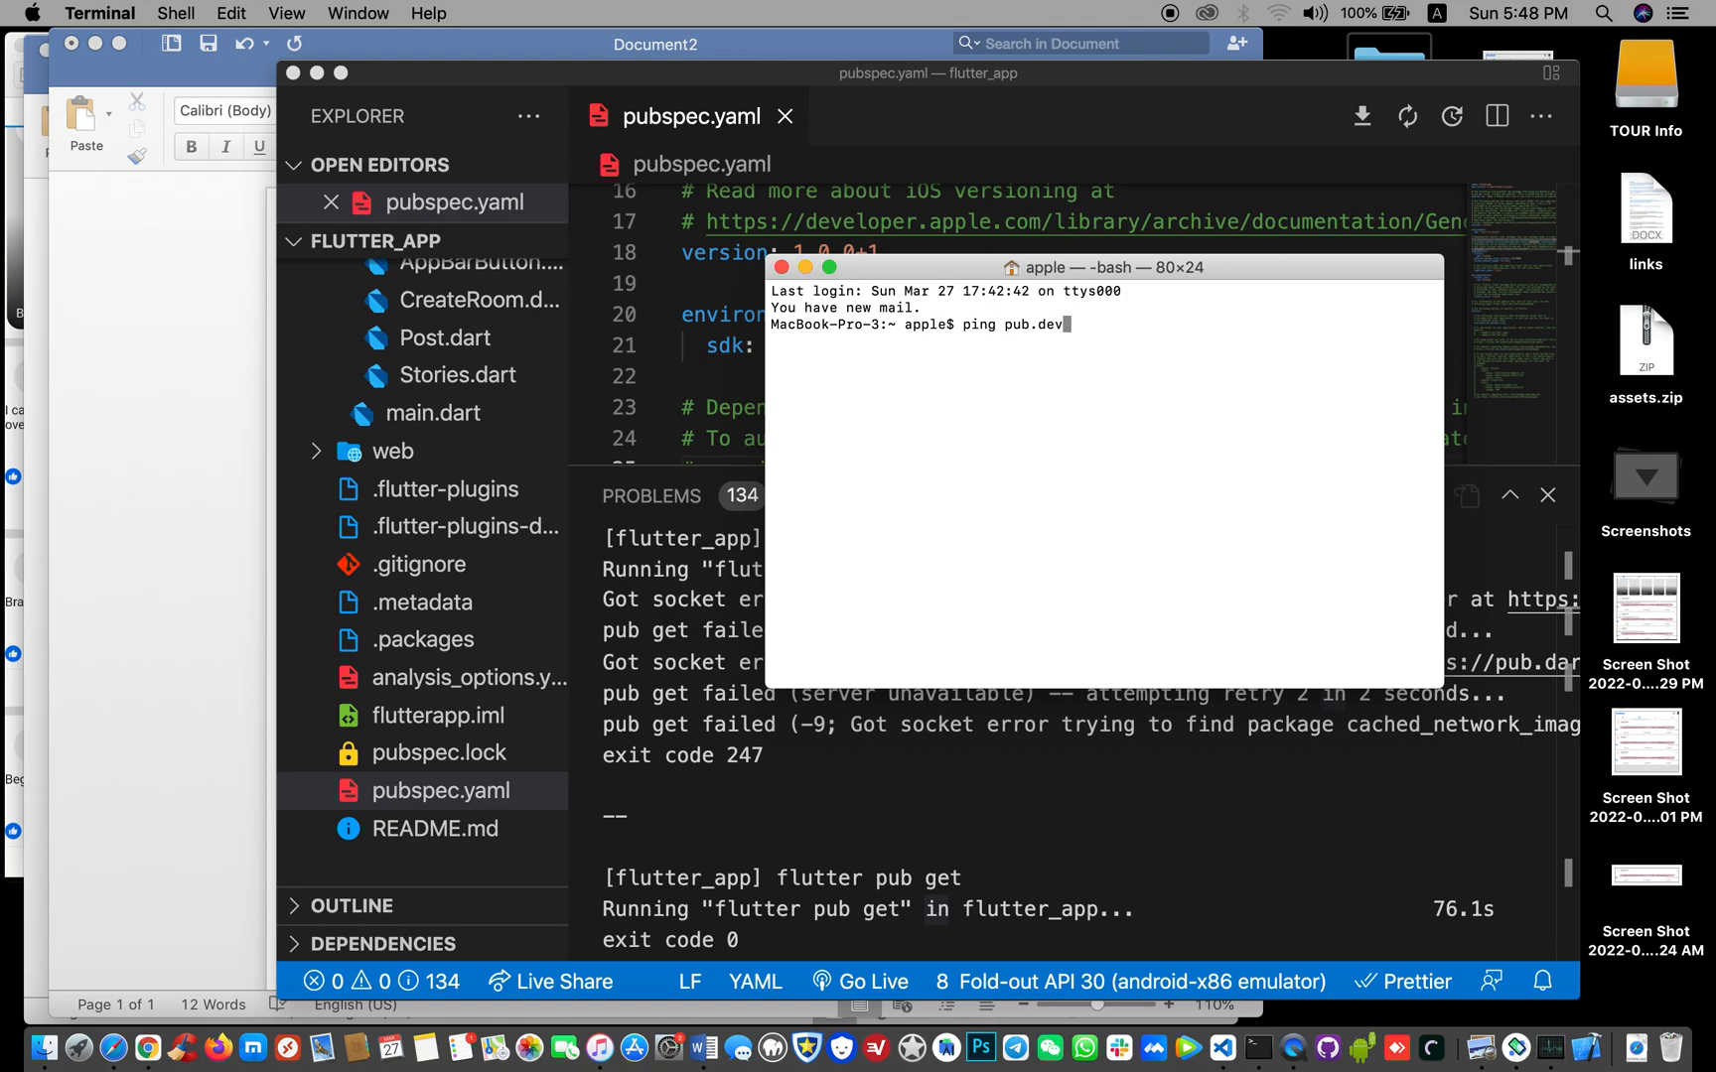
key(Return)
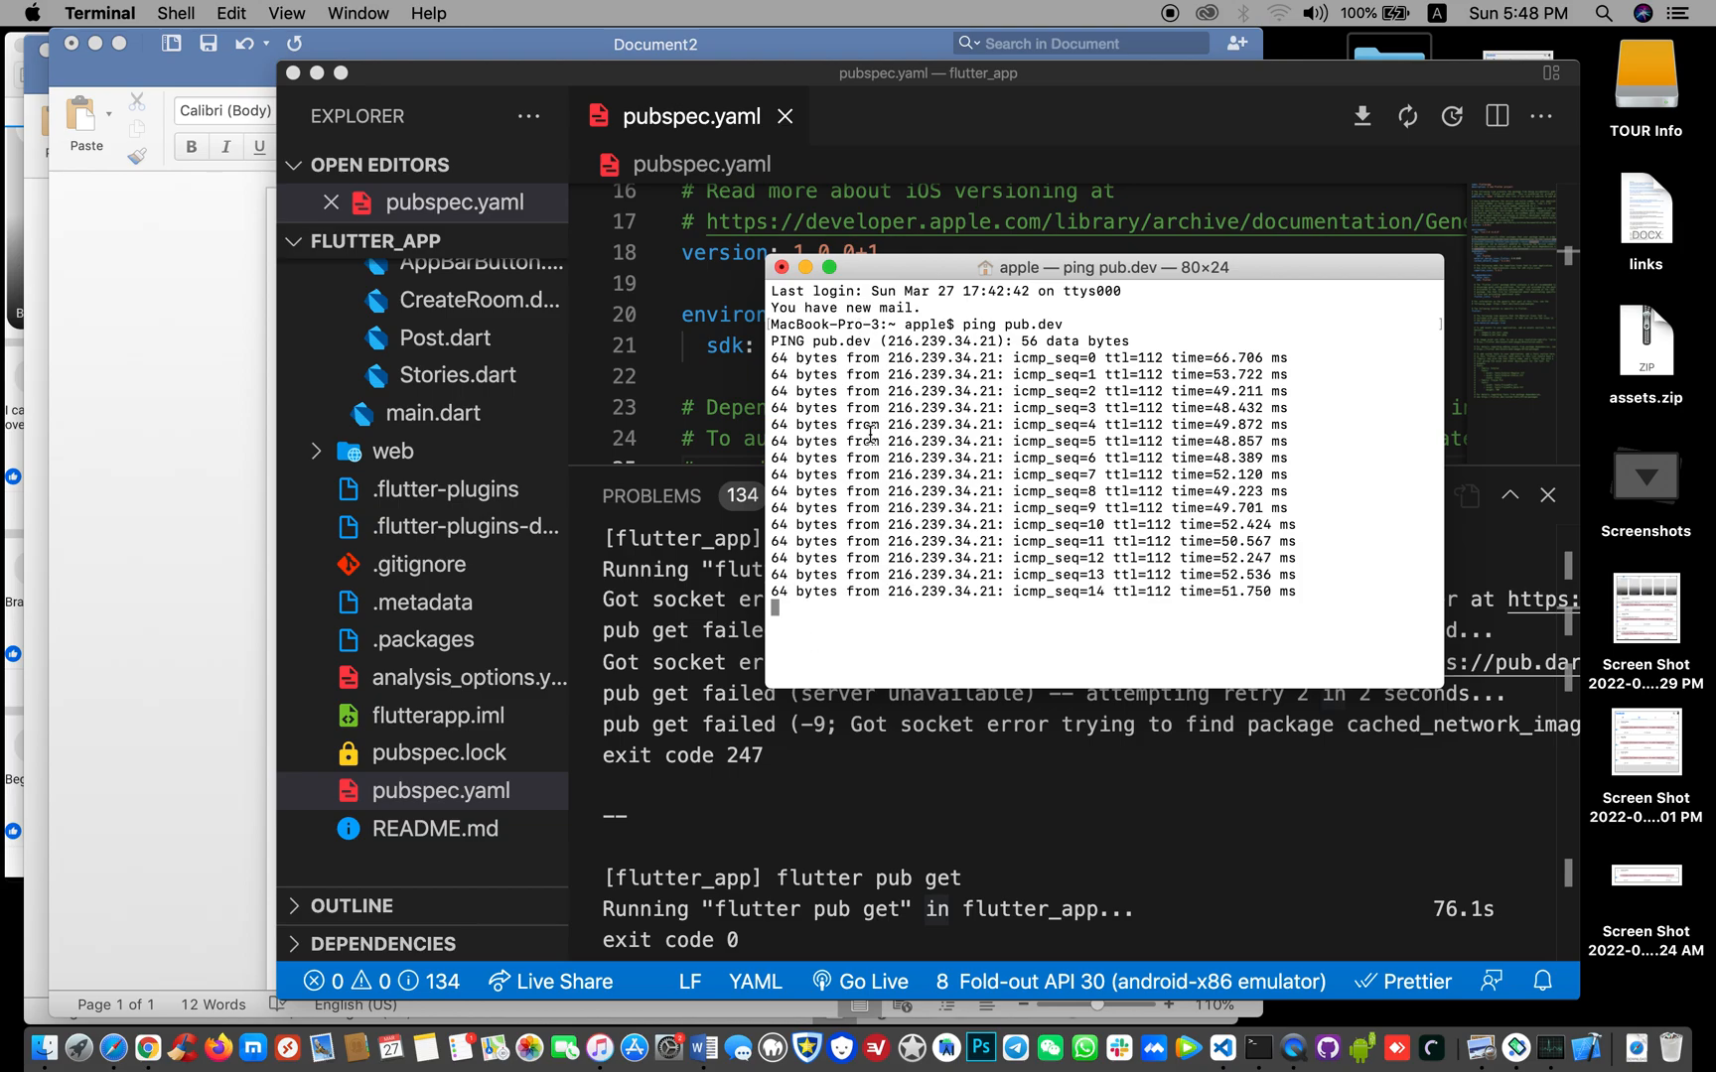
click(781, 267)
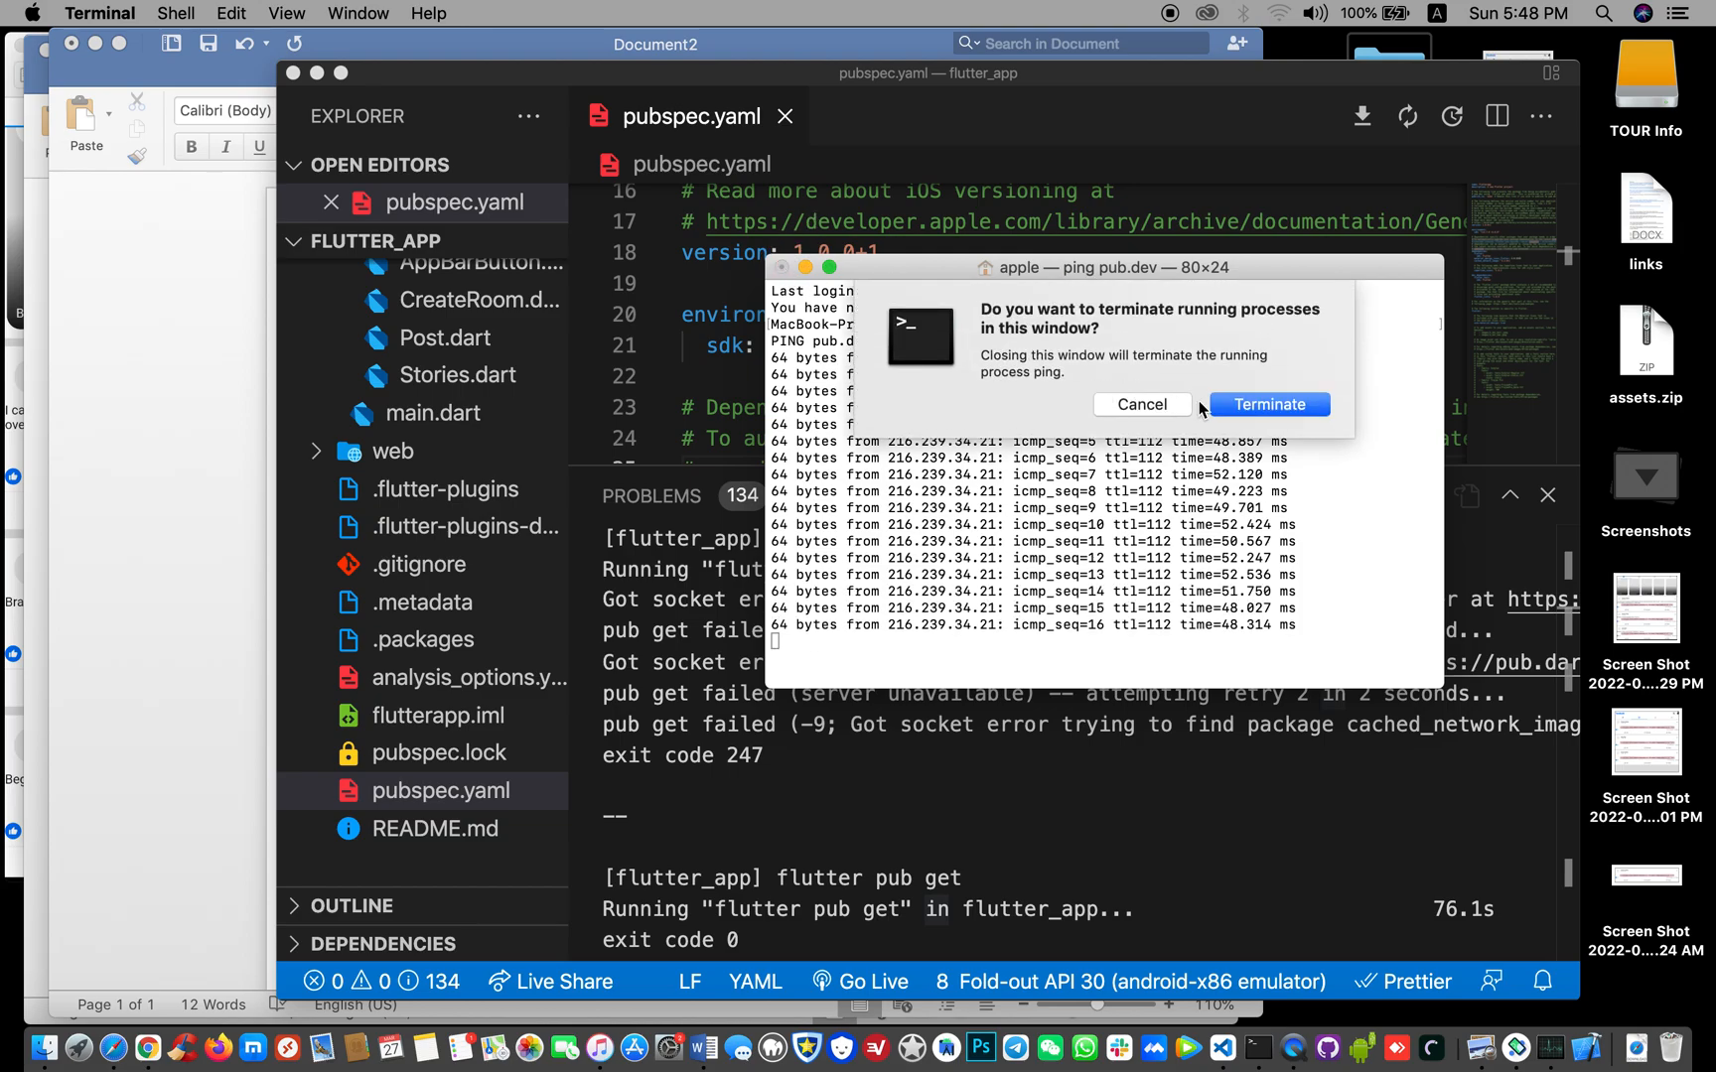
click(1267, 405)
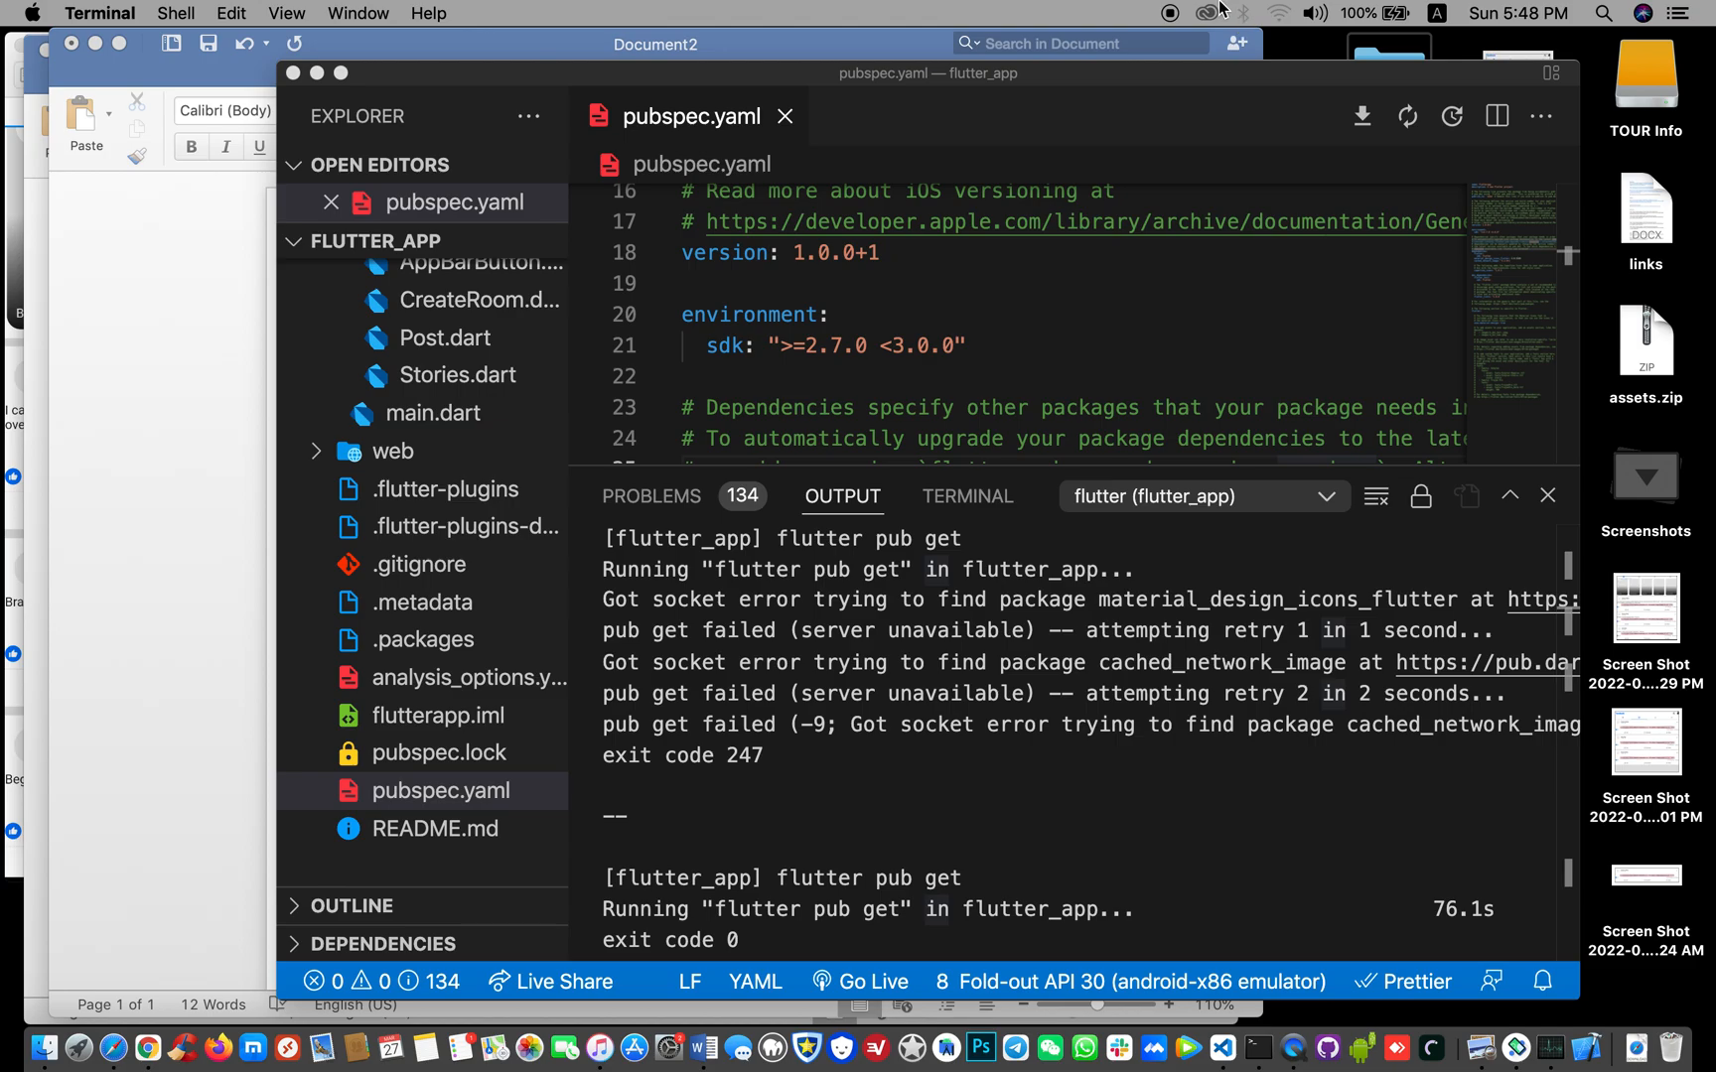
mouse_move(1516, 1048)
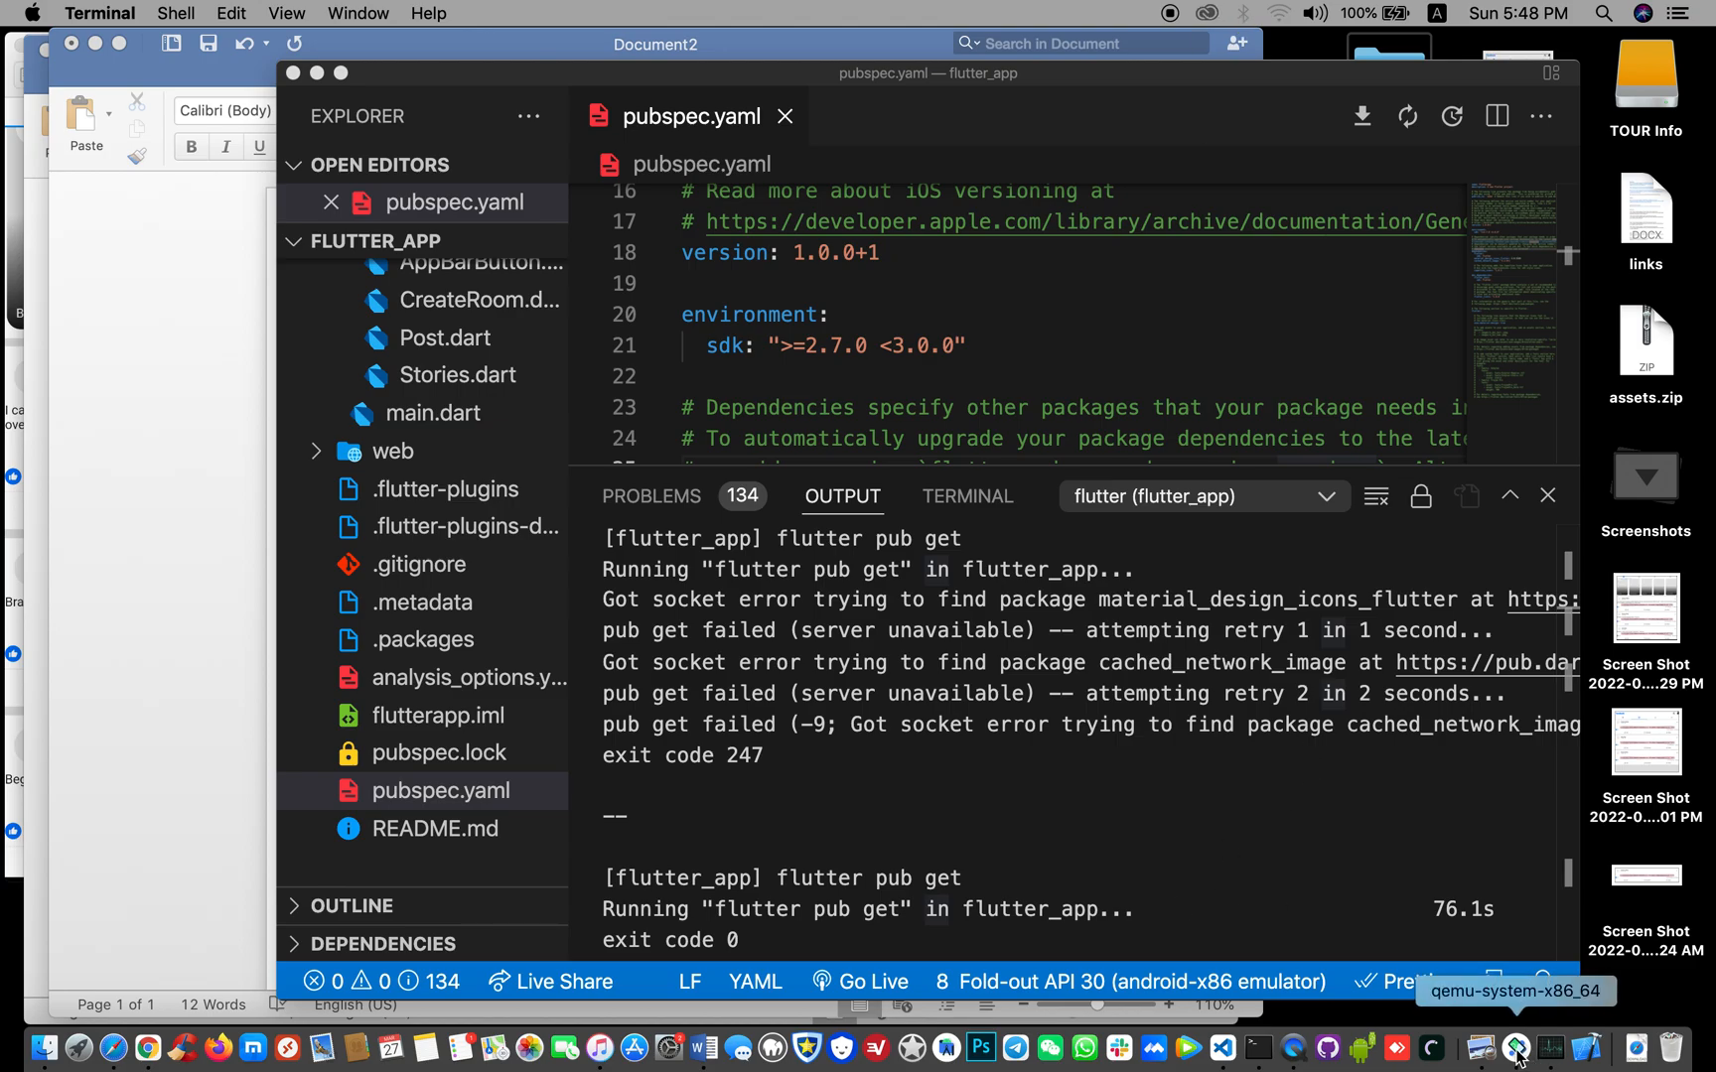
mouse_move(909, 1047)
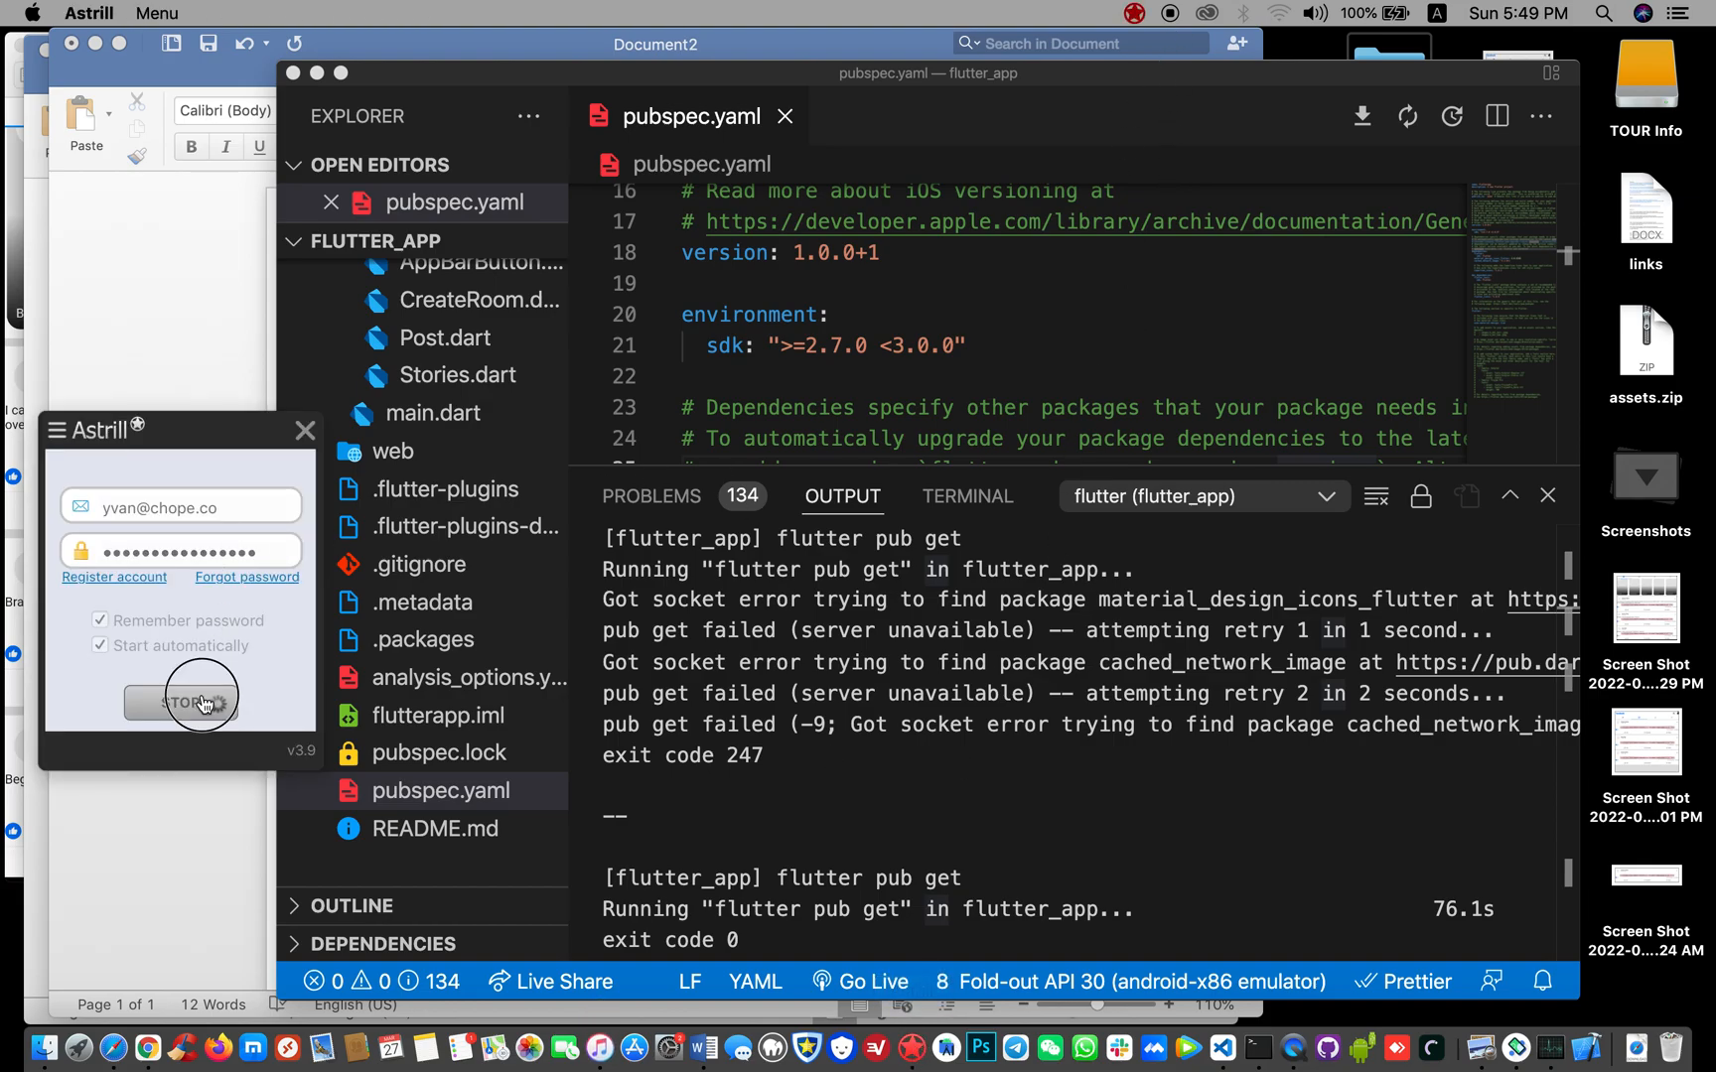
Cancel the pending Astrill sign-in, log in again, and pick the Singapore 1 server
click(180, 703)
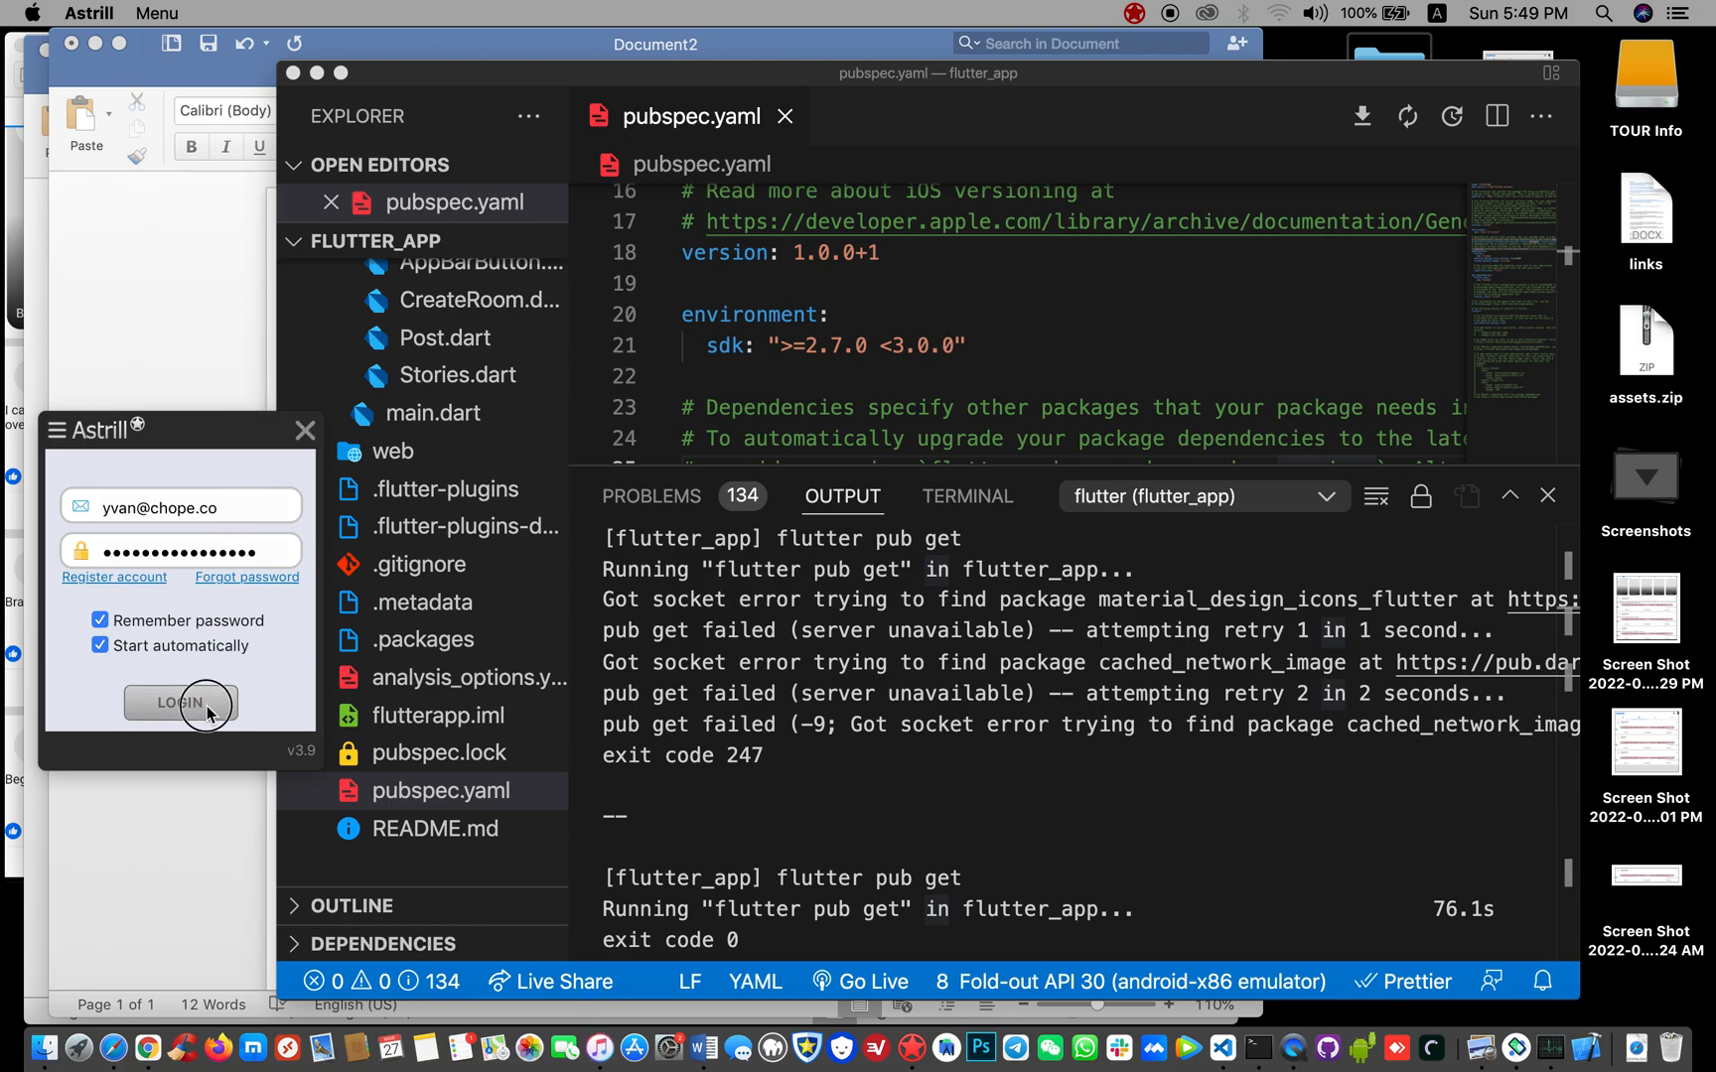
click(181, 703)
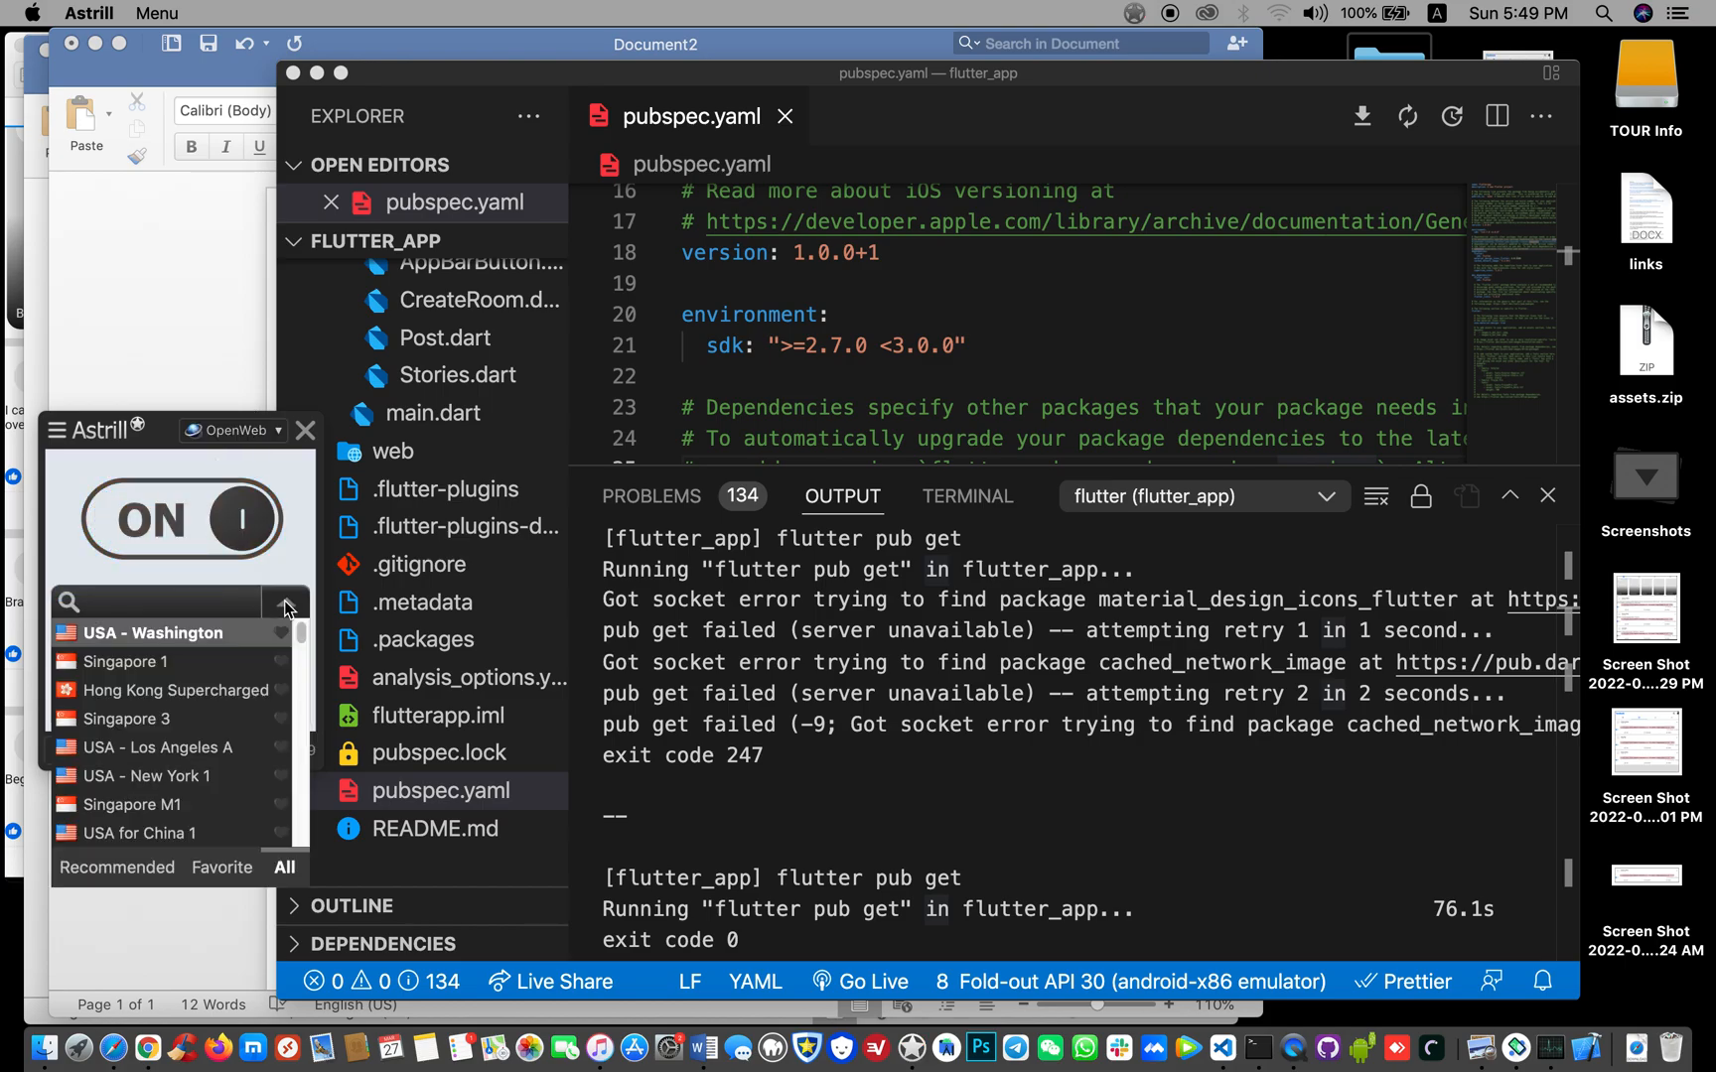
click(127, 661)
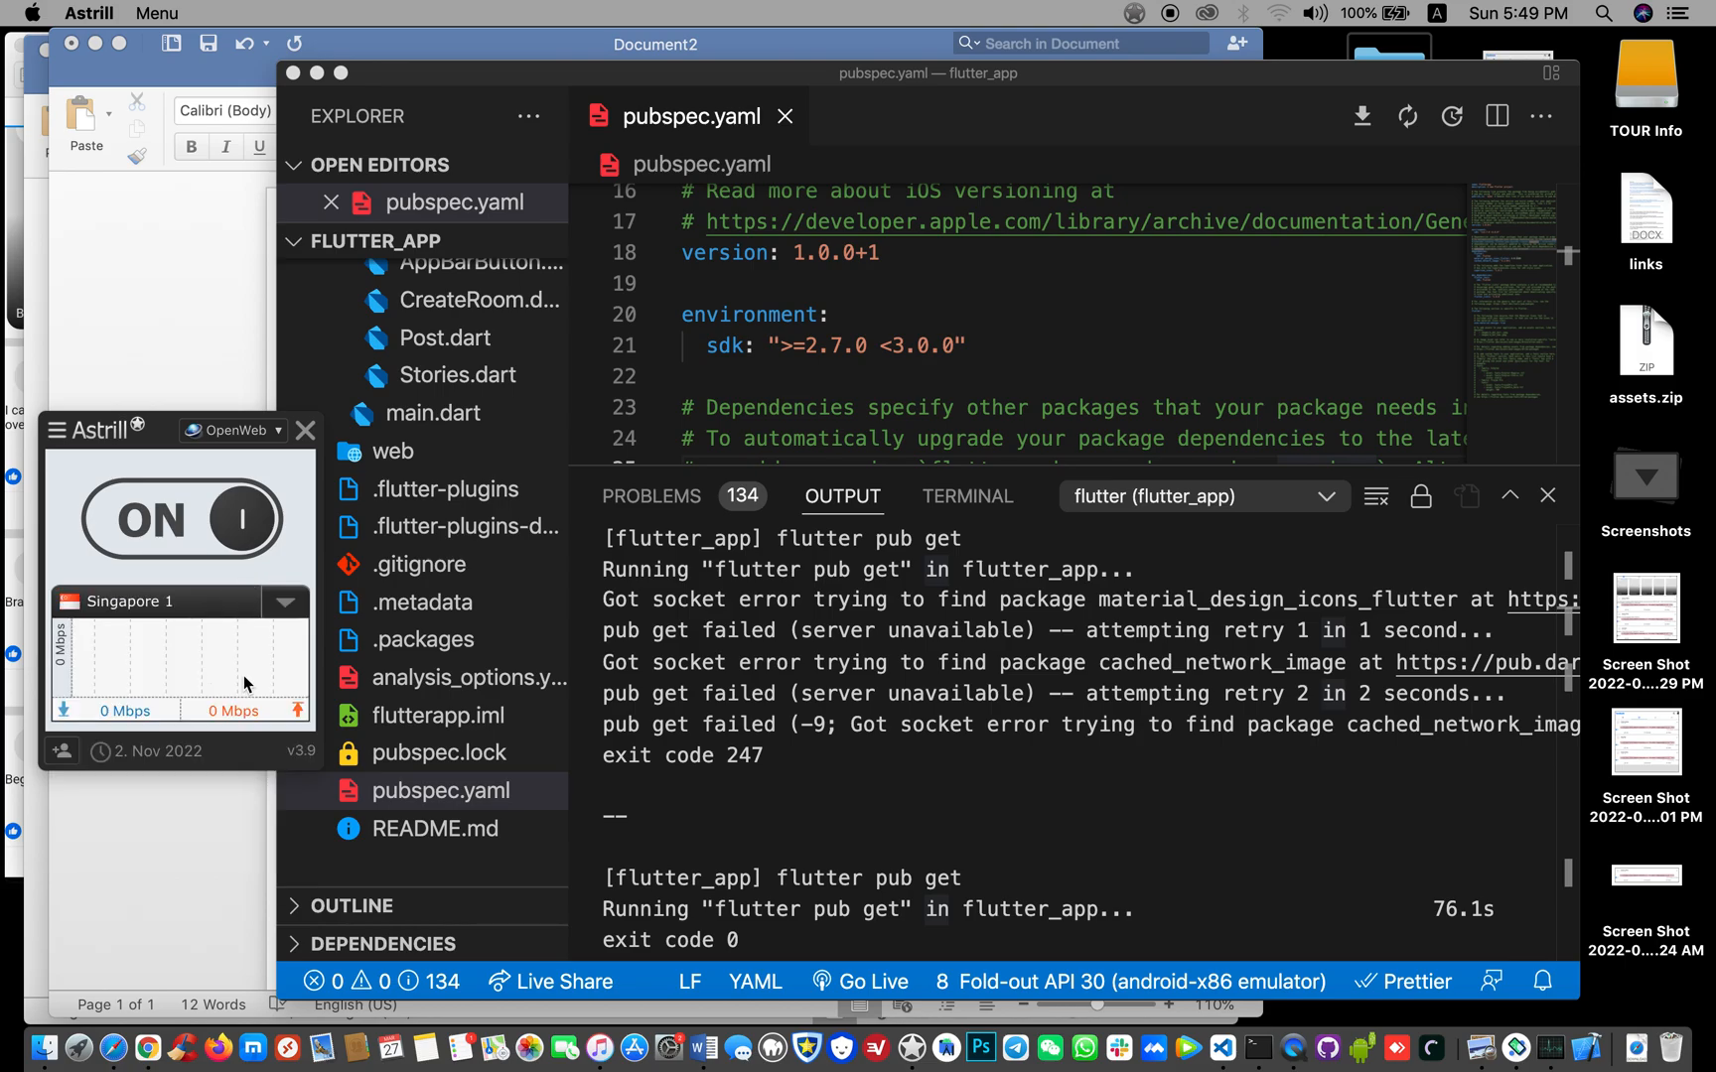
mouse_move(277, 561)
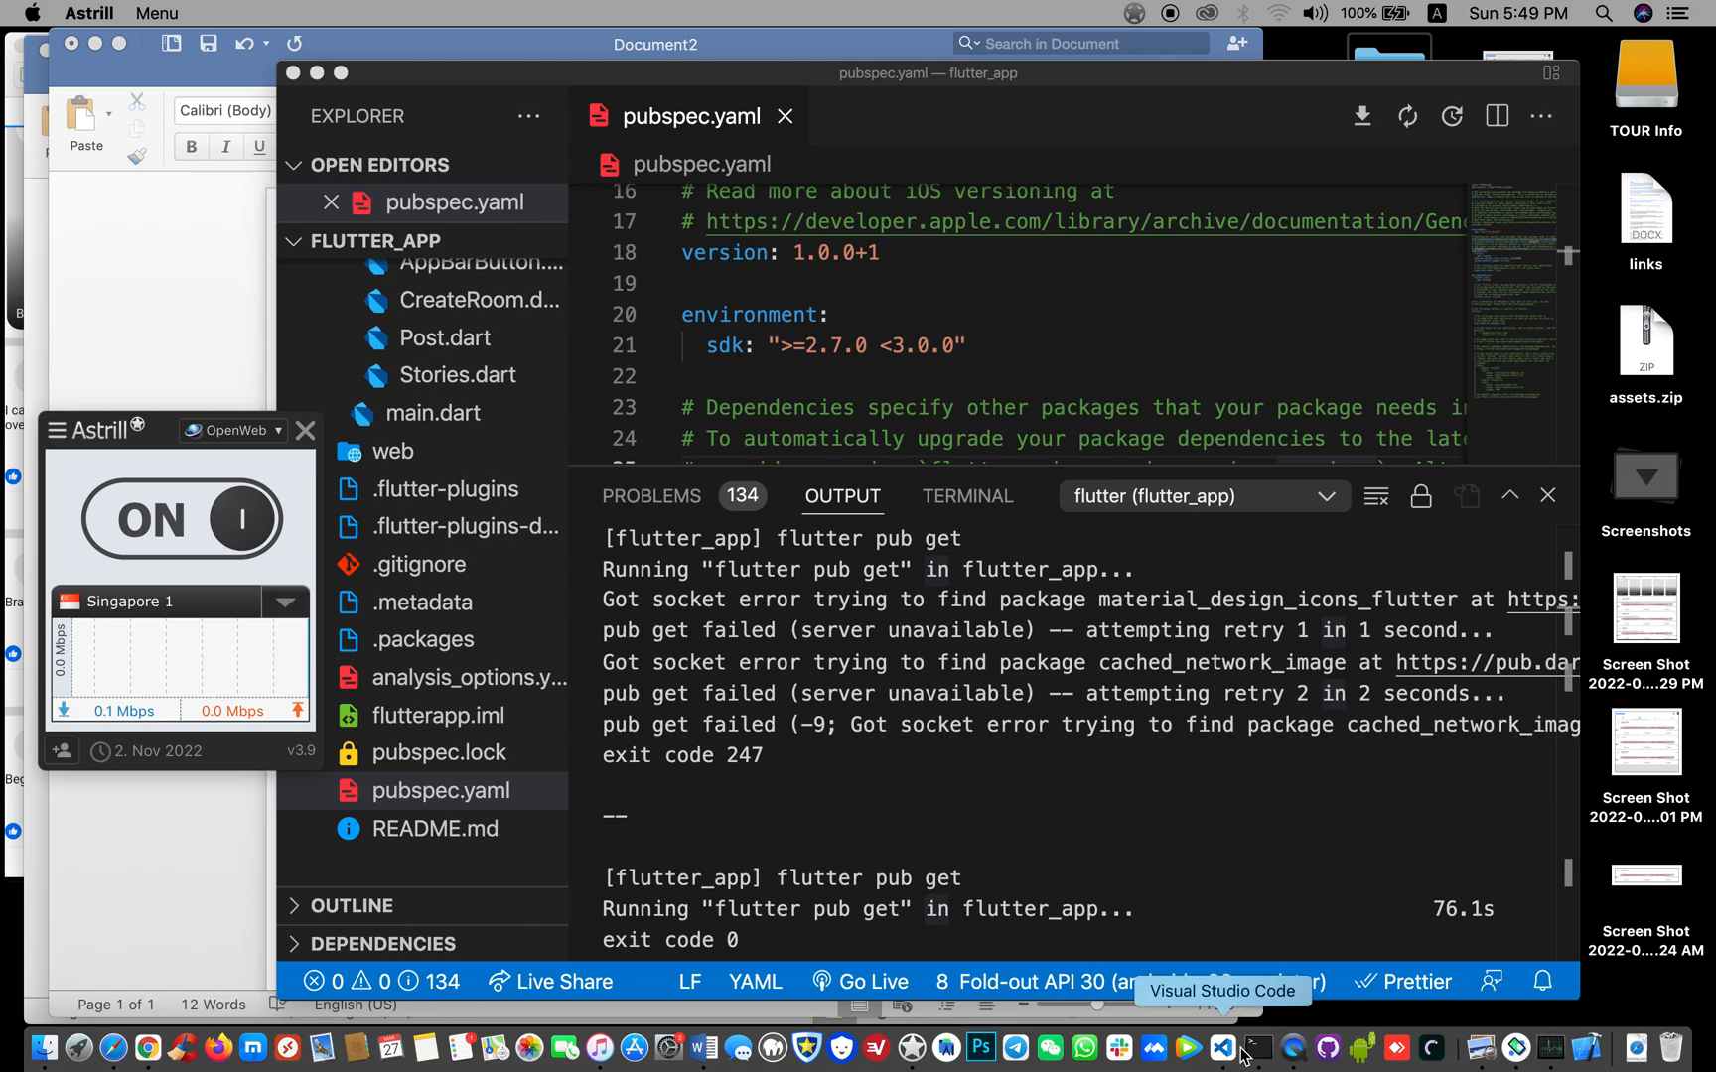
Open a new Terminal window and run 'ping pub.dev', which only times out
click(1257, 1049)
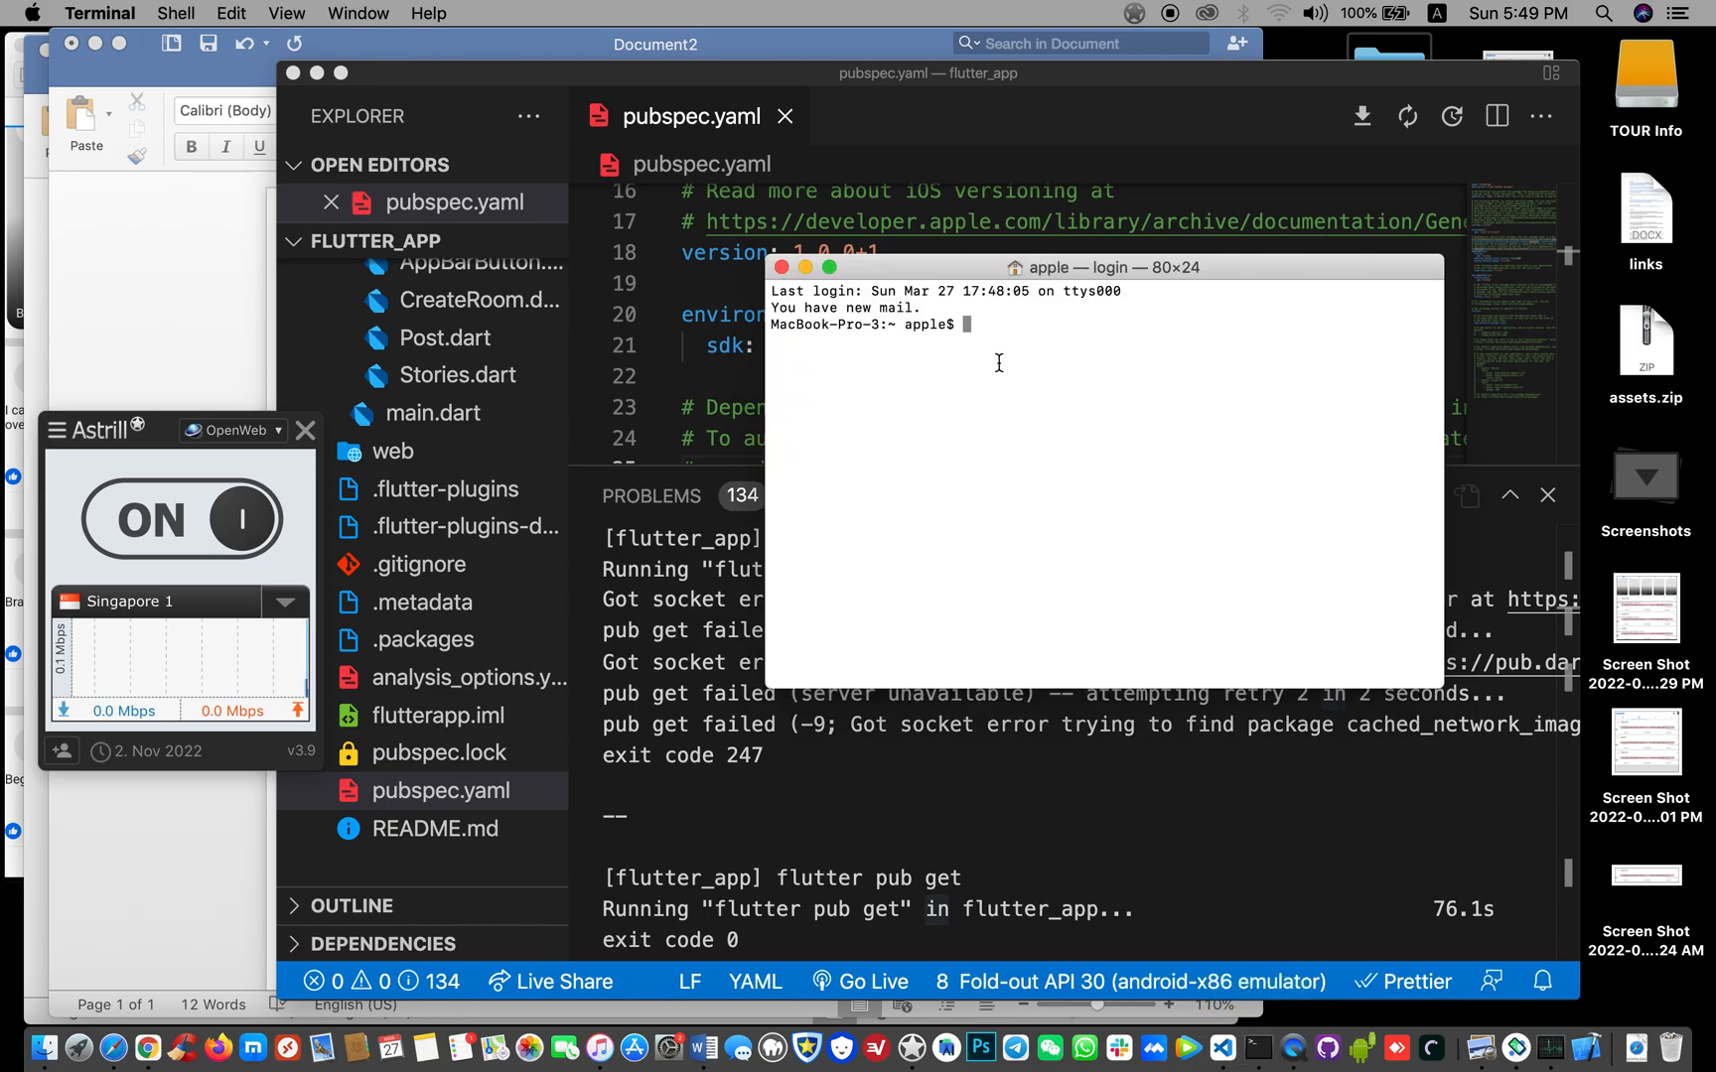
mouse_move(971, 332)
text(pi)
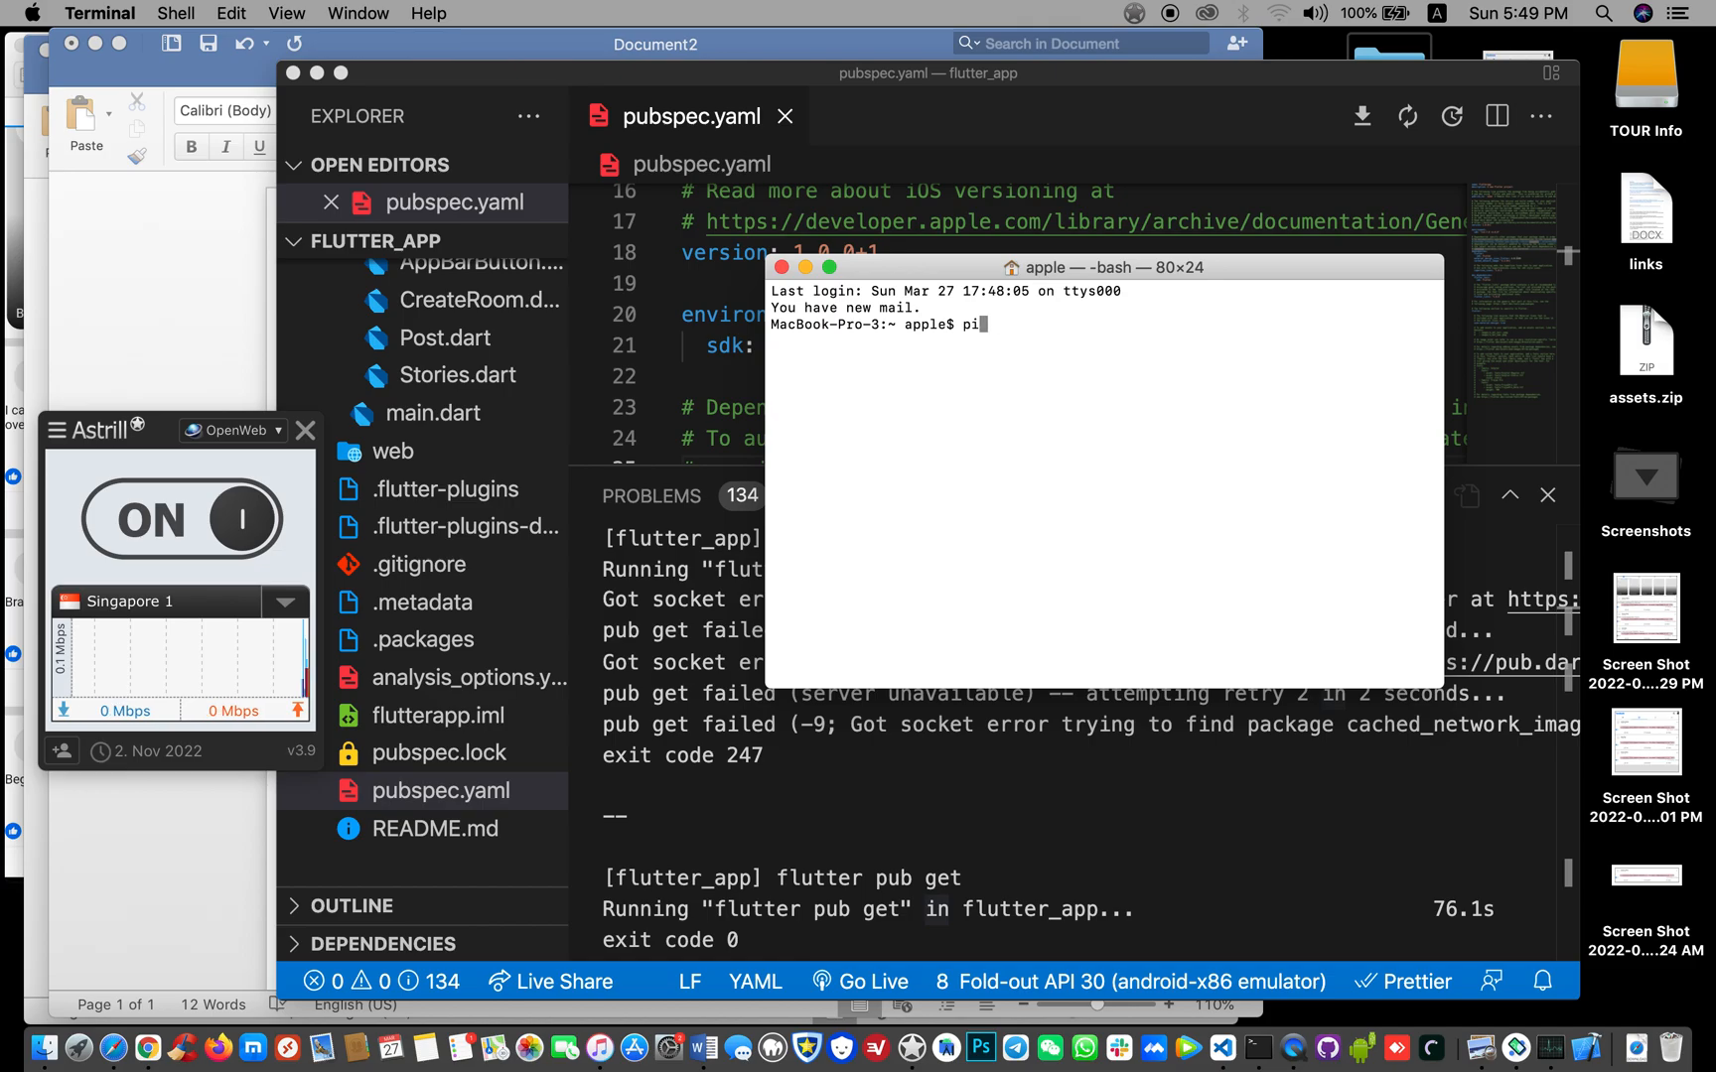
text(ng)
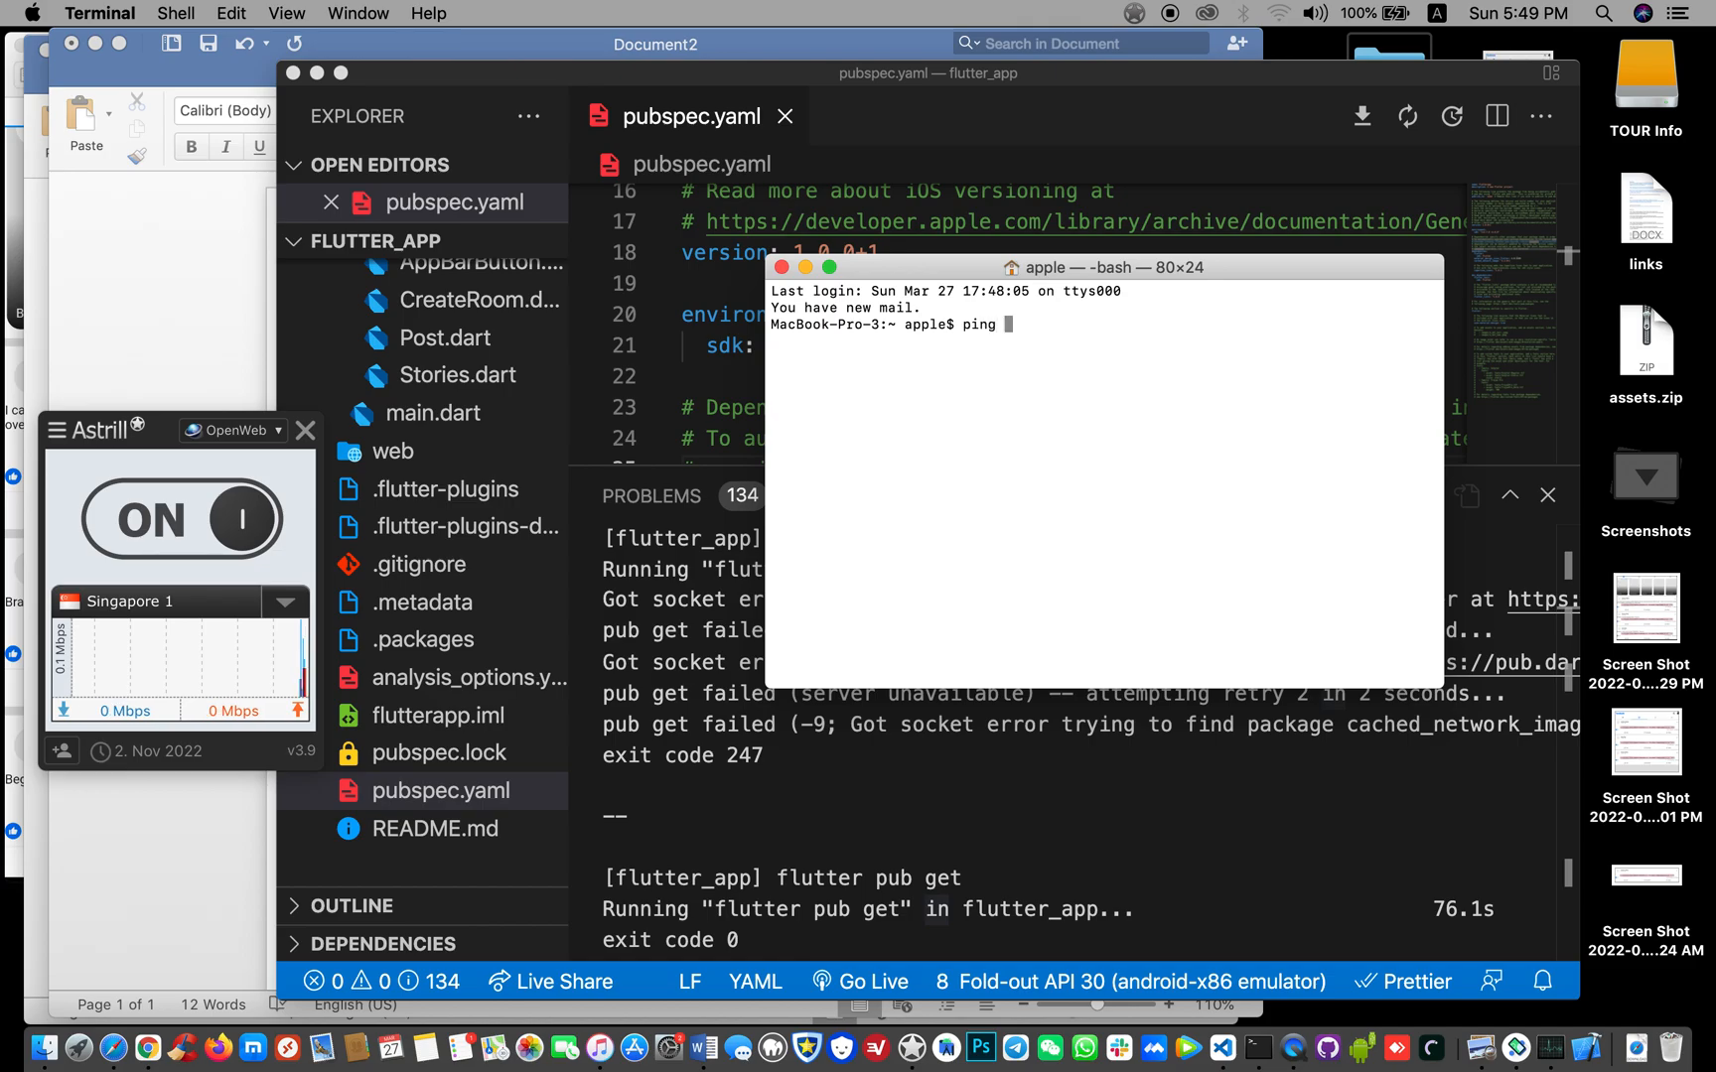
text(pub.d)
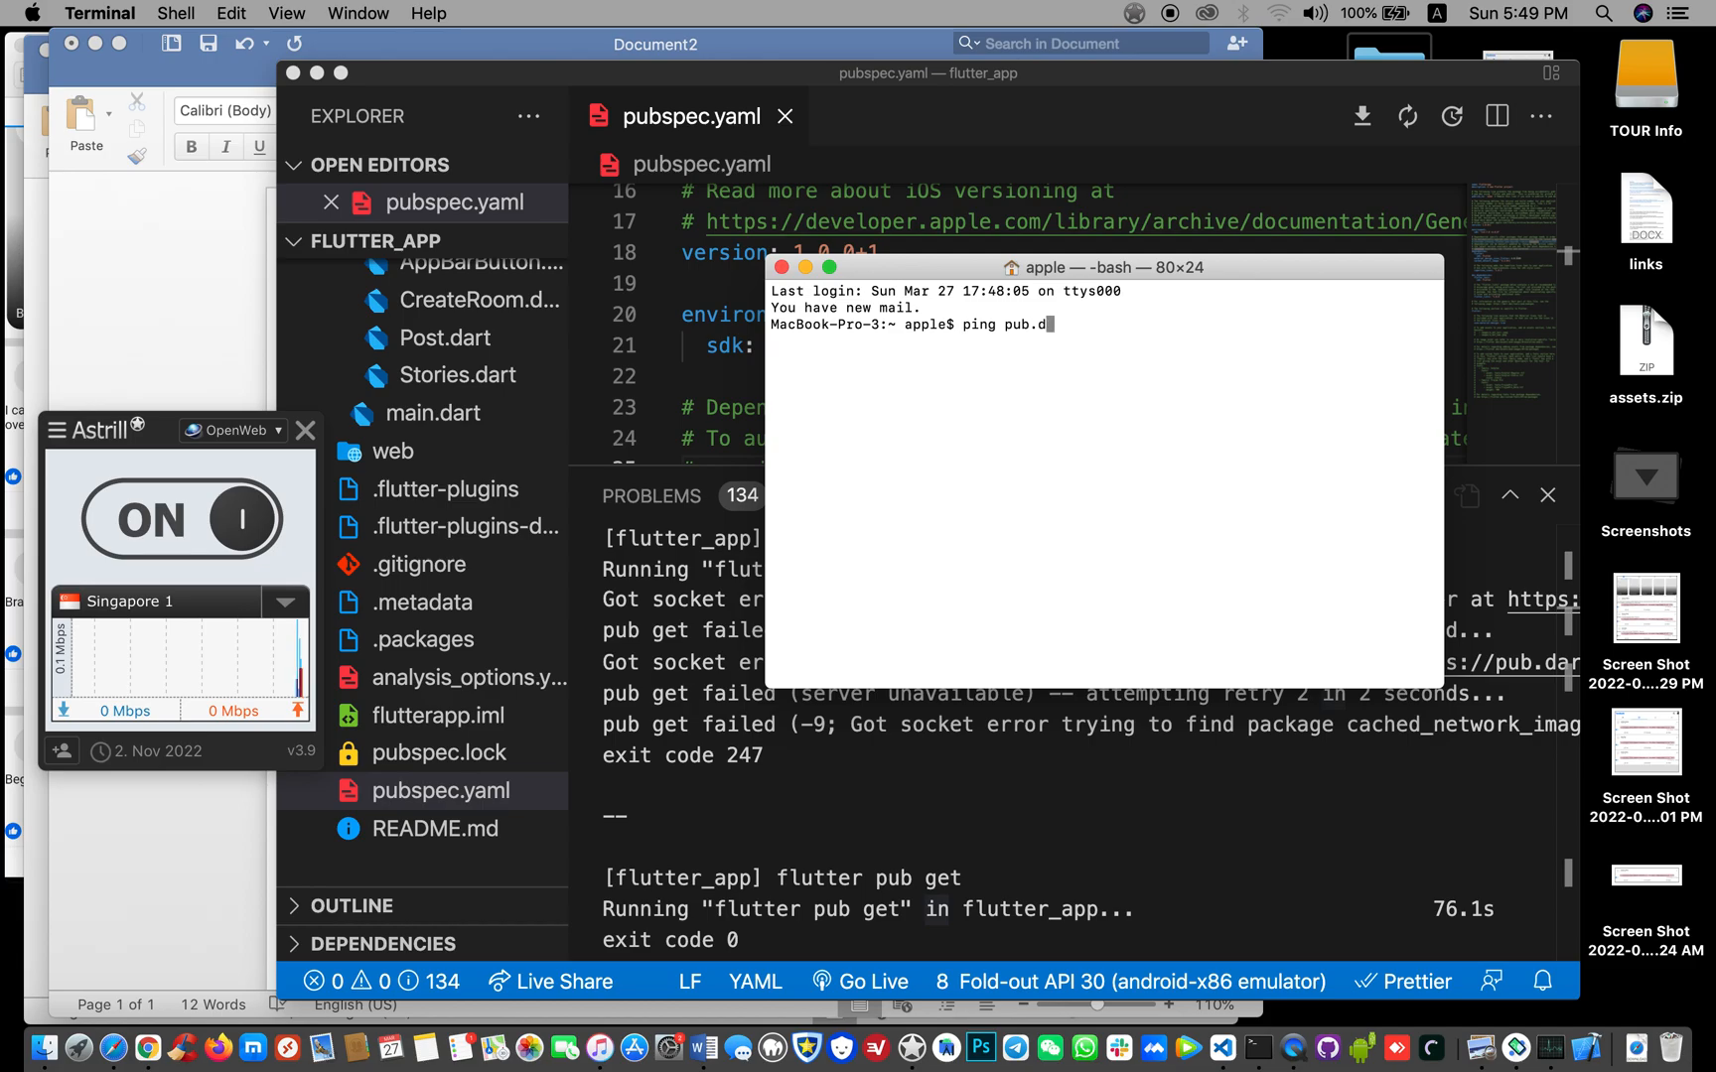
key(Enter)
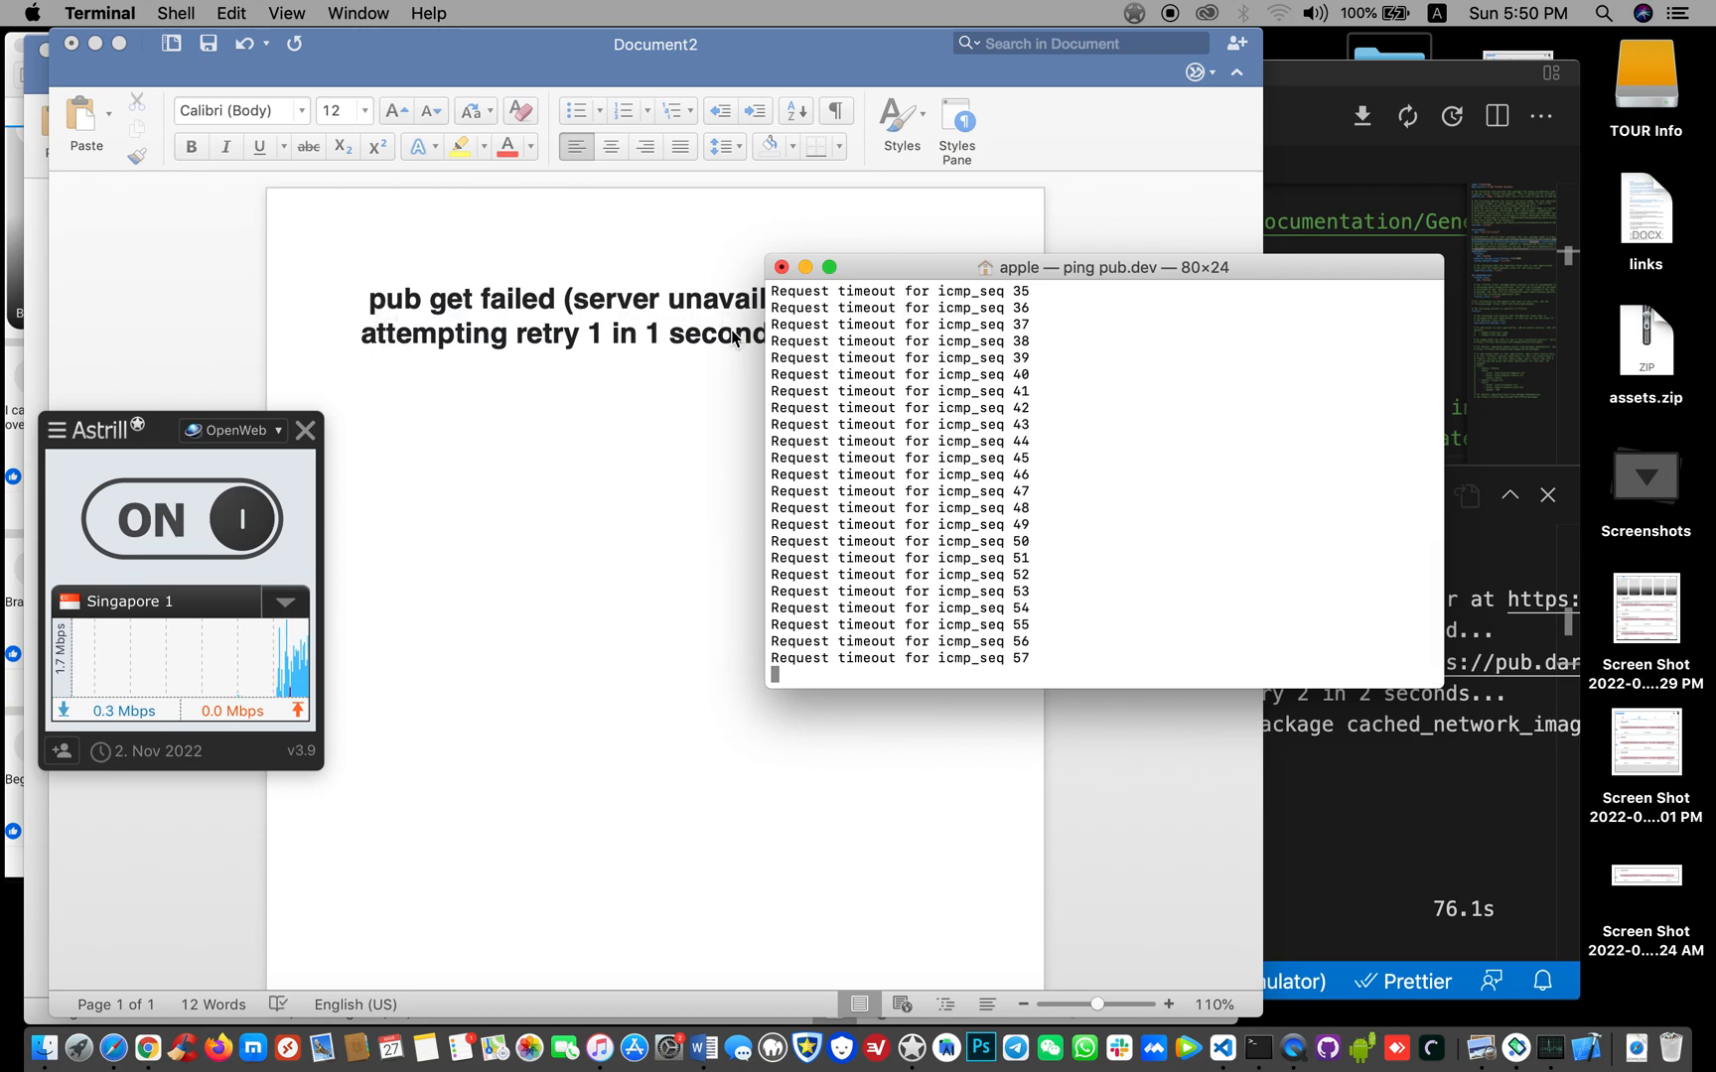
Switch the Astrill VPN off and close the Terminal window with the timed-out ping
click(216, 518)
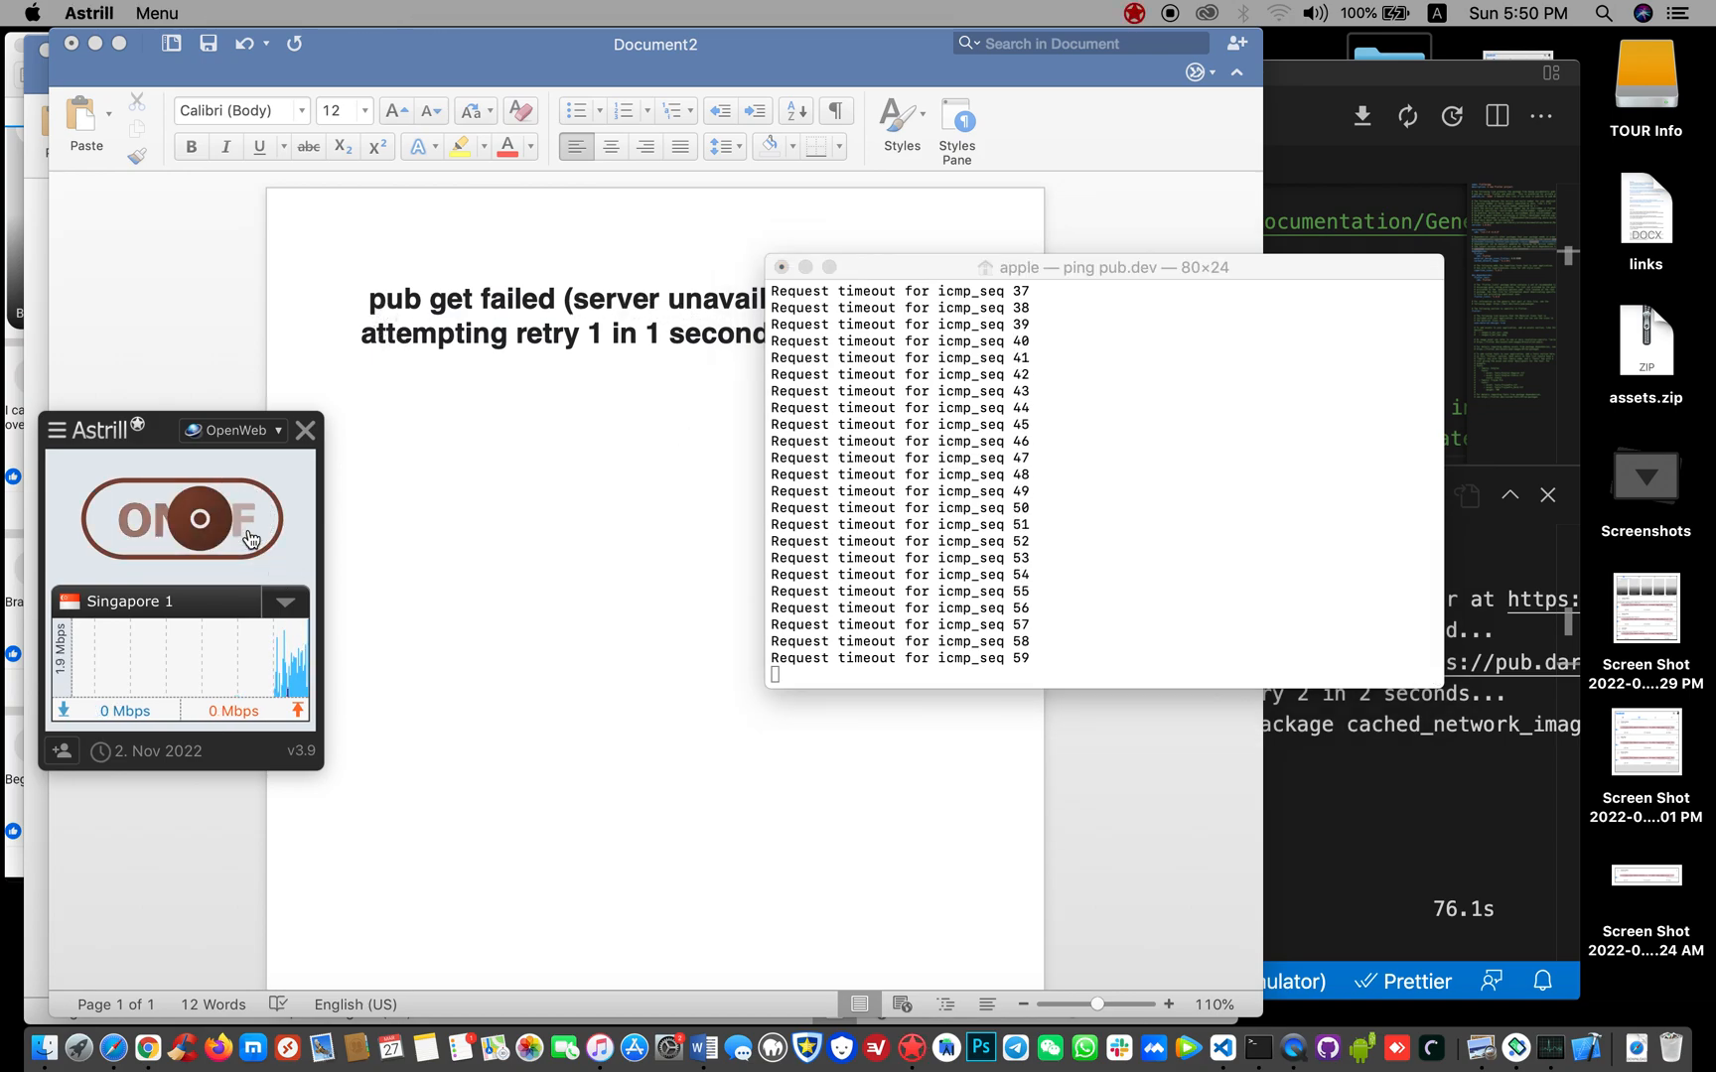
click(181, 518)
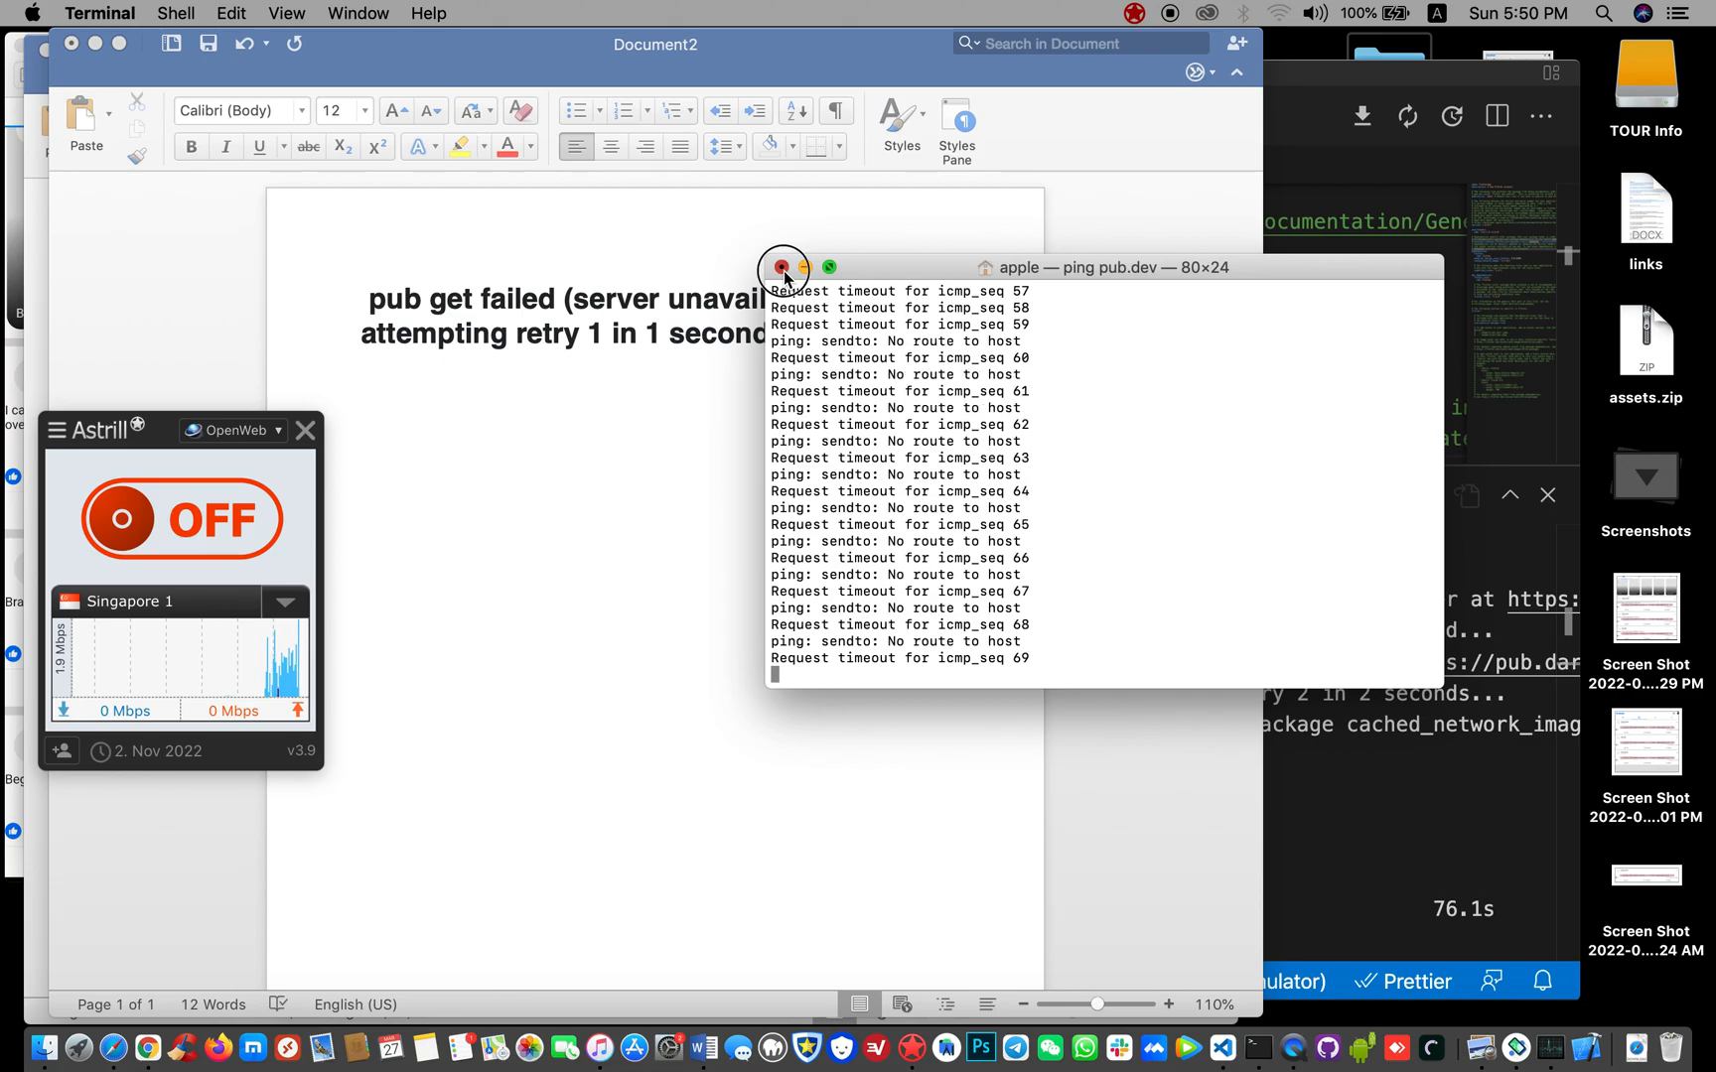
click(782, 267)
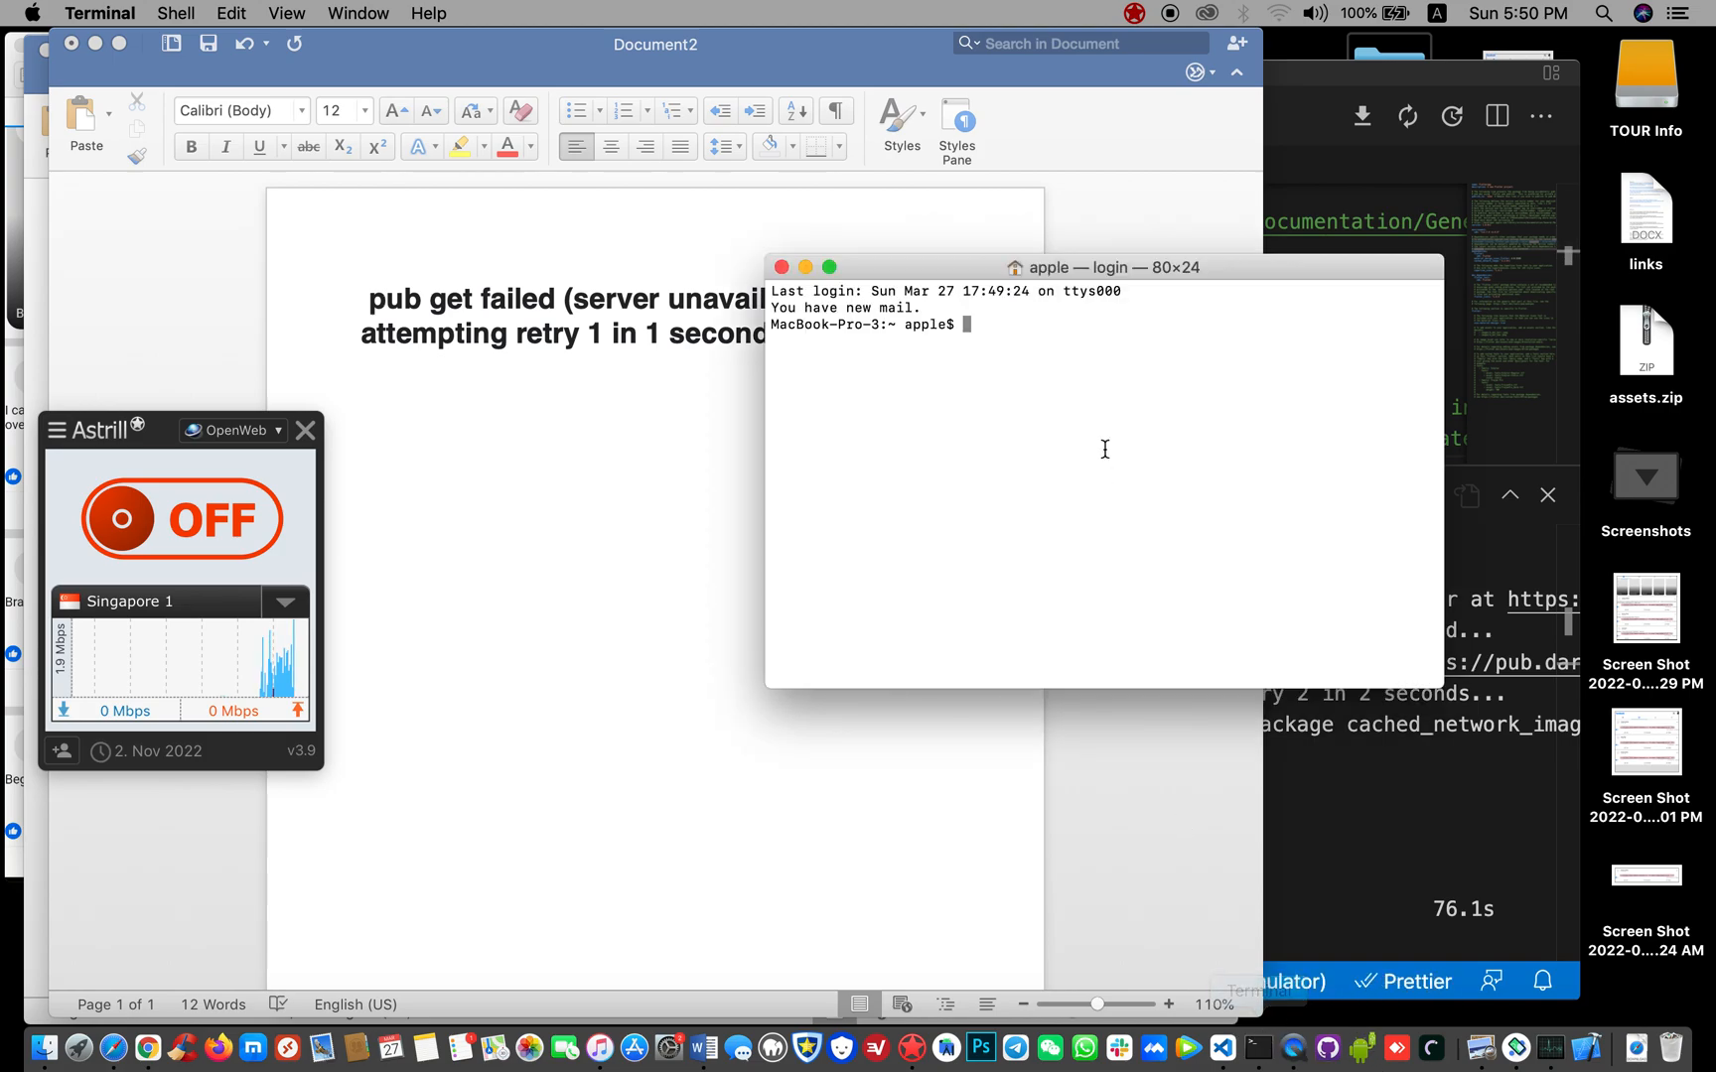
Rerun 'ping pub.dev', terminate it after no-route errors, and open a fresh Terminal window
text(pin)
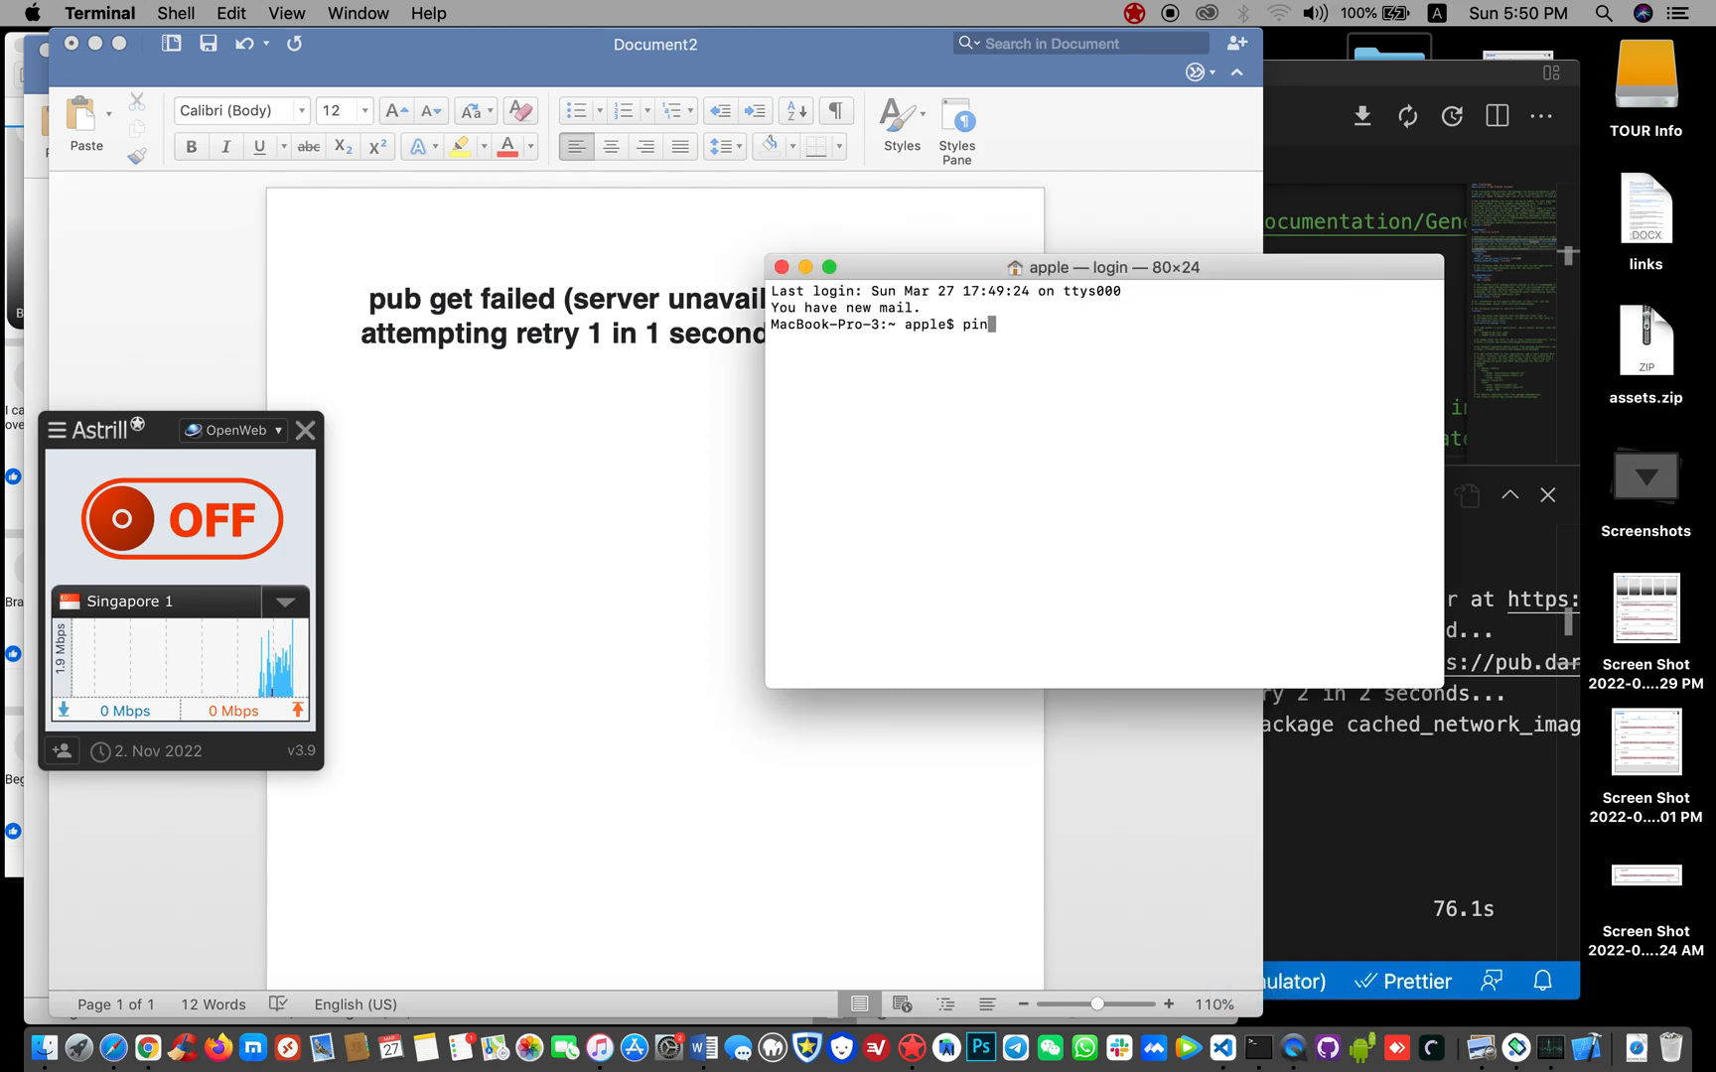
text(g)
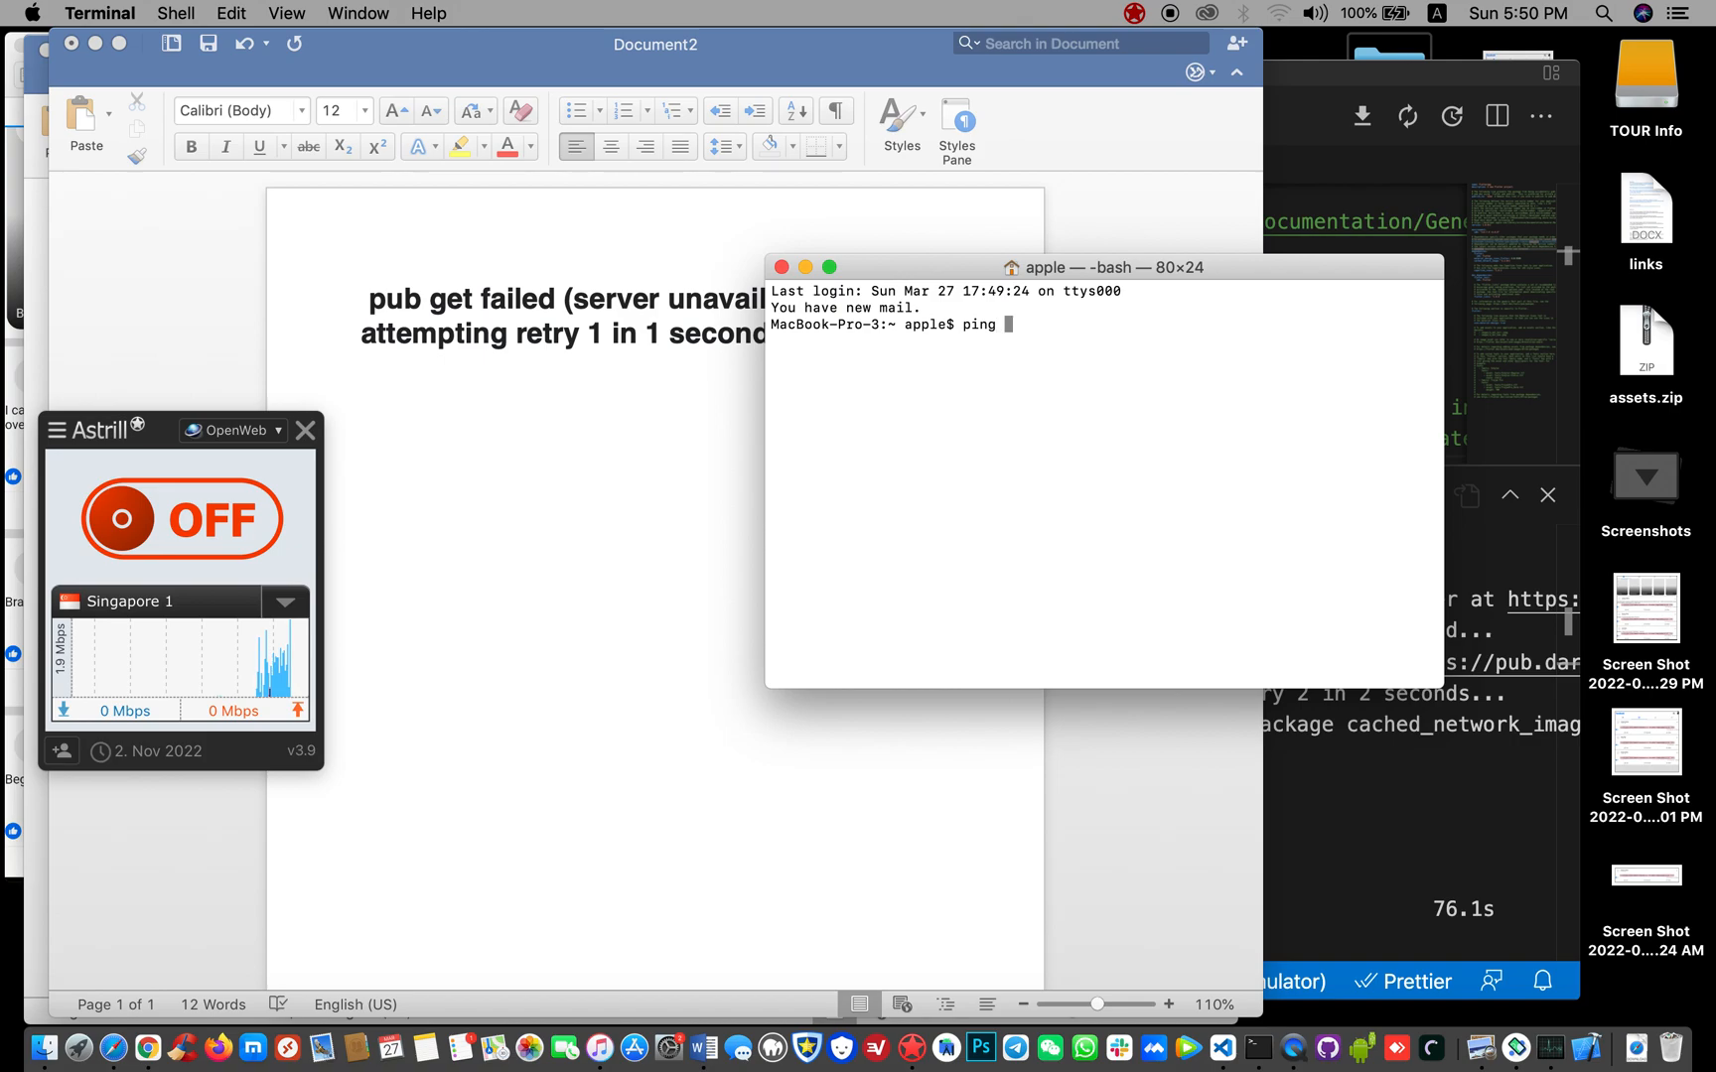
text(pub.dev)
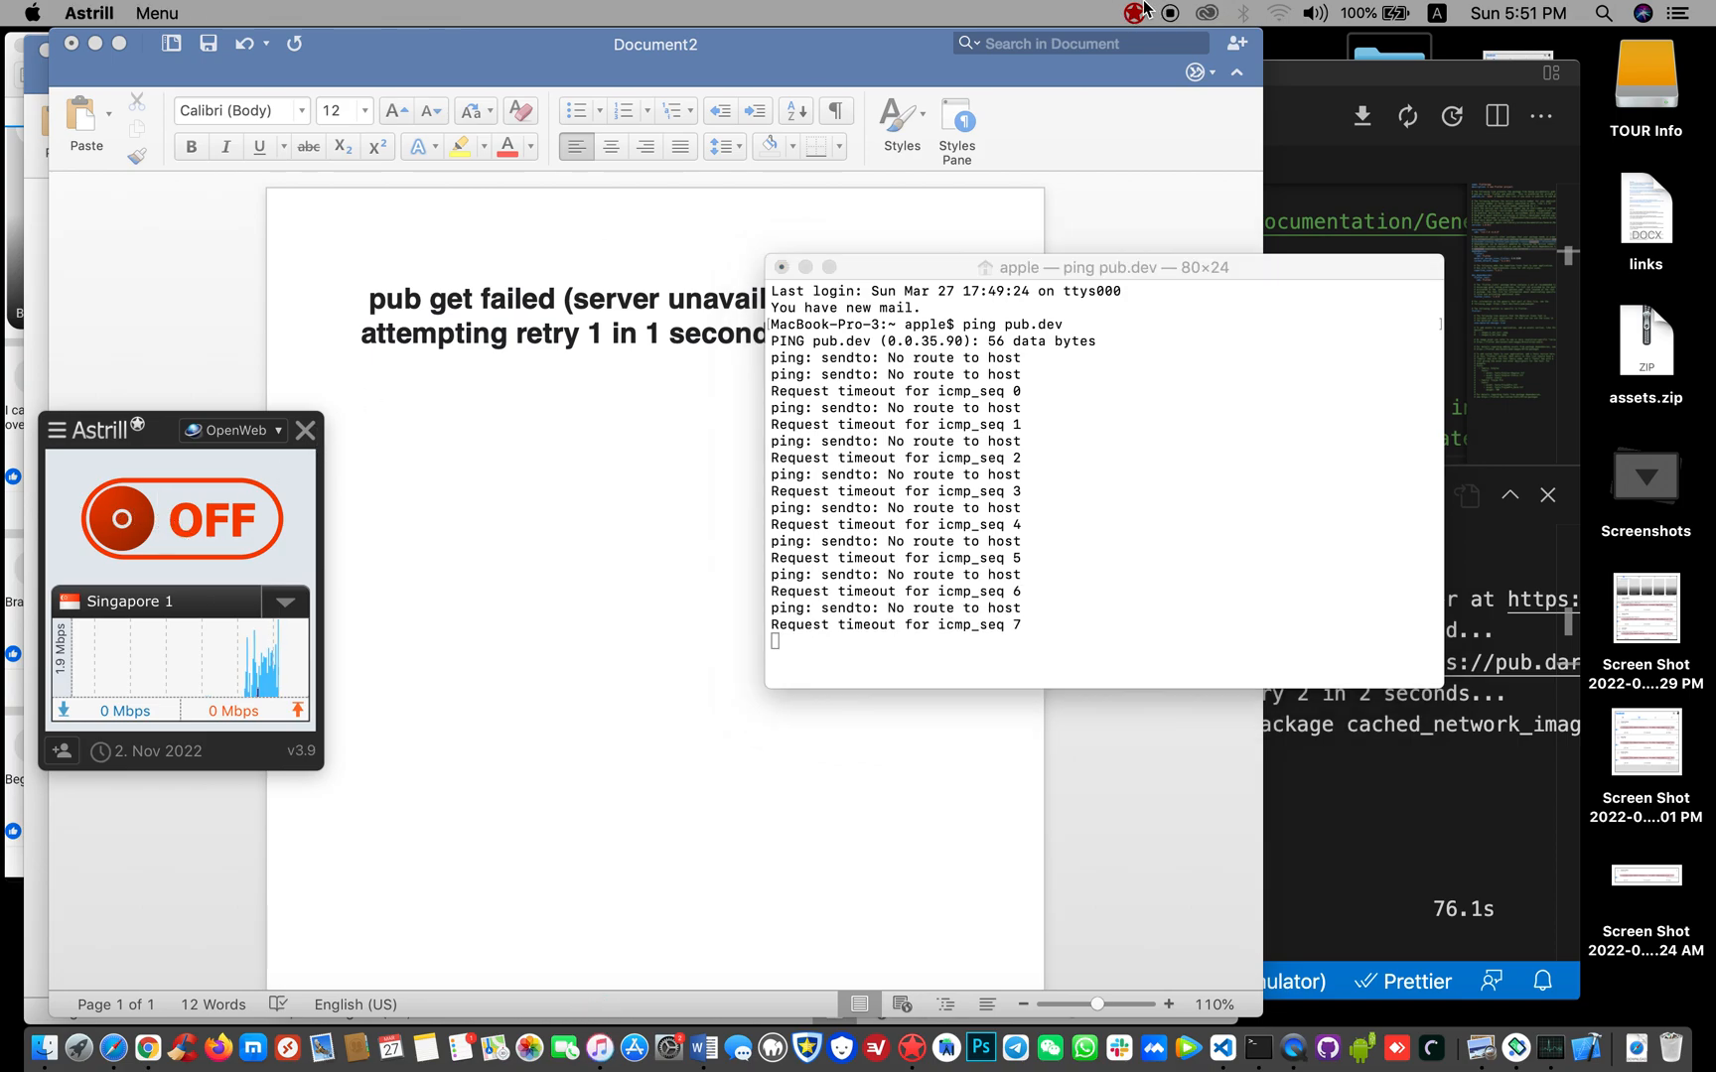
click(1134, 12)
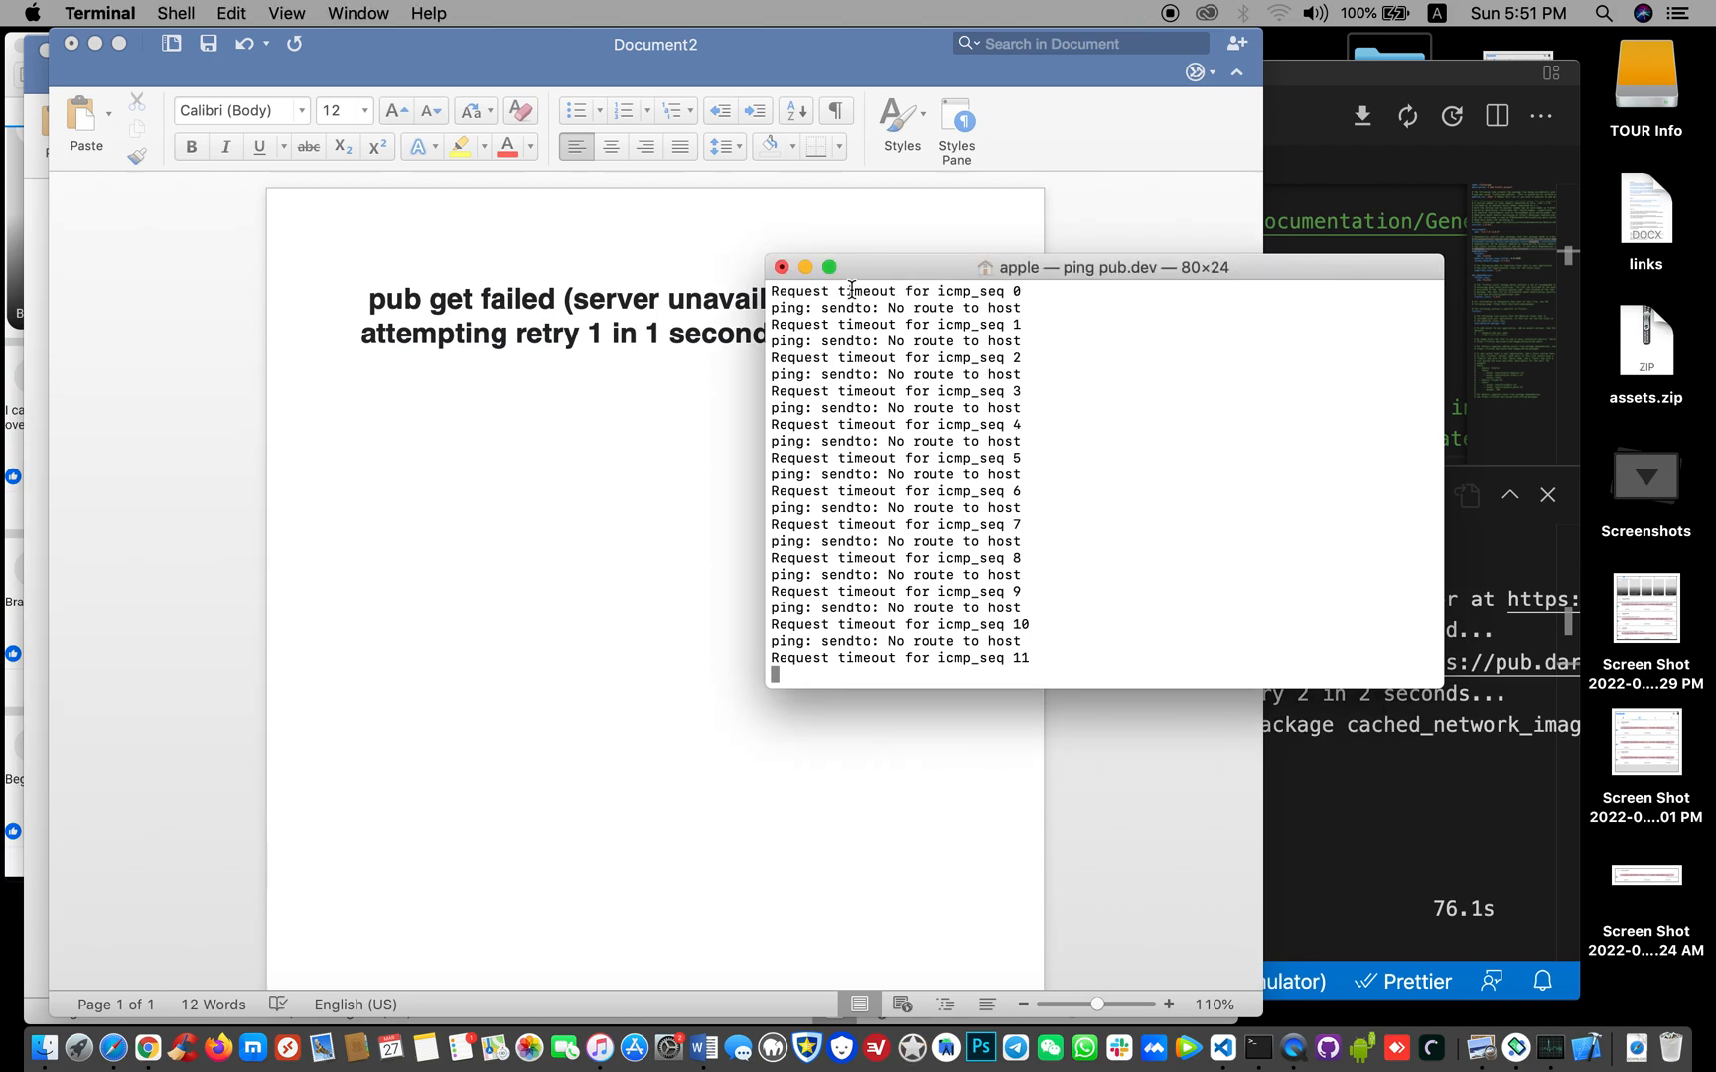
click(781, 266)
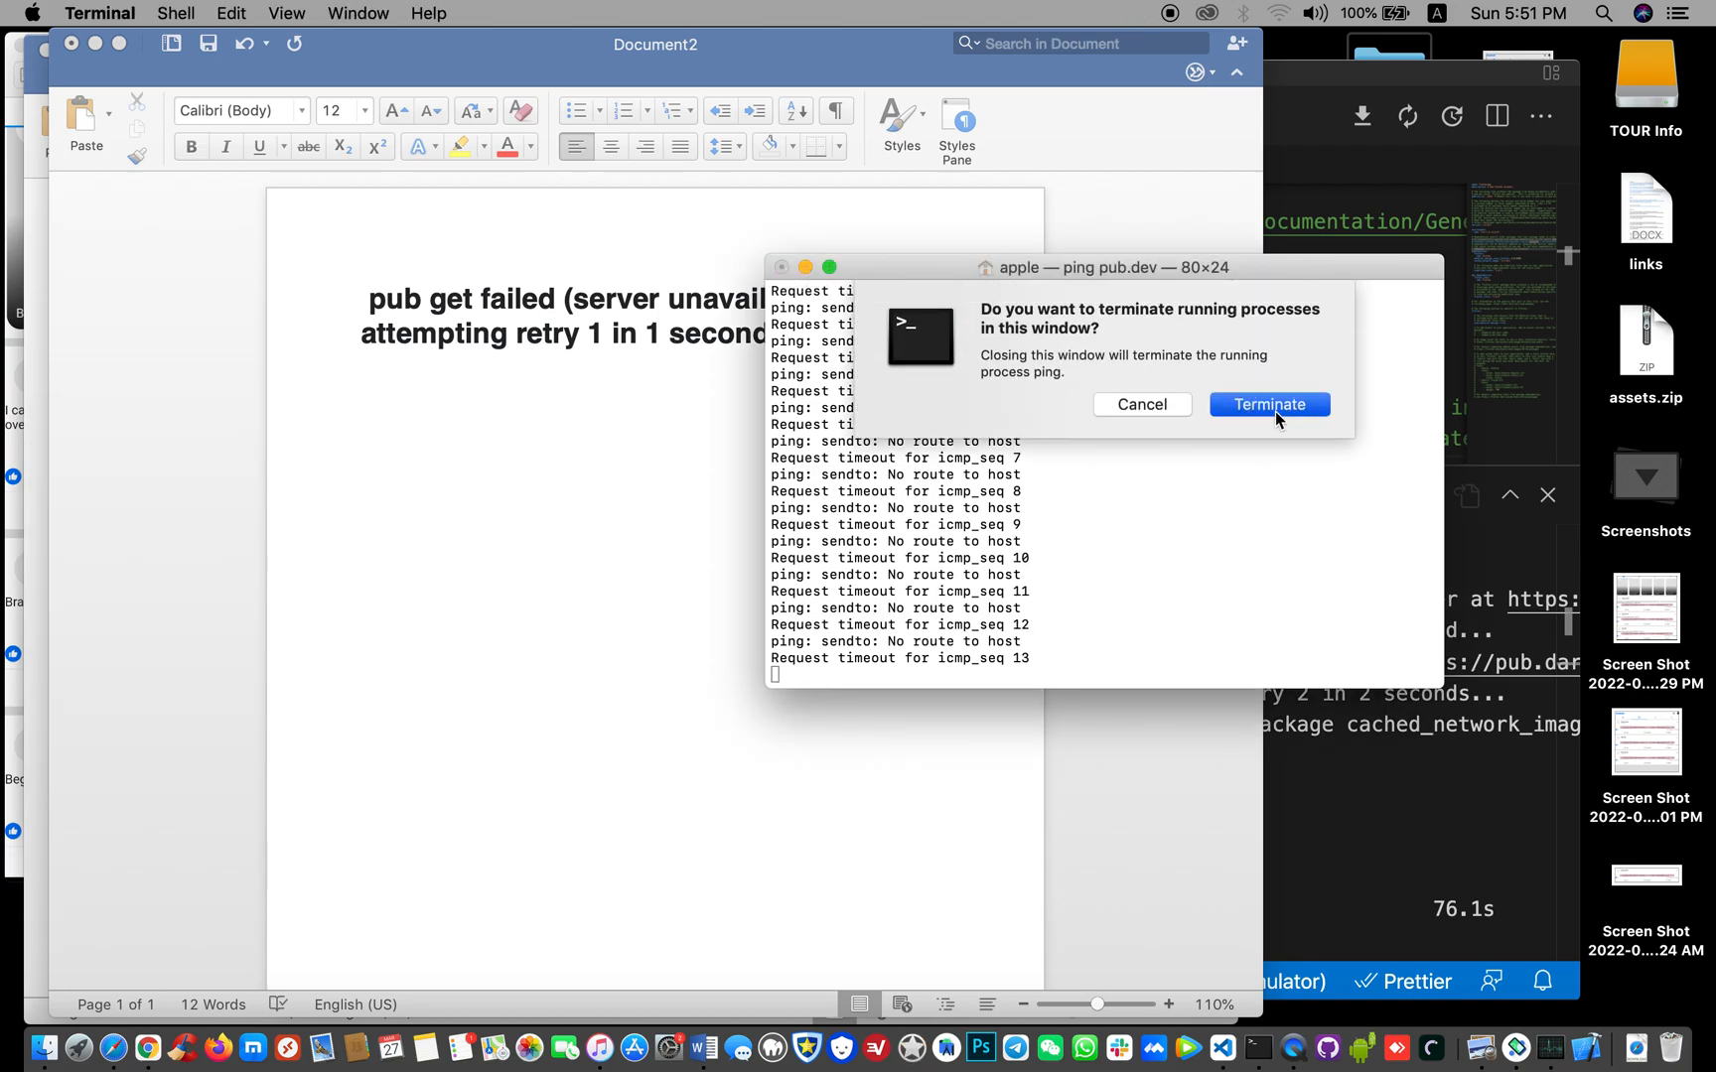
click(1268, 404)
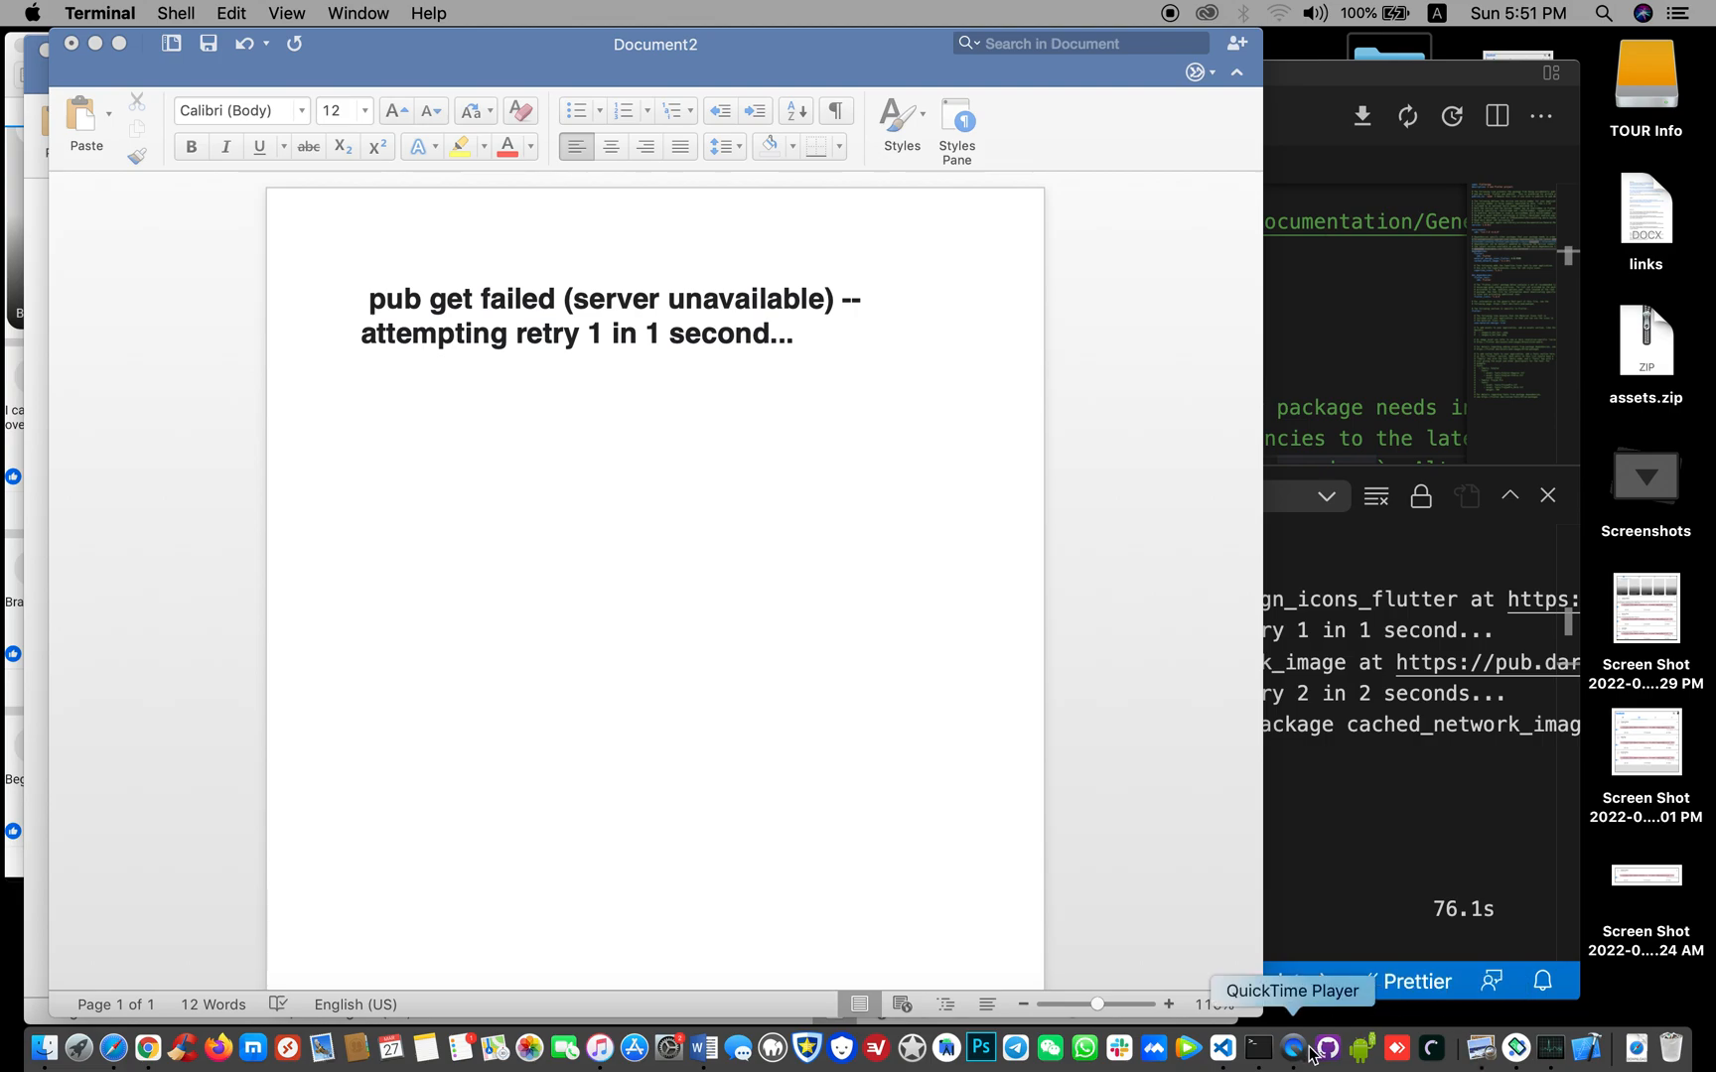
click(1257, 1048)
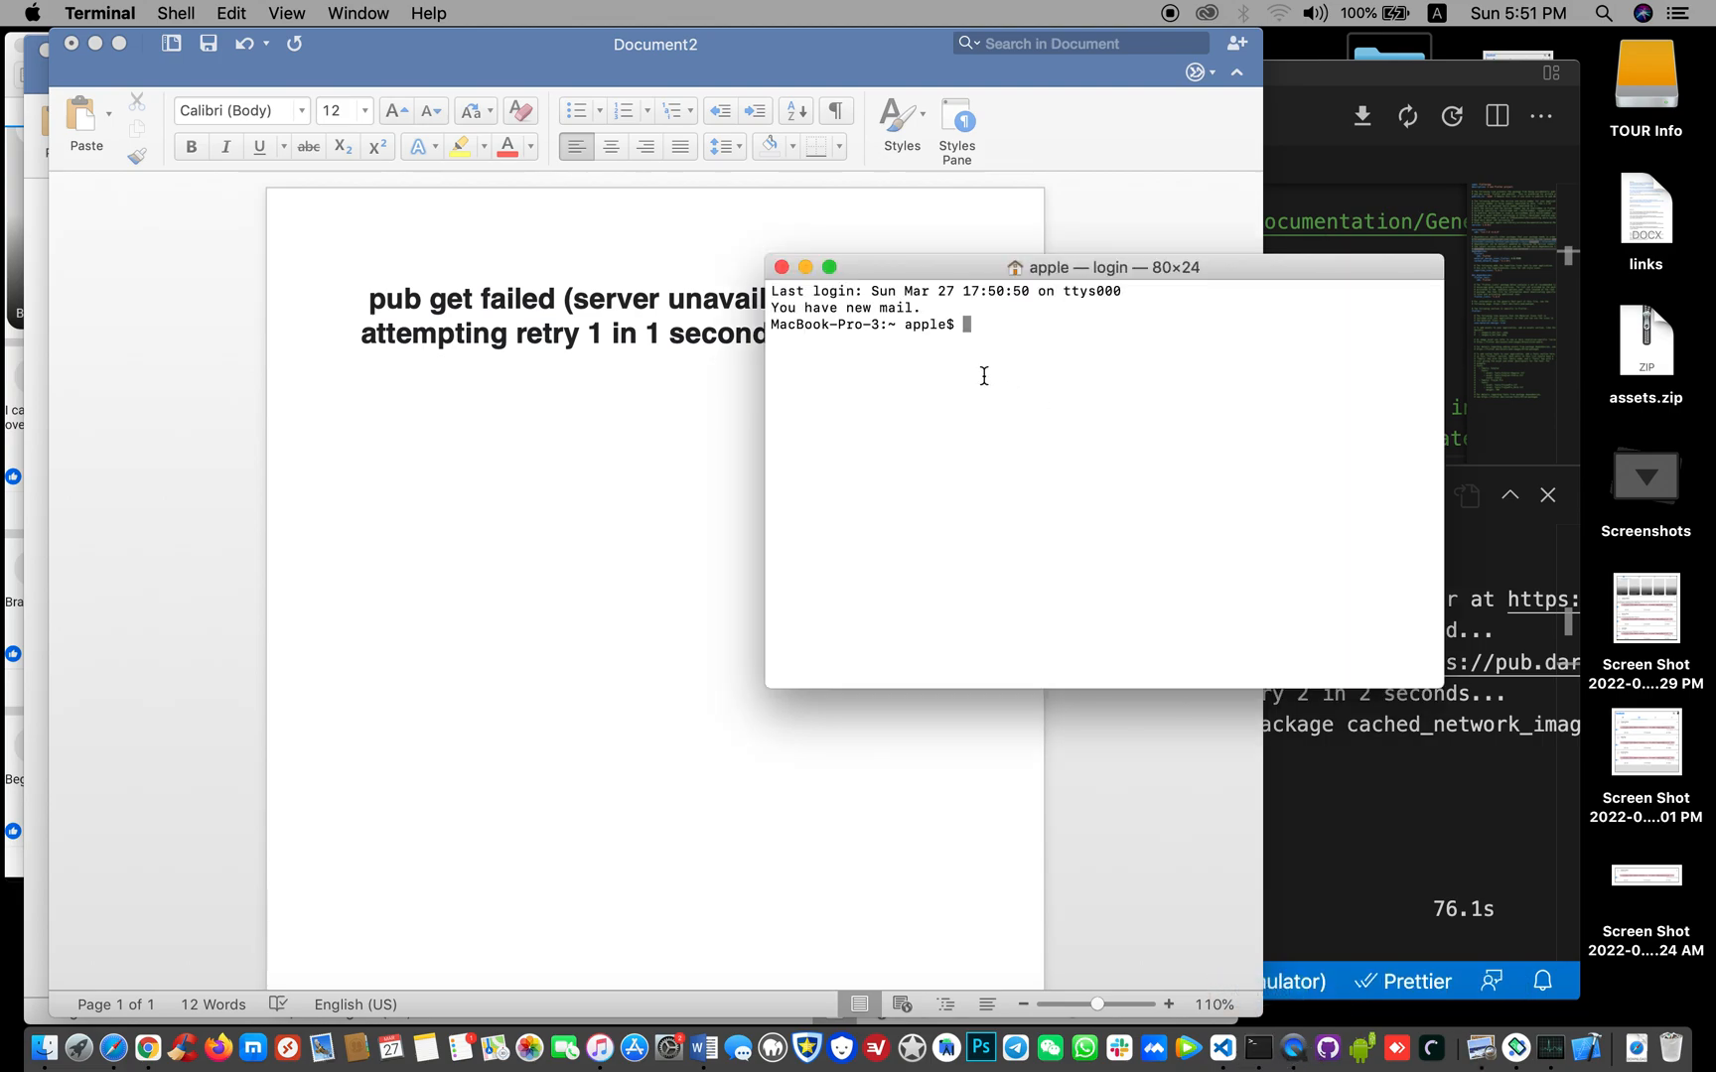
Run 'ping pub.dev' without VPN, highlight the 216.239.34.21 replies, and move the window down-right
text(ping)
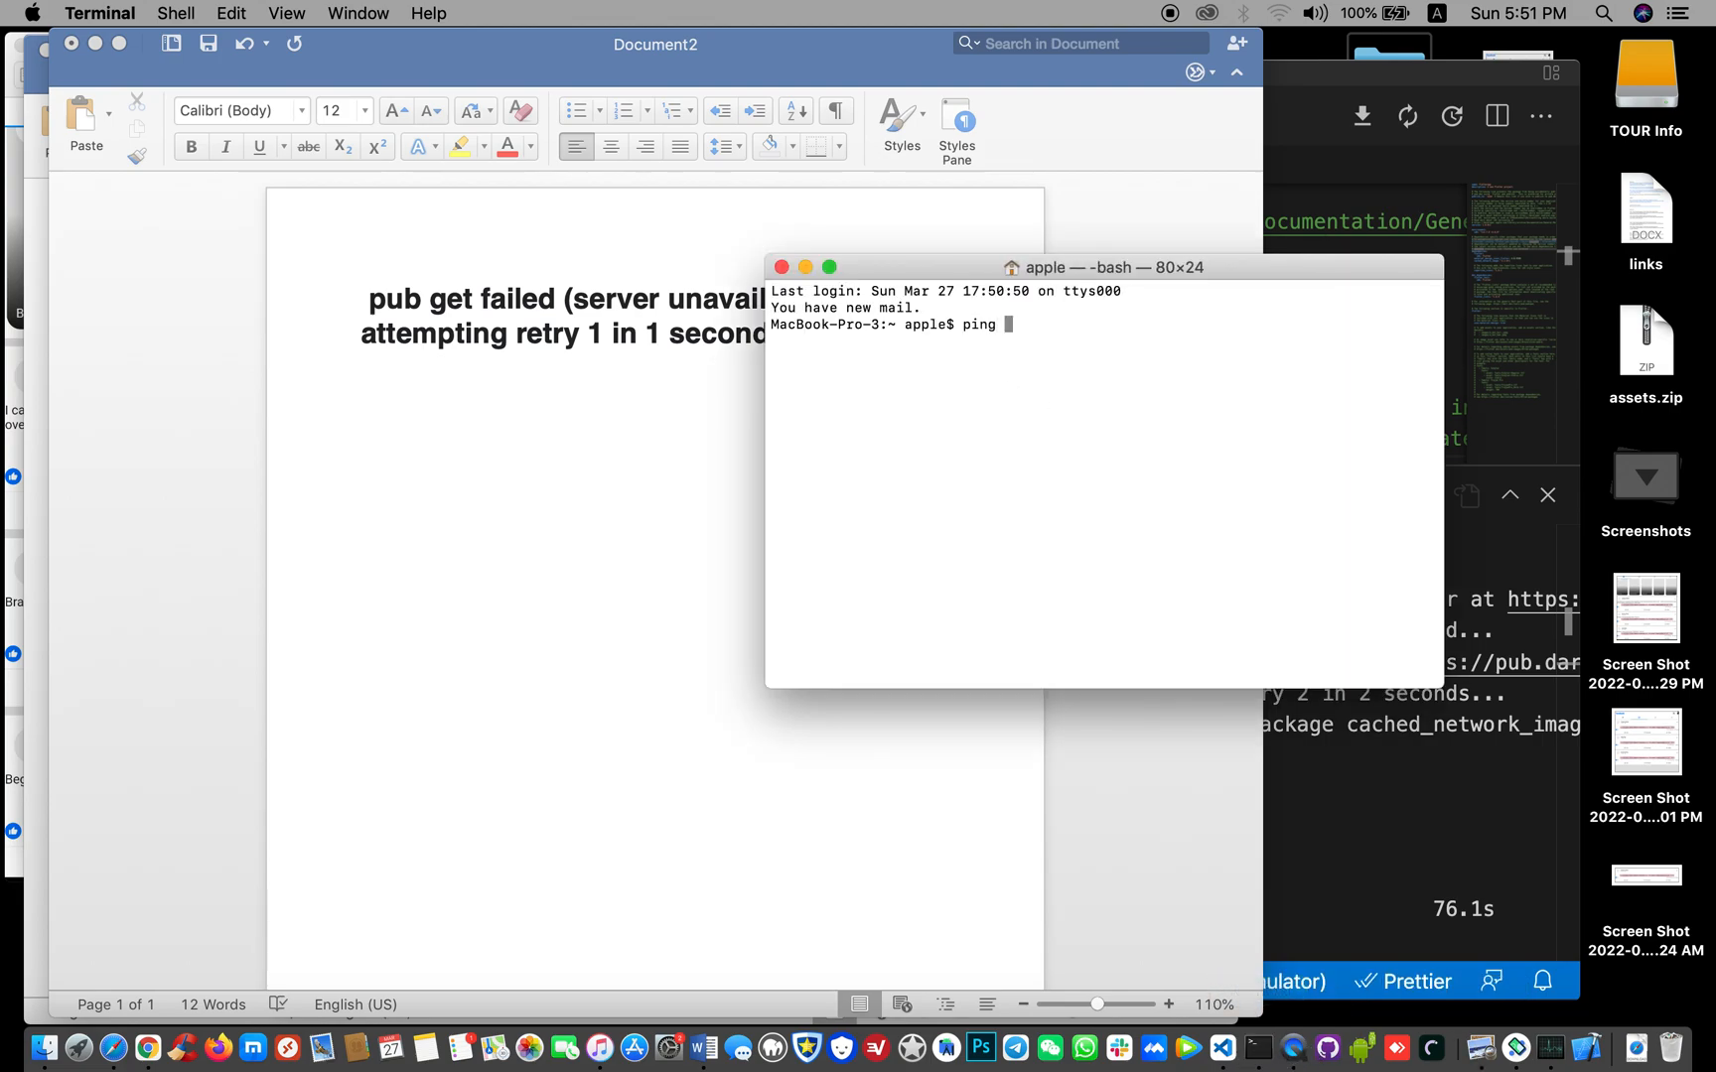
text(pub.dev)
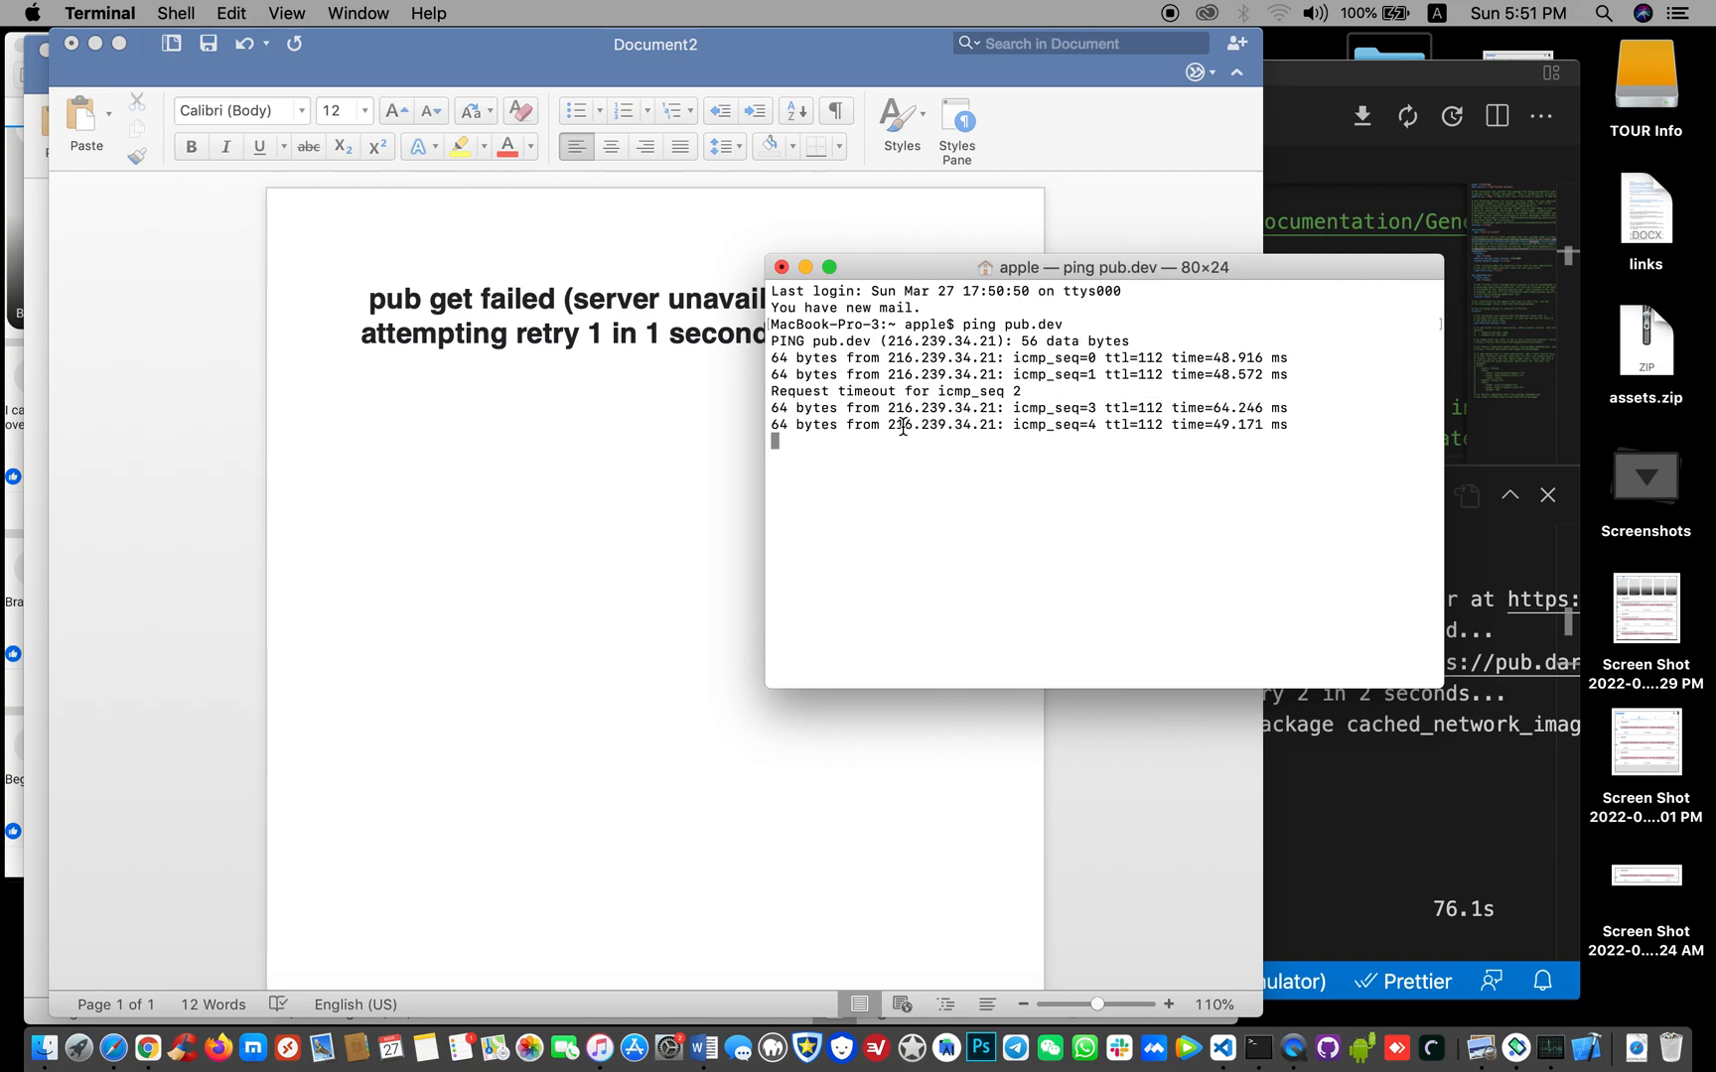
drag(783, 408, 1105, 446)
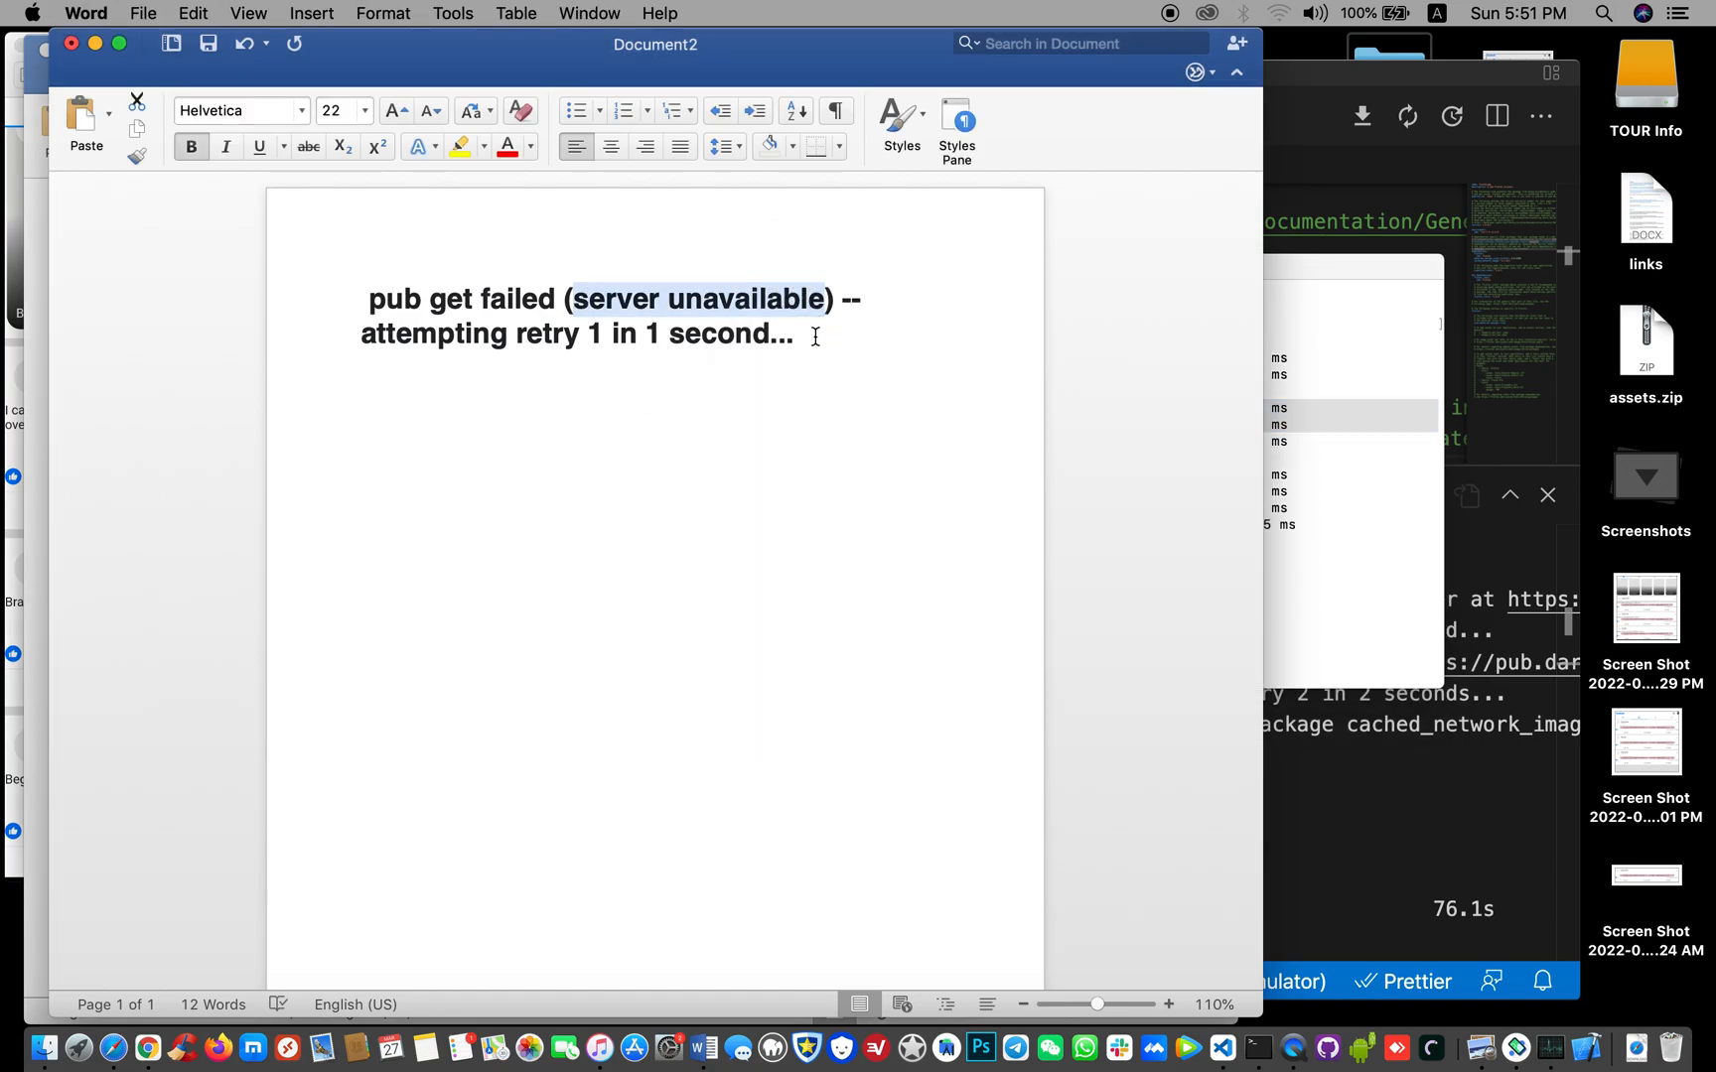
click(796, 334)
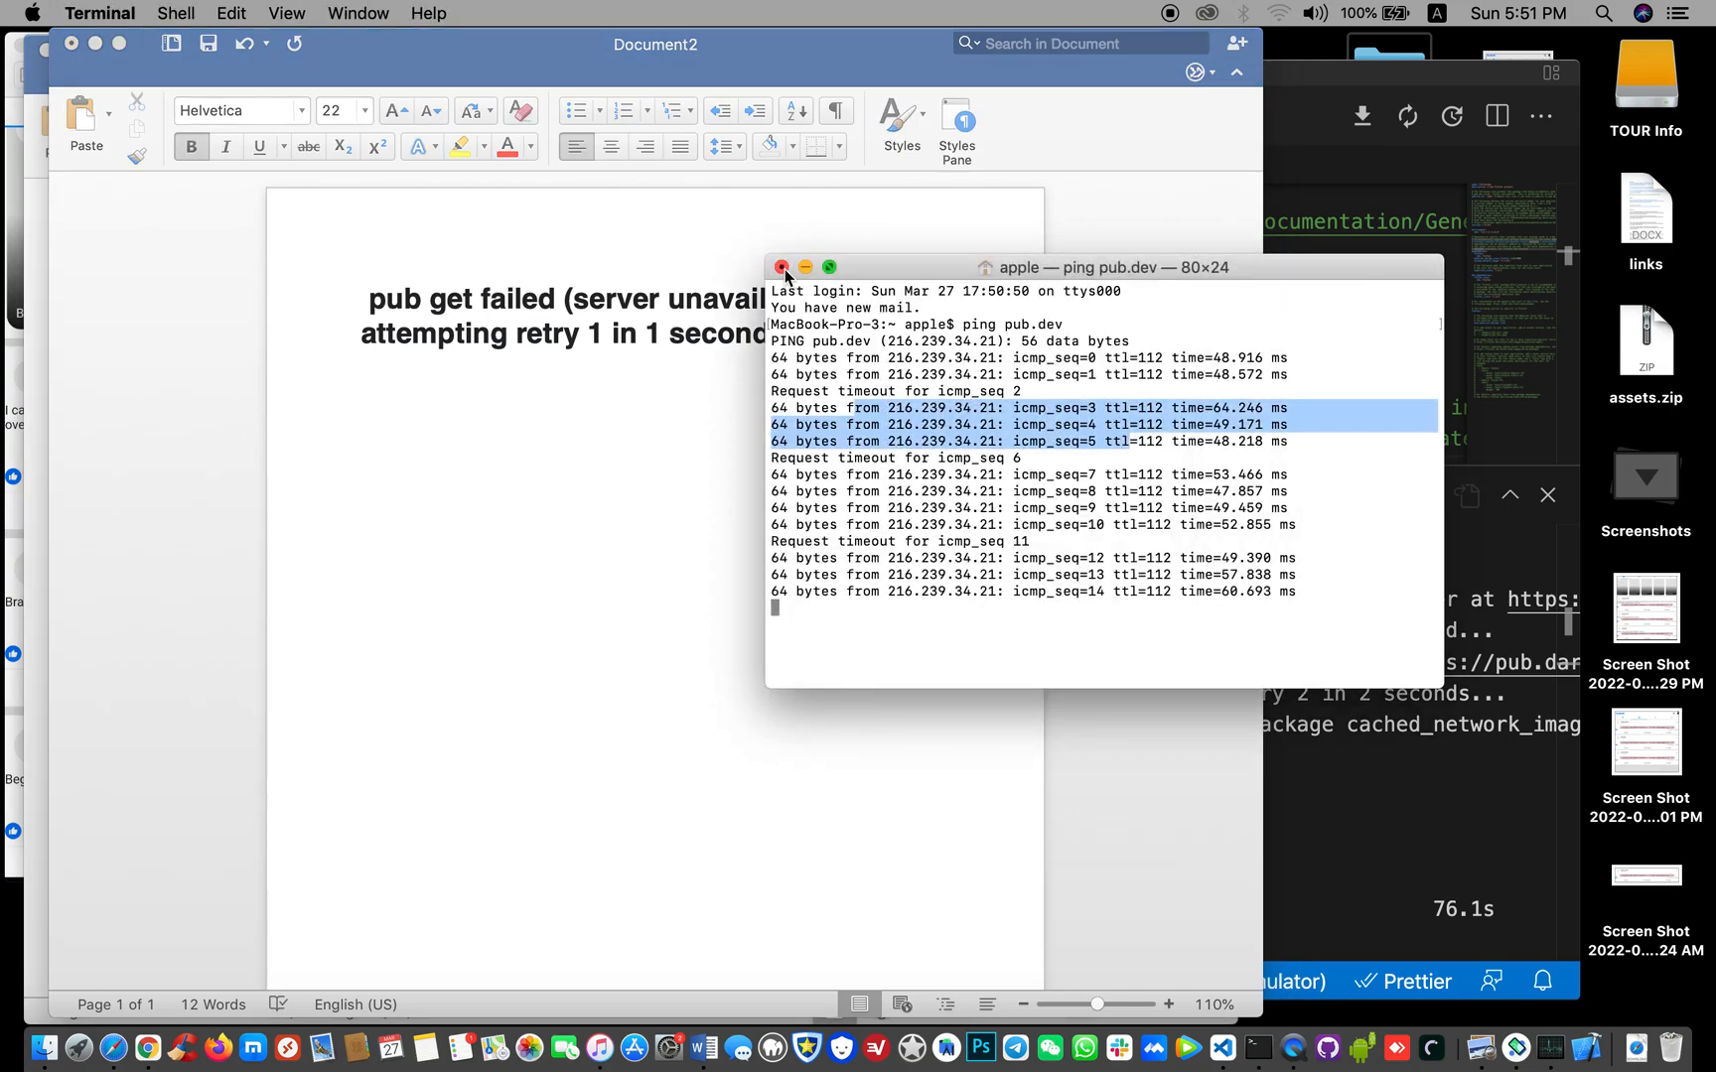
mouse_move(534, 329)
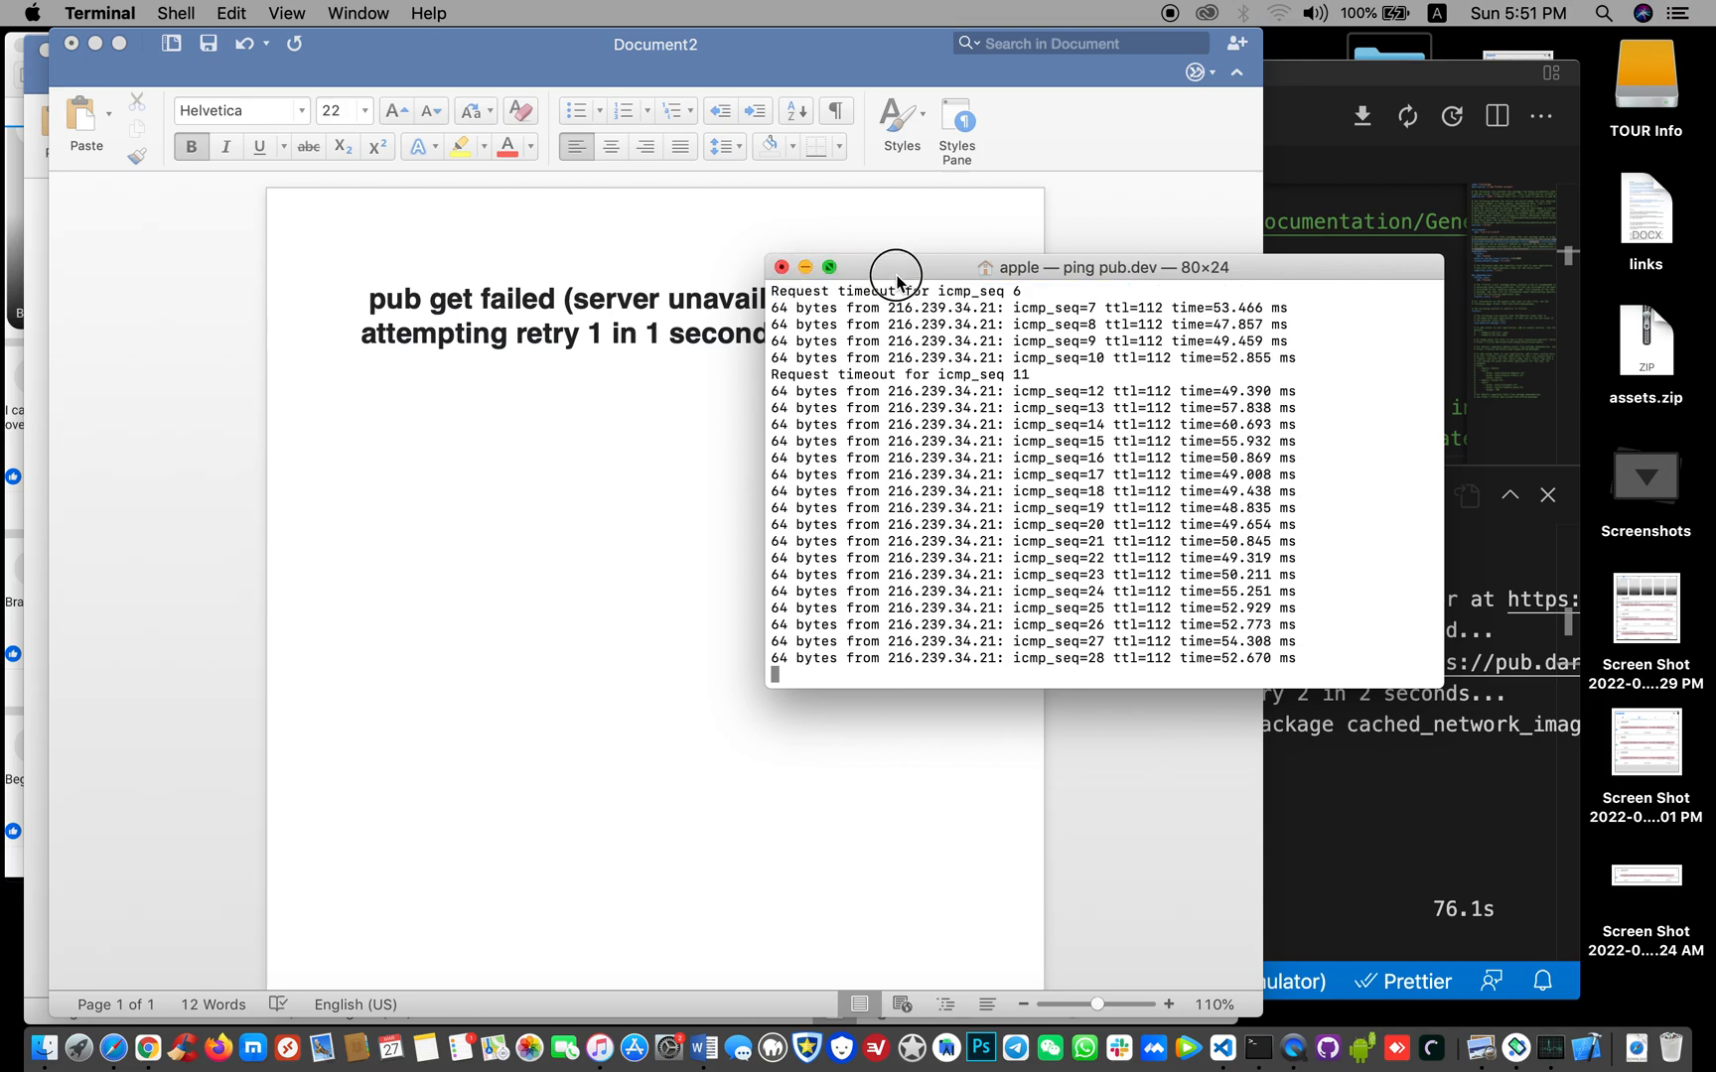
drag(895, 266, 998, 390)
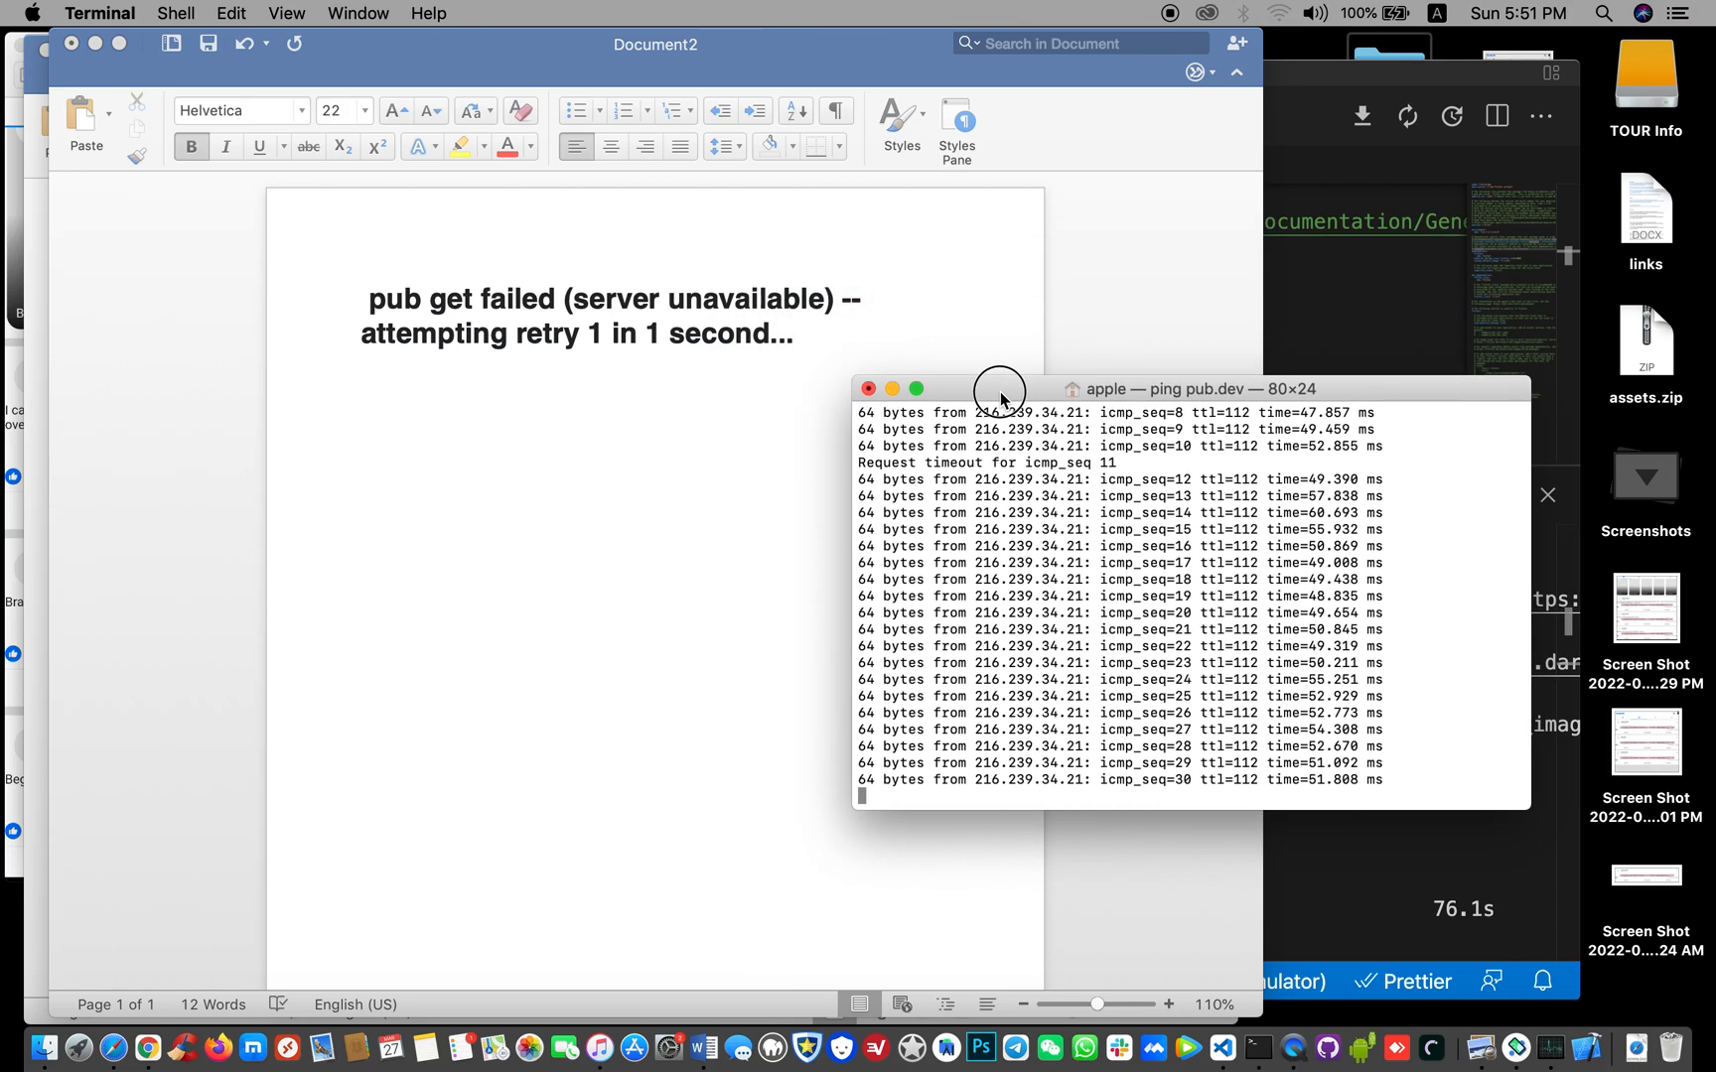